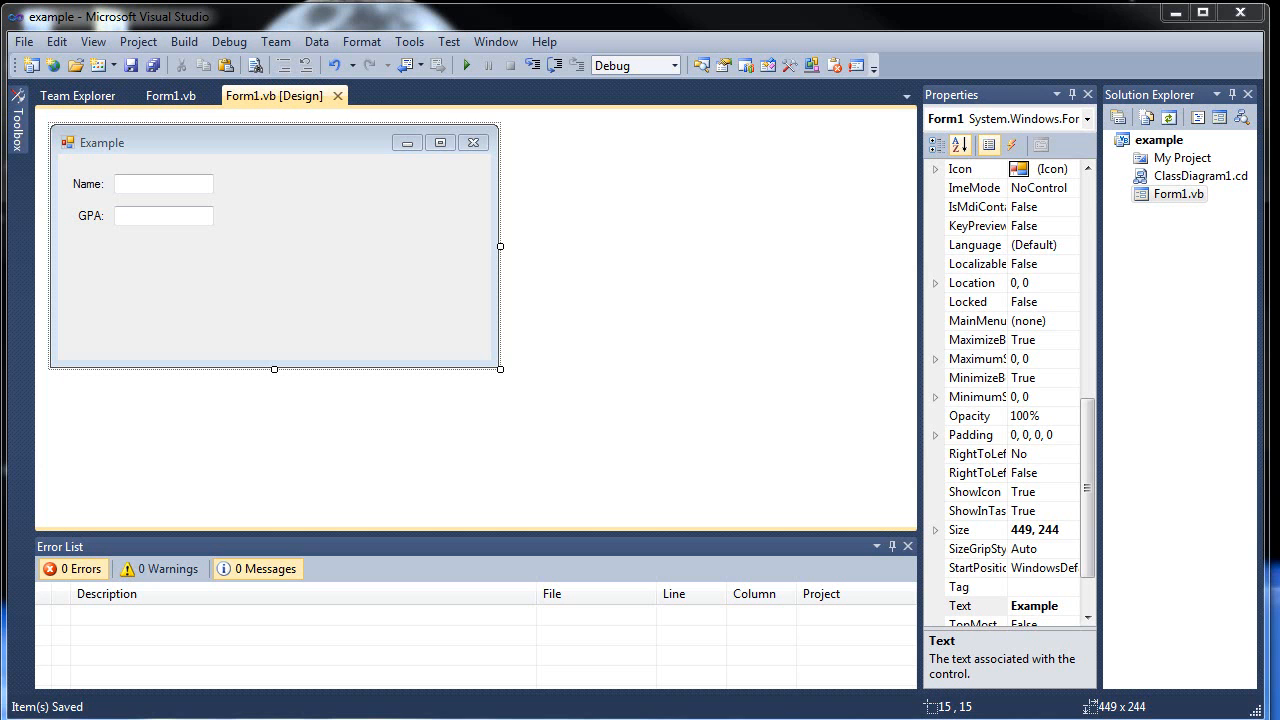
pyautogui.moveTo(462, 400)
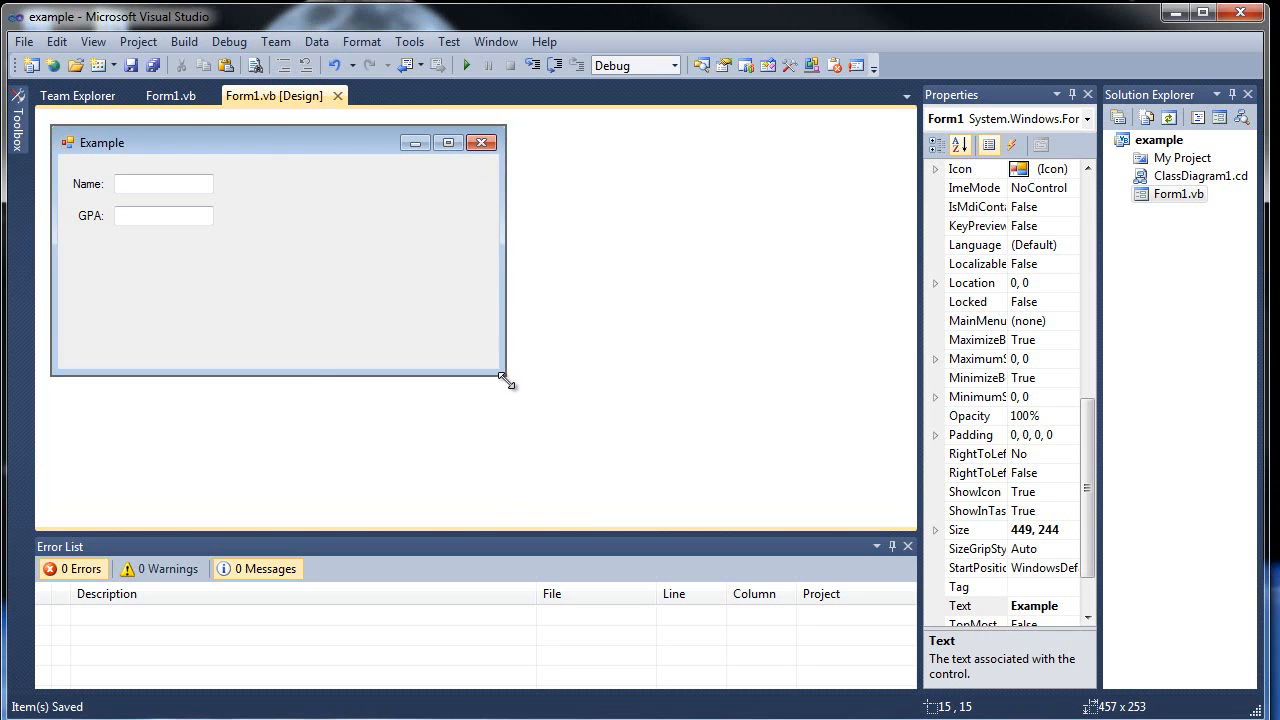
# Drag the Example form's sizing handle so its Size becomes 482, 257
pyautogui.moveTo(504, 380); pyautogui.dragTo(544, 388)
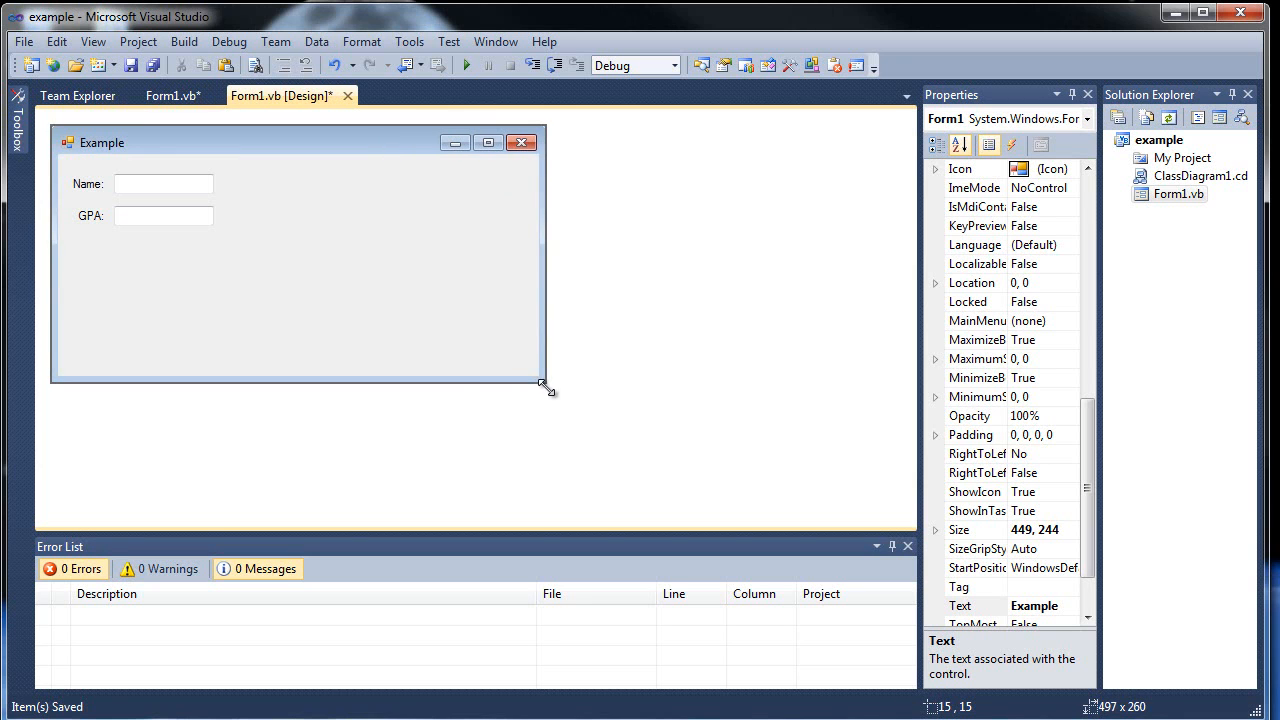
pyautogui.moveTo(548, 390); pyautogui.dragTo(532, 384)
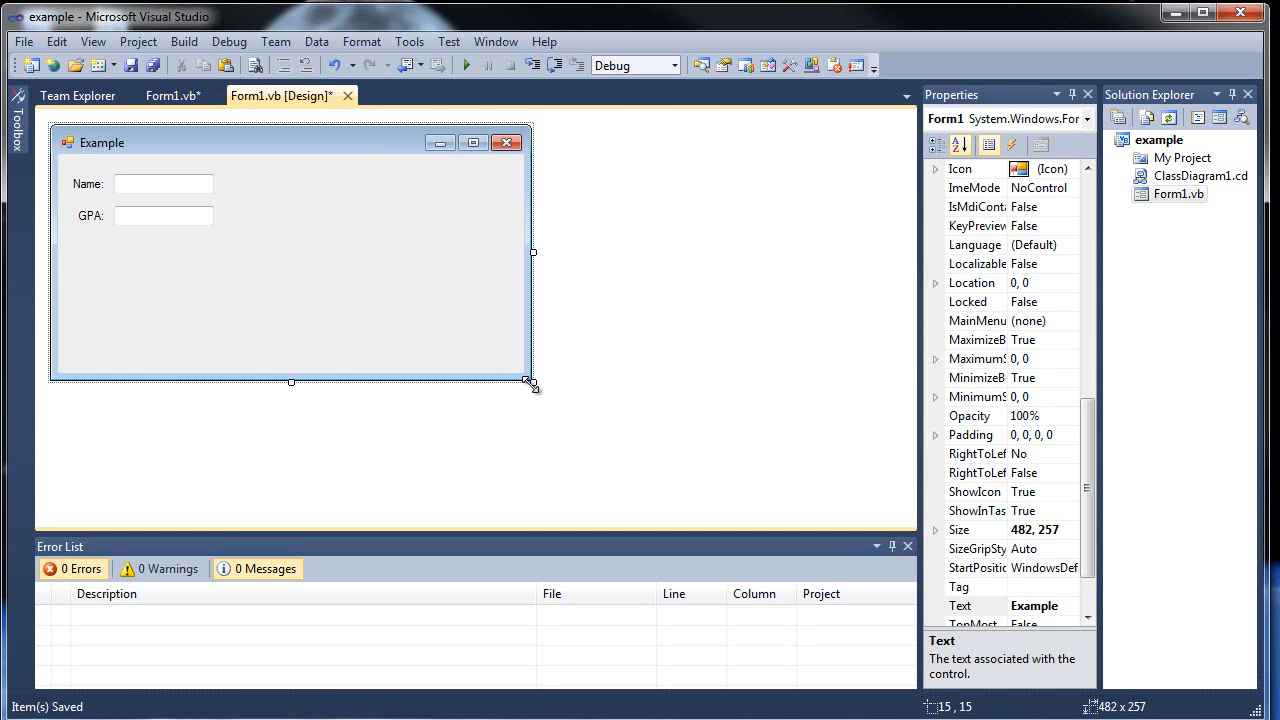
pyautogui.moveTo(380, 282)
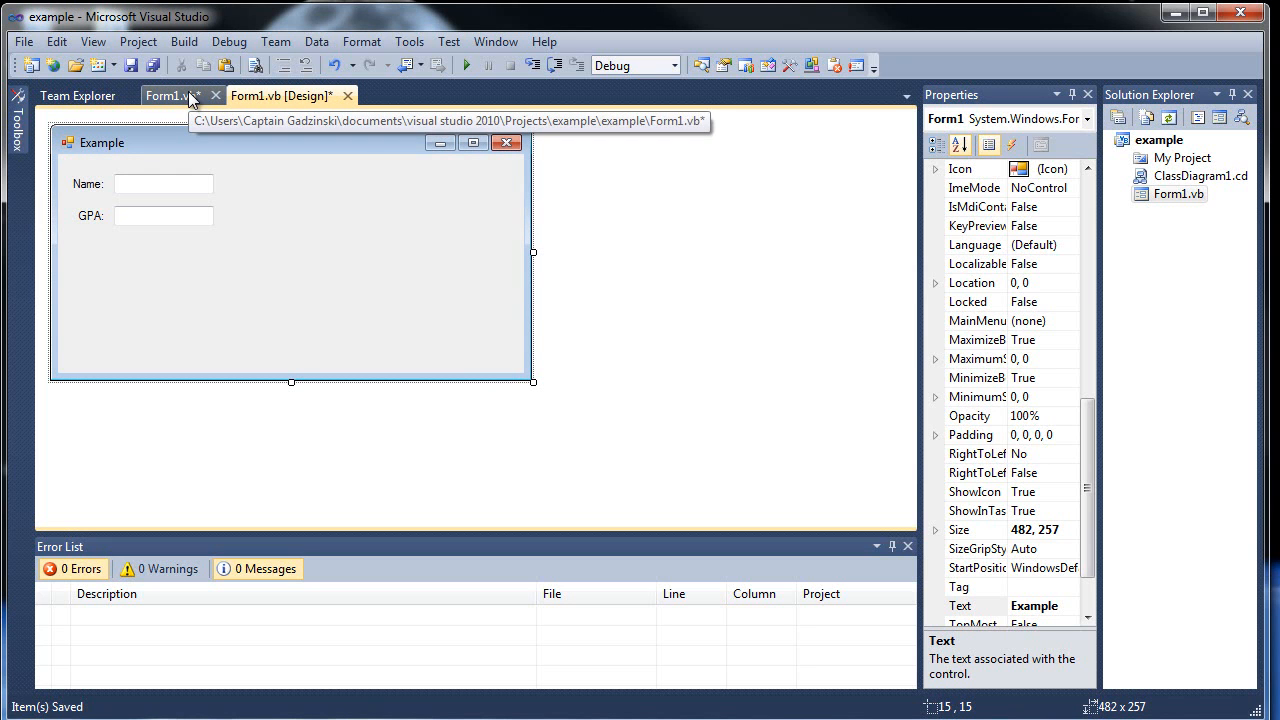
pyautogui.moveTo(180, 96)
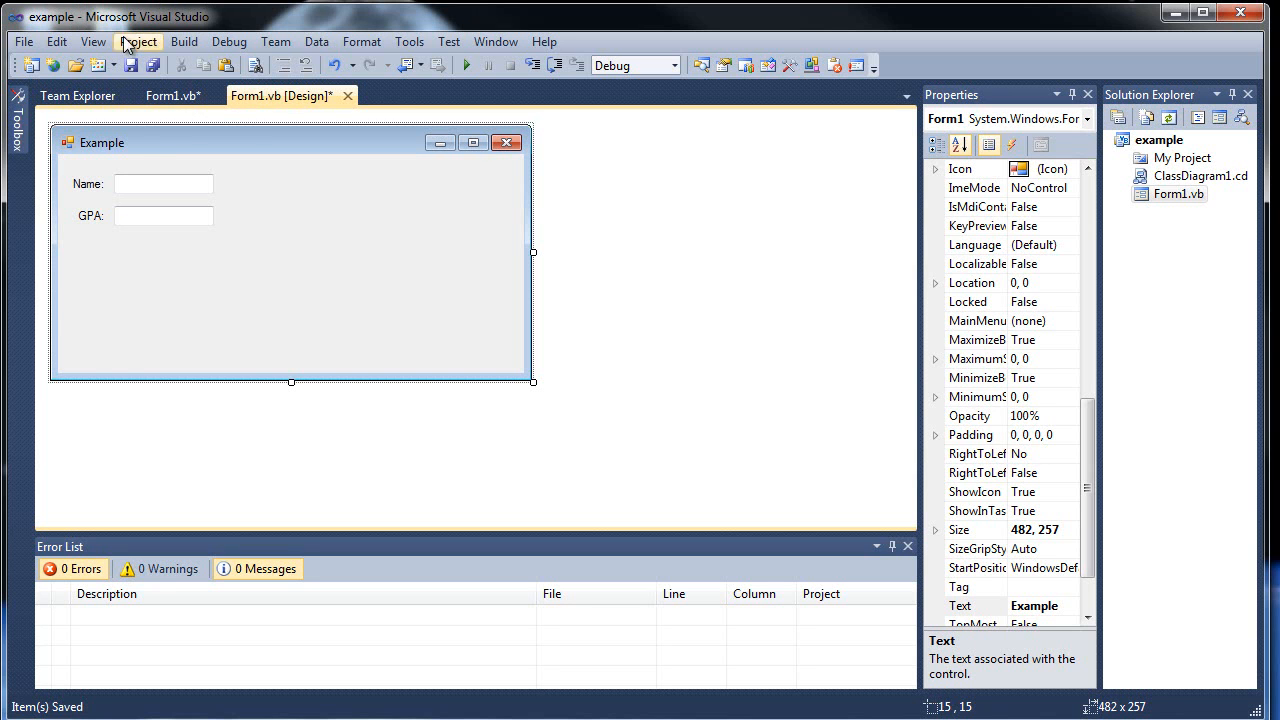
pyautogui.moveTo(172, 96)
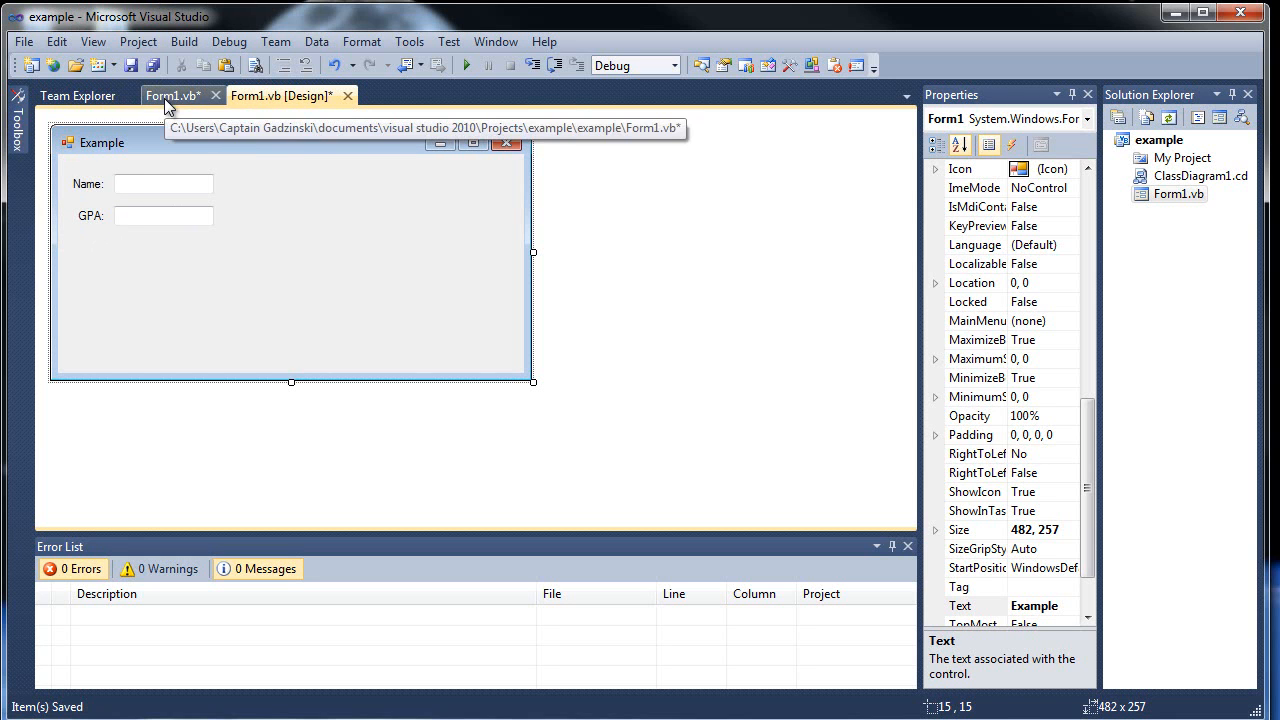
# In Form1's code, declare Private Enum Daylight As Integer
pyautogui.click(170, 96)
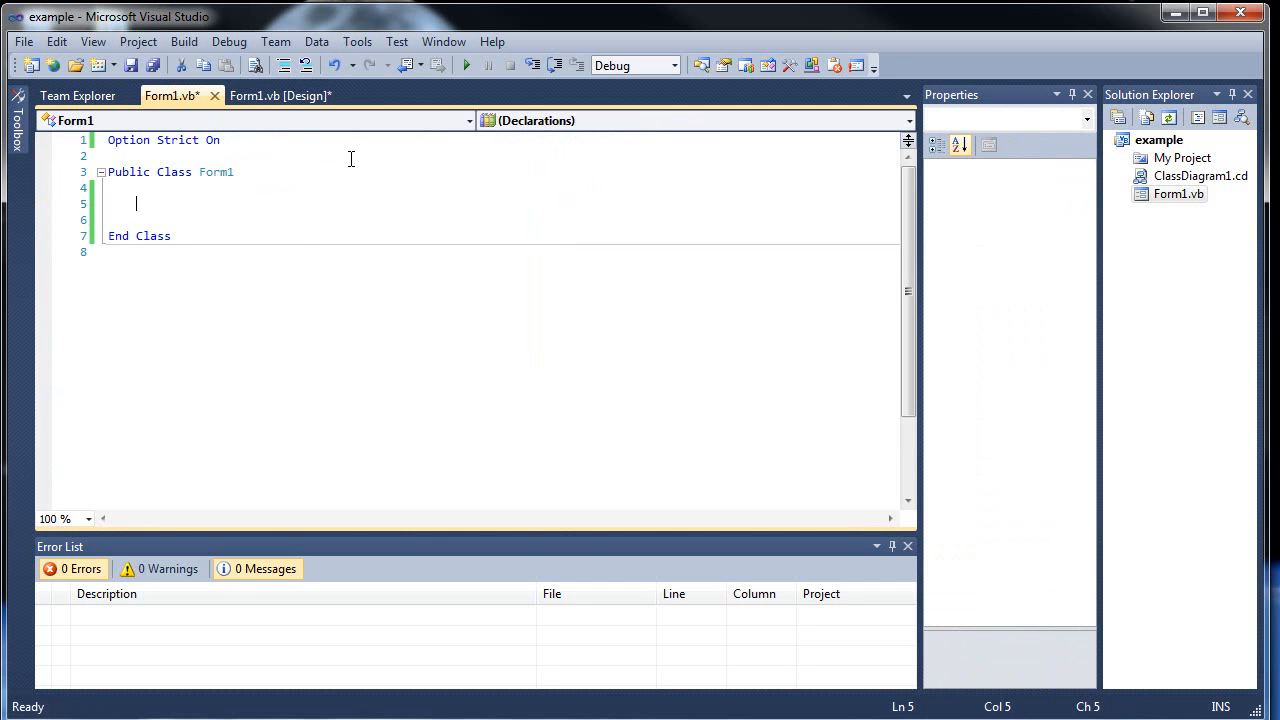
pyautogui.write('Private Enum')
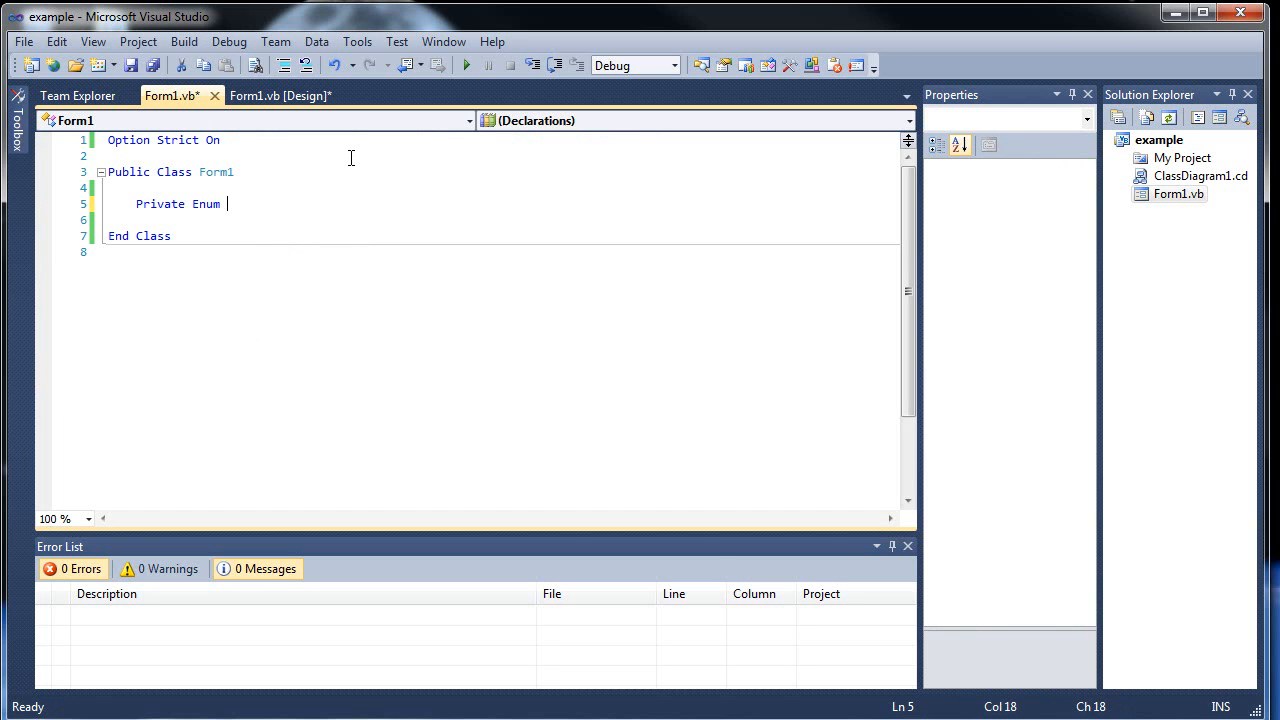
pyautogui.write('Daylight')
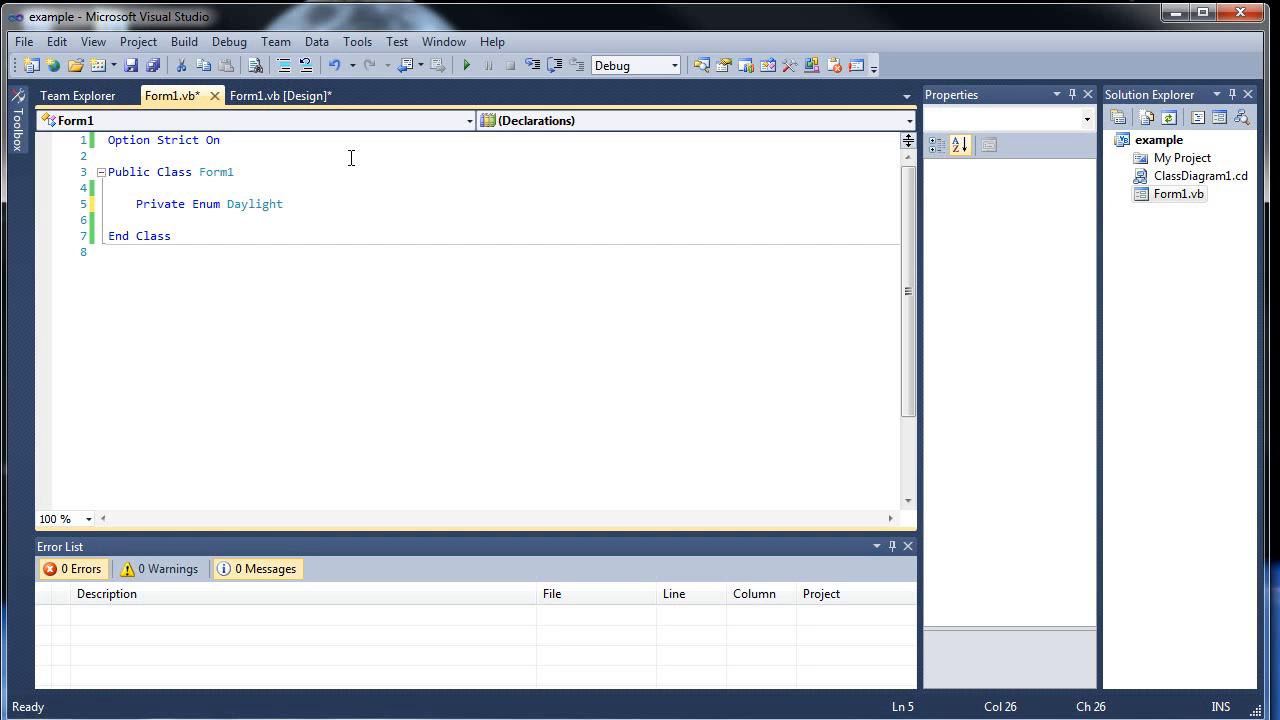
pyautogui.write('As')
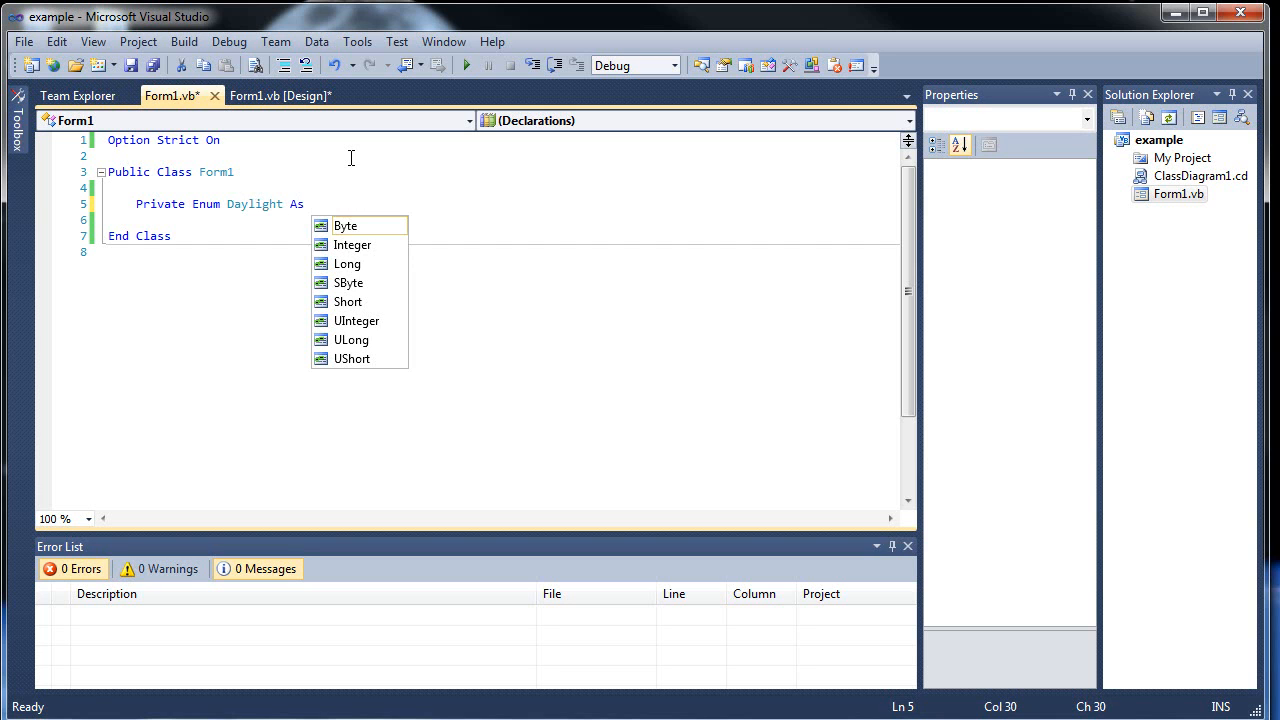
pyautogui.moveTo(356, 320)
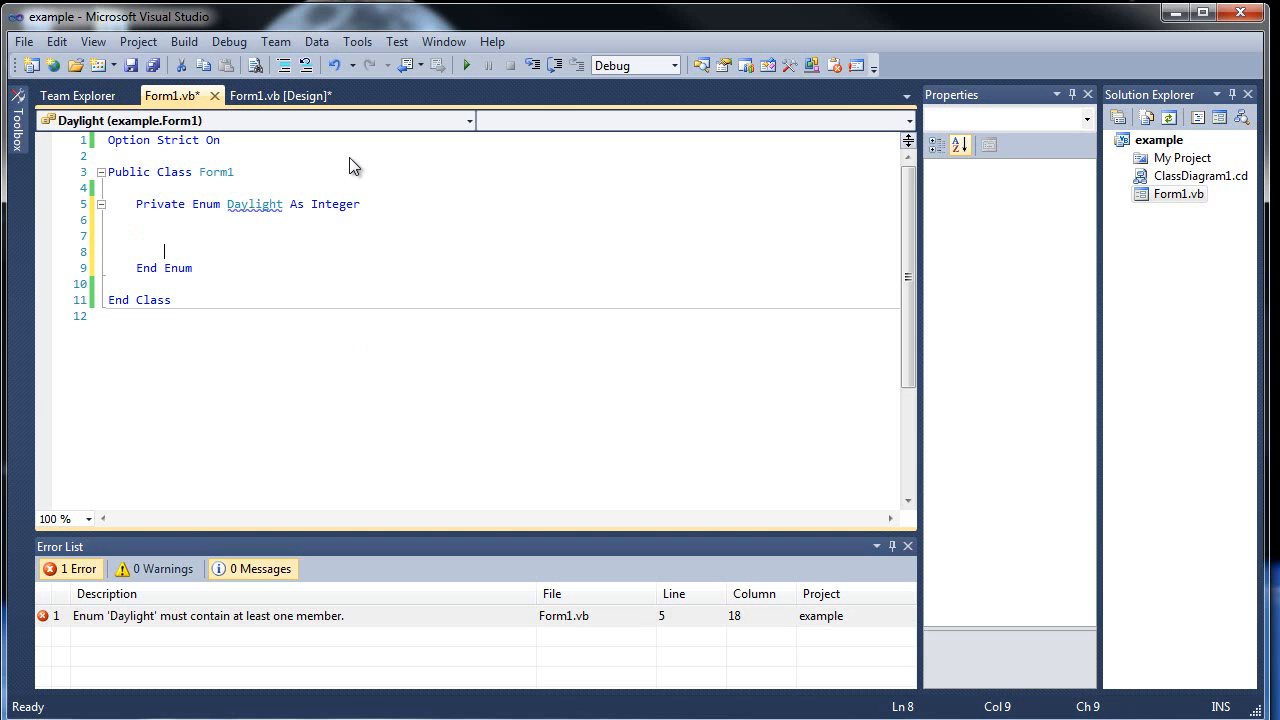
# Add the first enum member Morning = 0 inside the Daylight block
pyautogui.write('Mo')
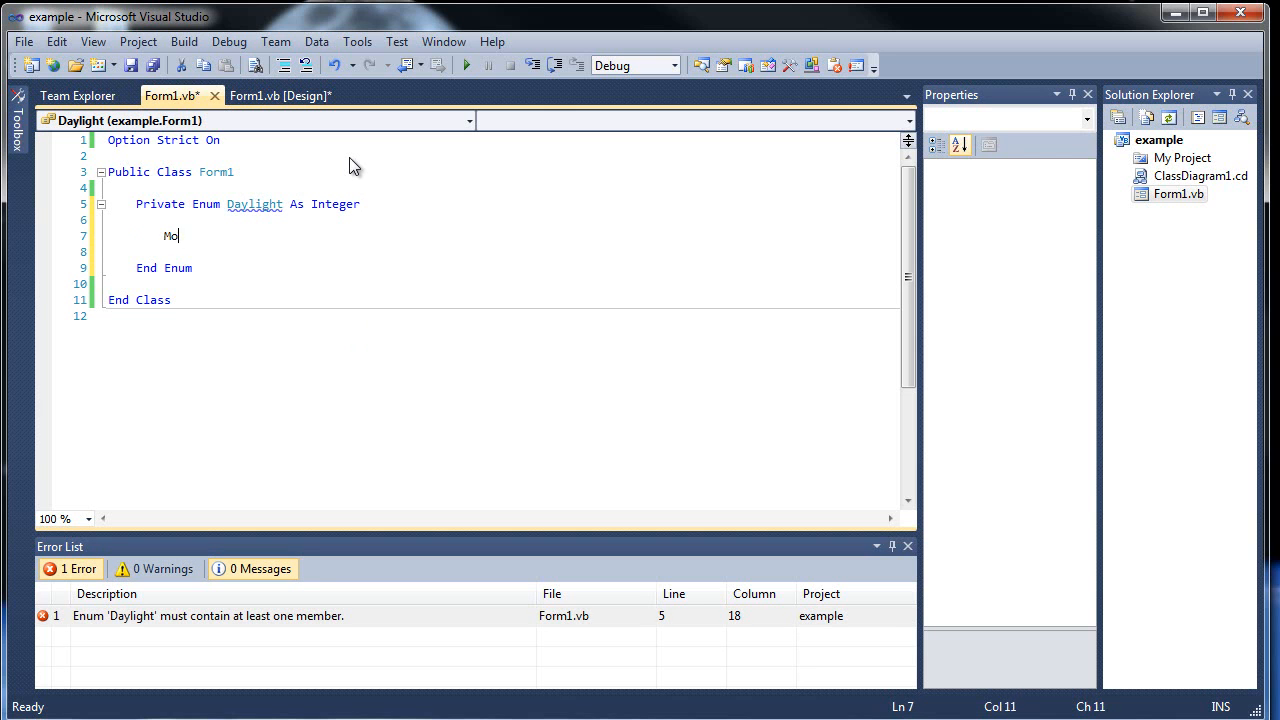
pyautogui.write('rning = 0')
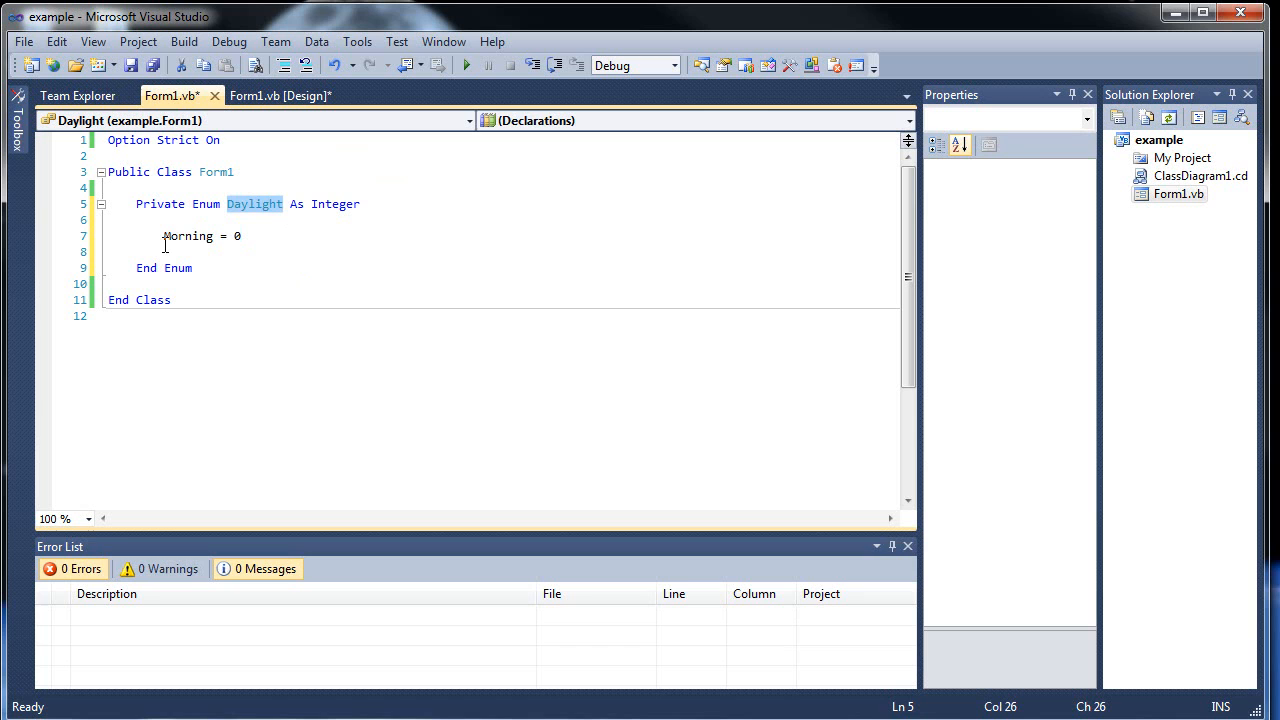
pyautogui.click(188, 236)
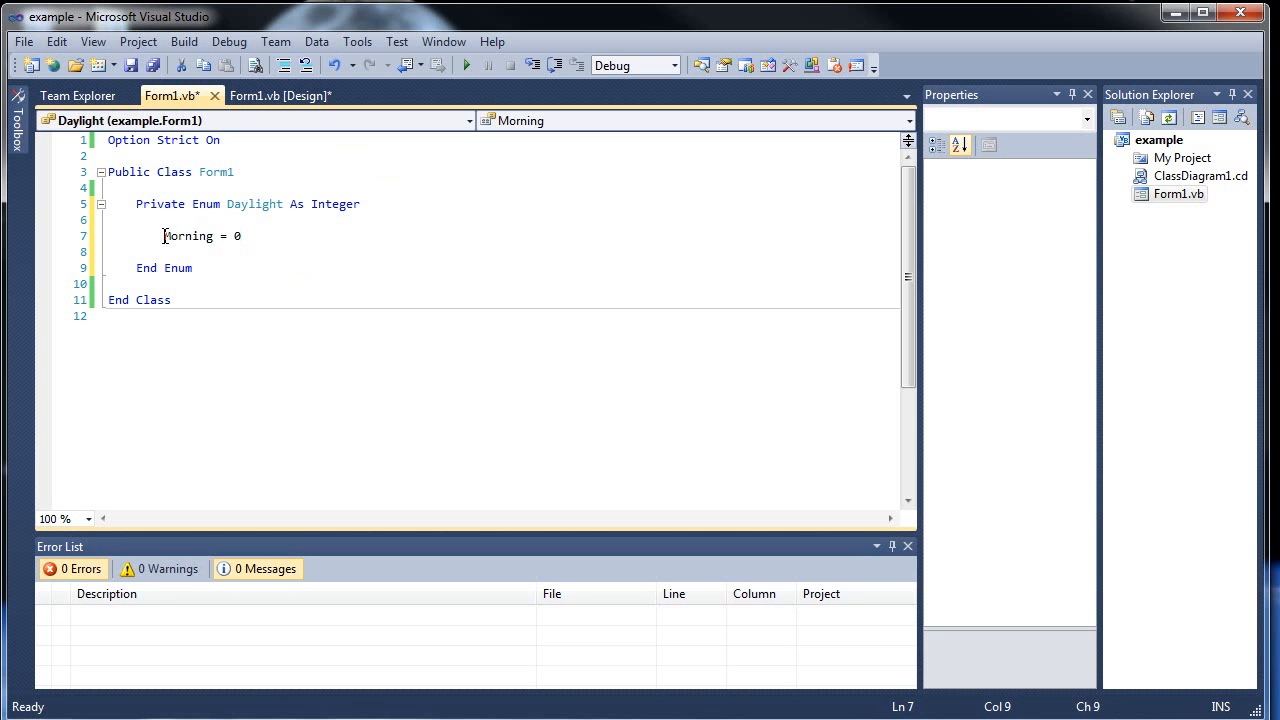
pyautogui.click(270, 236)
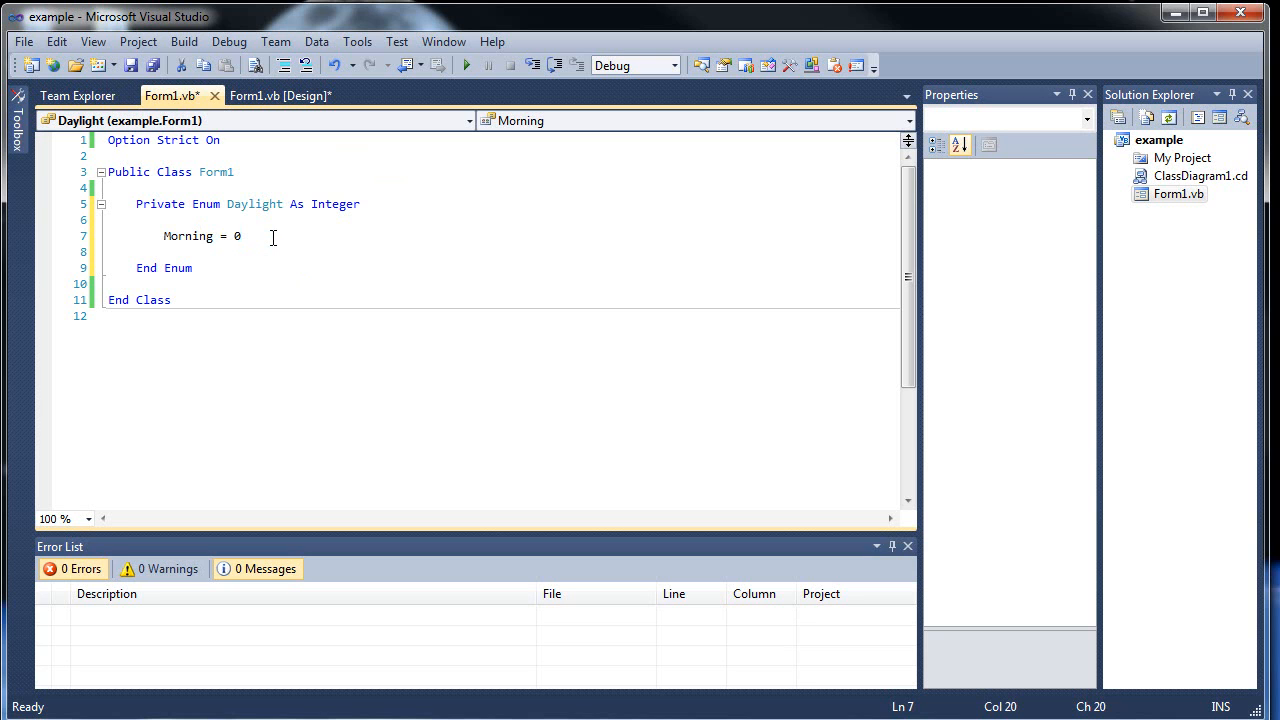
pyautogui.doubleClick(236, 236)
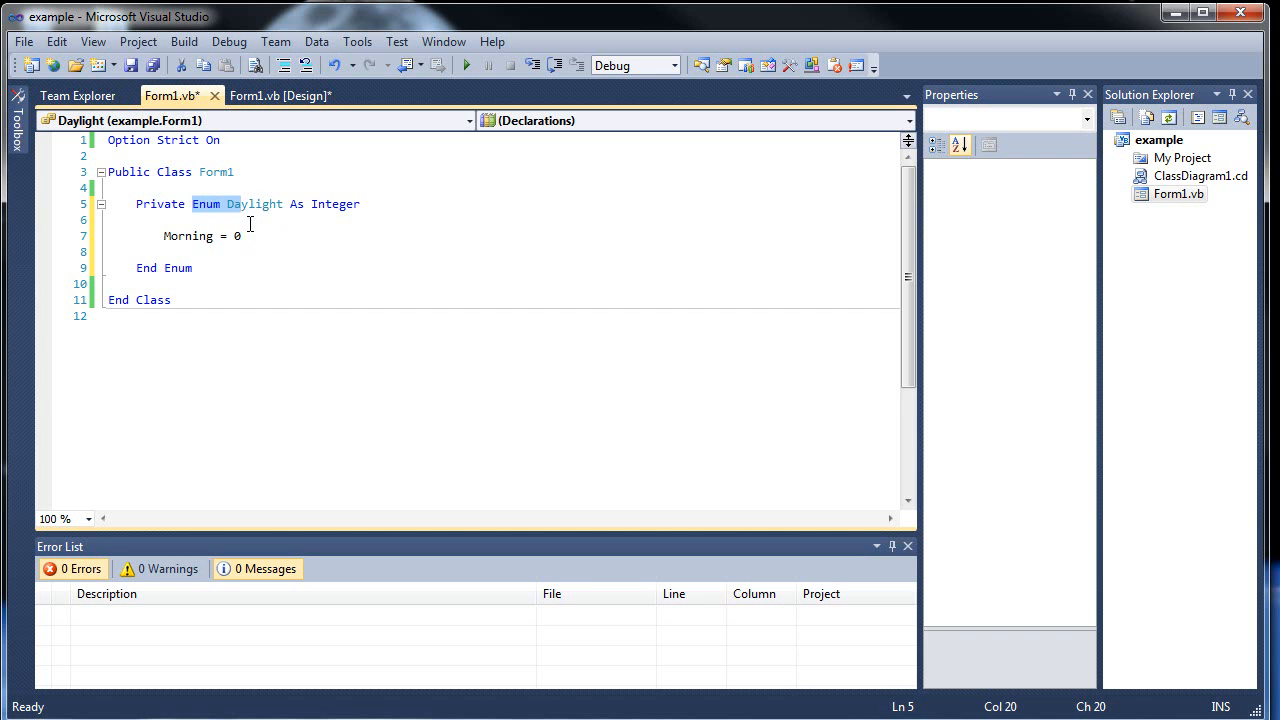
pyautogui.click(242, 236)
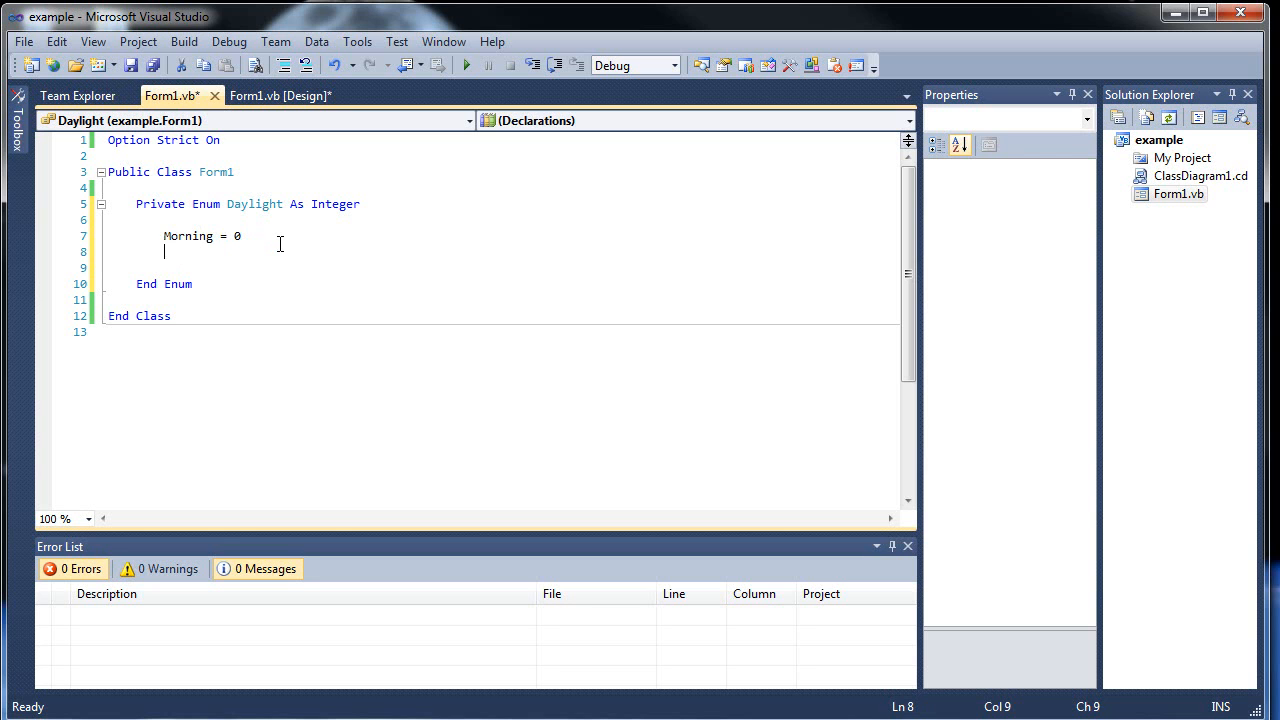
# Add Noon = 1 and Evening = 2 as the remaining Daylight members
pyautogui.write('Noon = 1')
pyautogui.write('E')
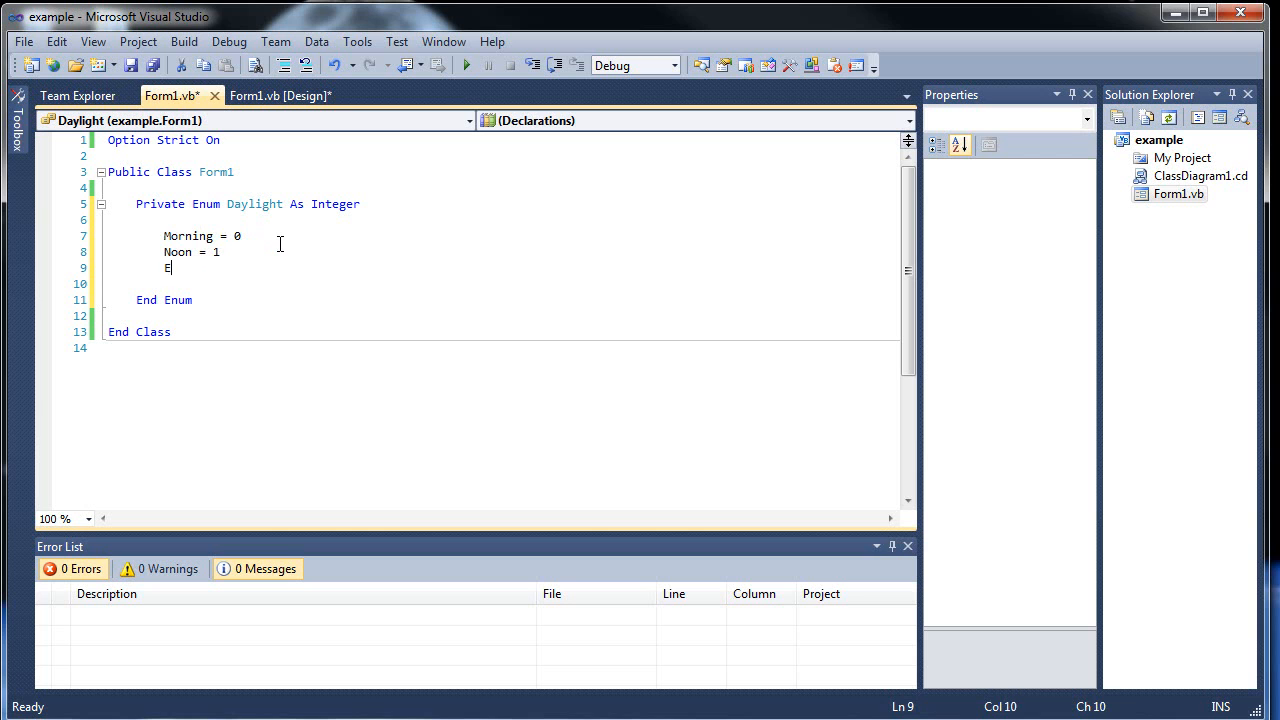
pyautogui.write('vening = 2')
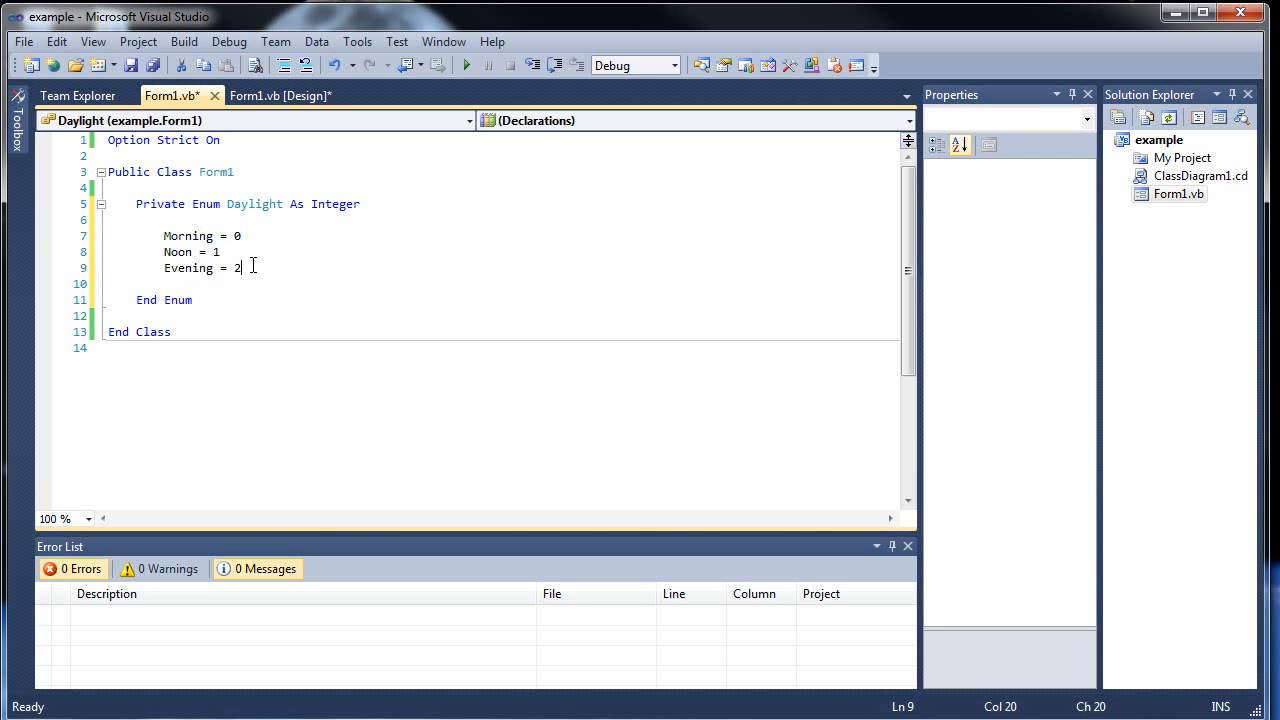
pyautogui.moveTo(216, 252)
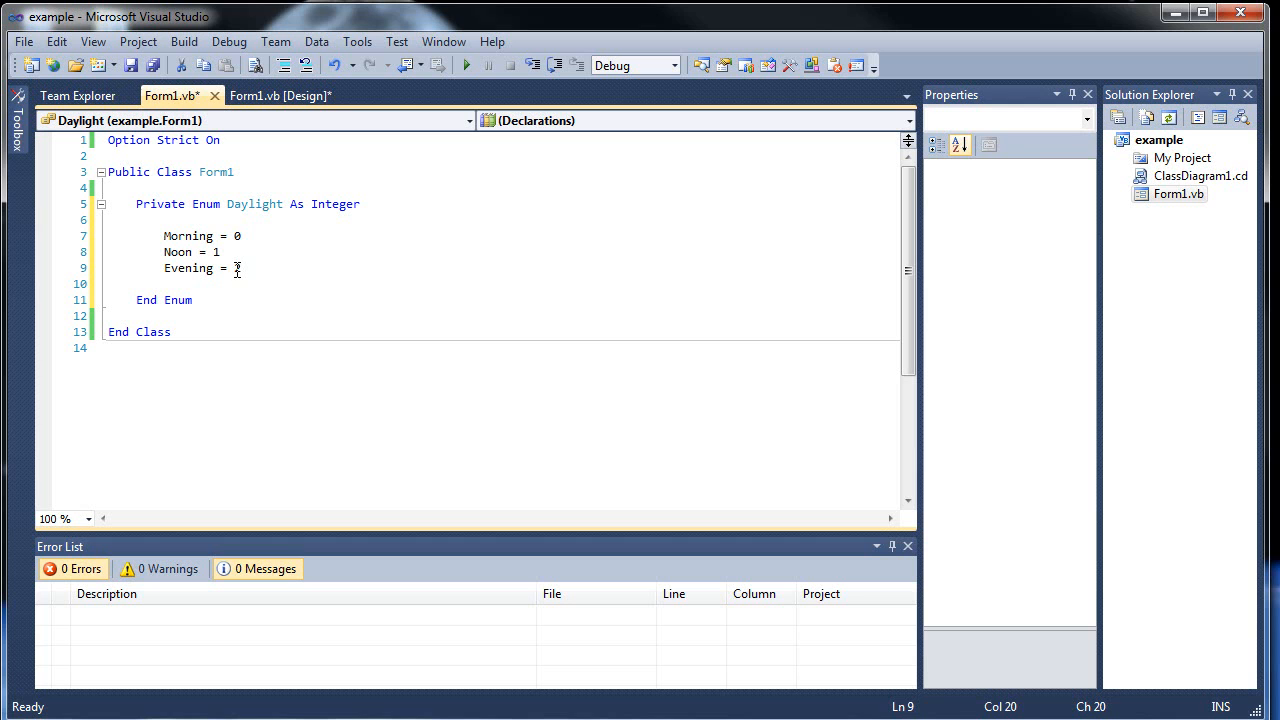
pyautogui.write('2')
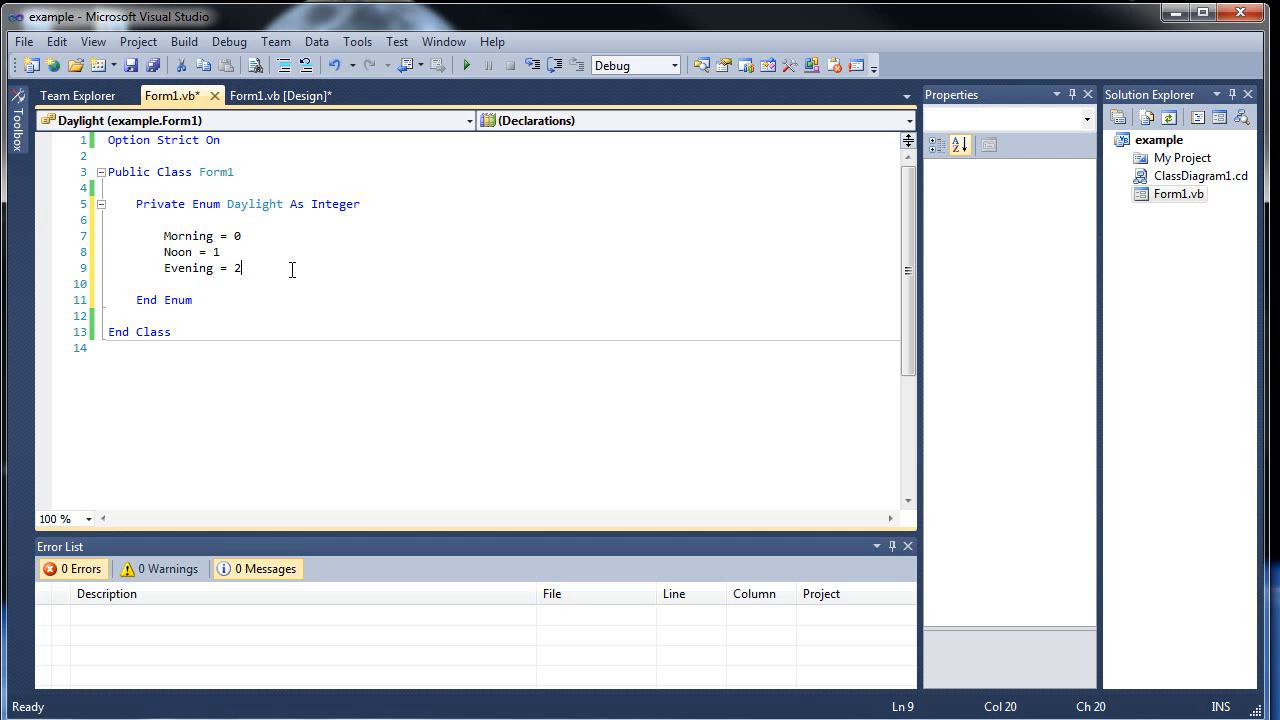
pyautogui.click(280, 236)
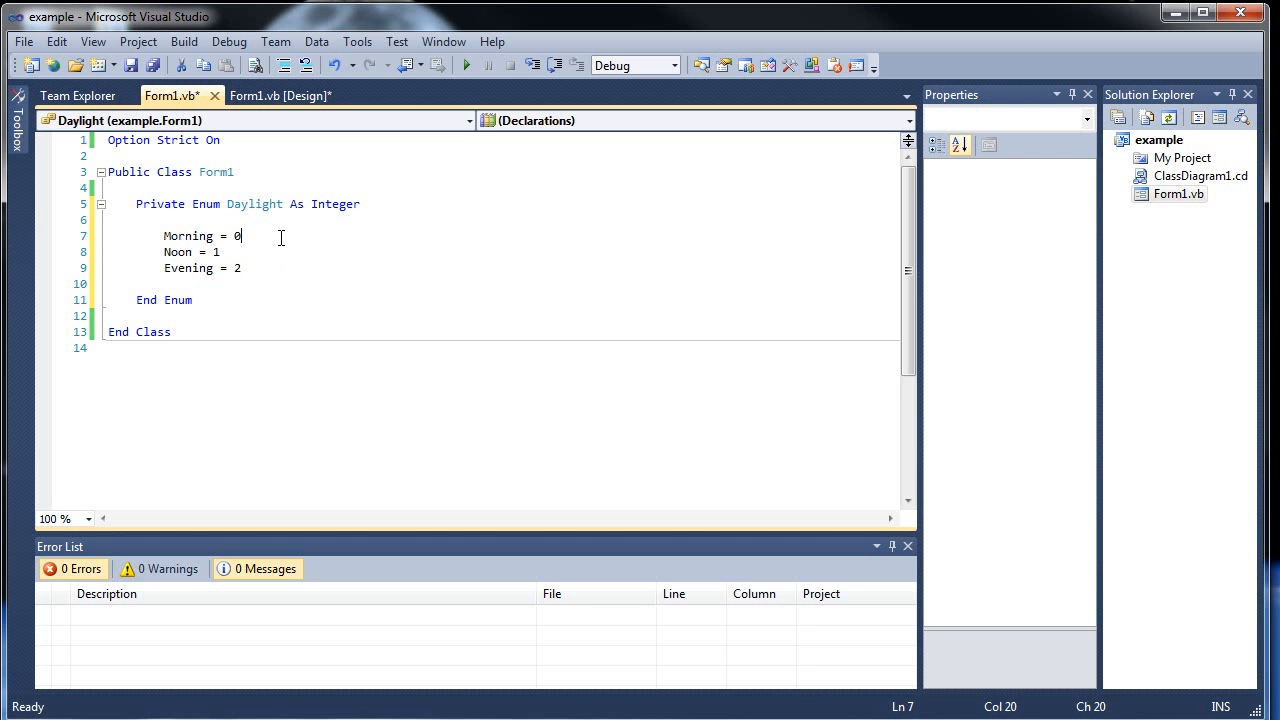
# Review the enum members, then return to the form's design view
pyautogui.click(280, 96)
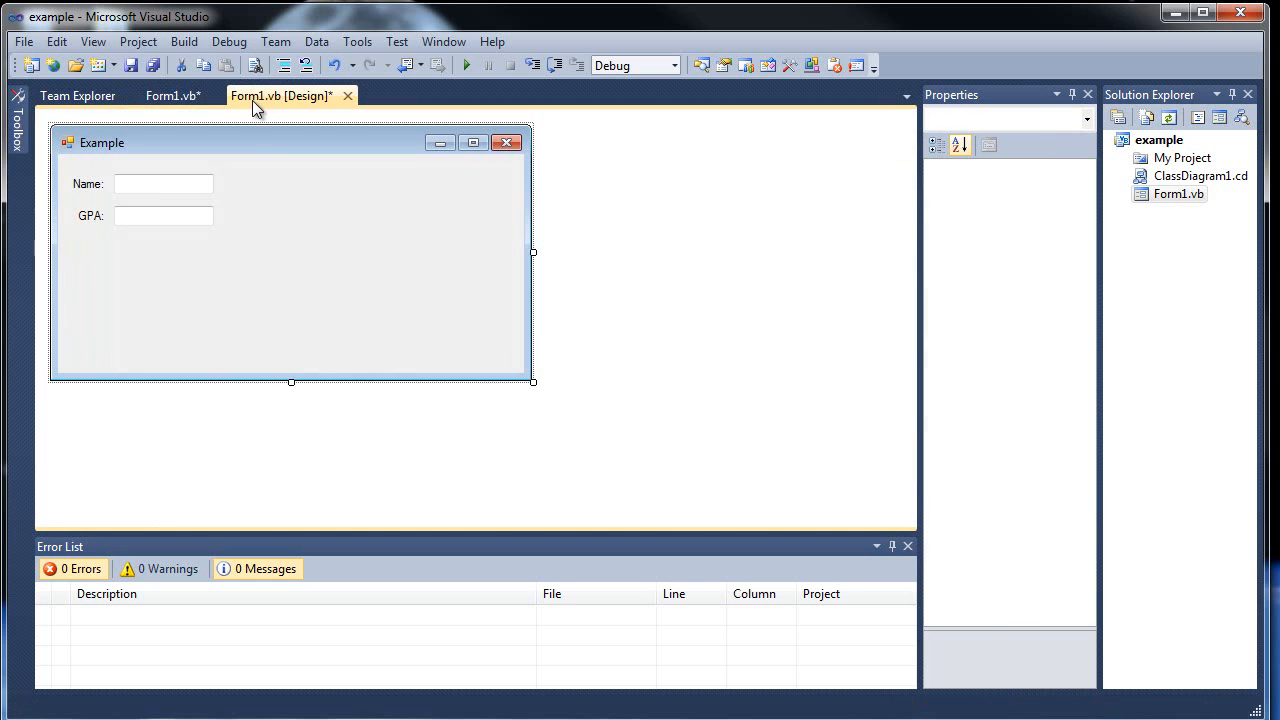
pyautogui.click(170, 96)
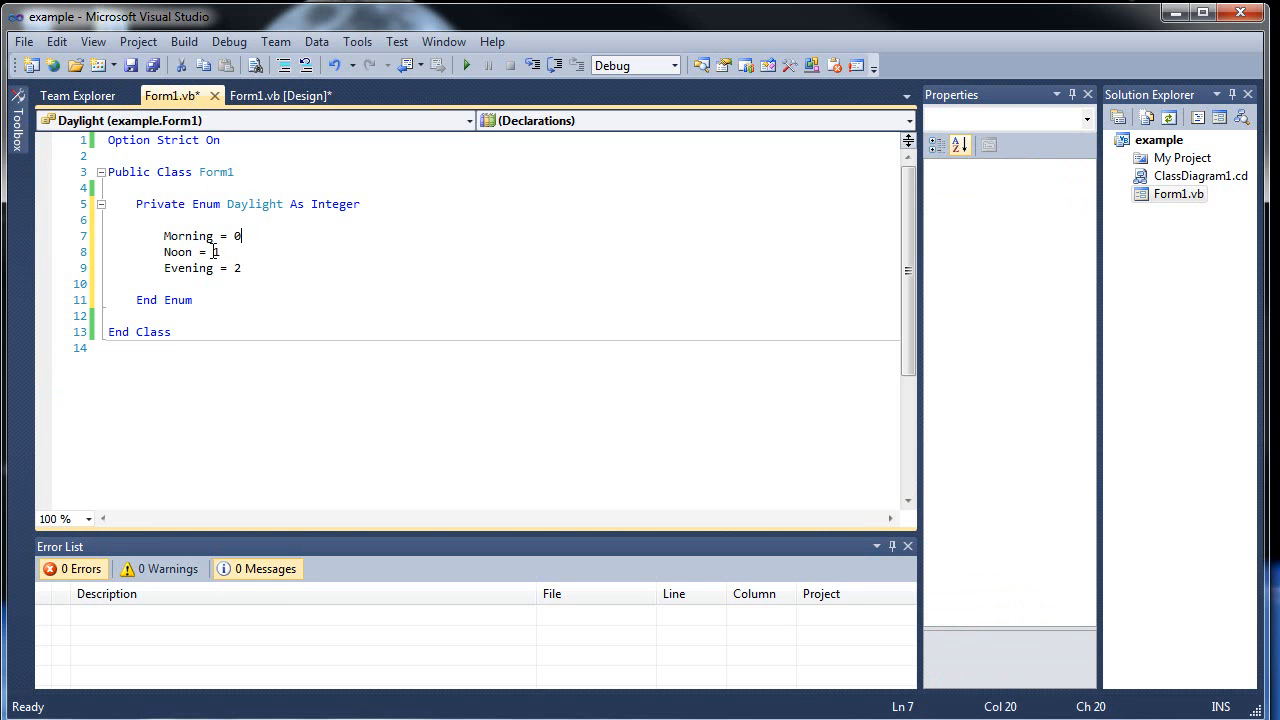
pyautogui.doubleClick(176, 252)
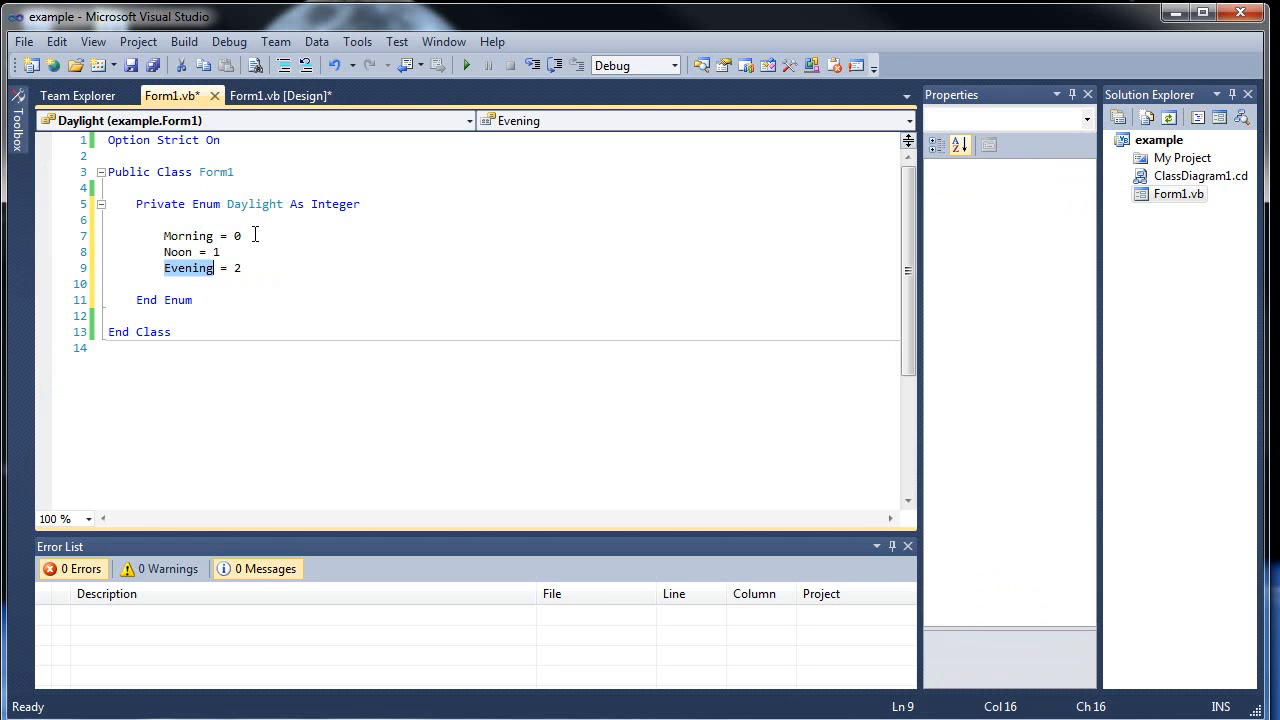
pyautogui.click(208, 252)
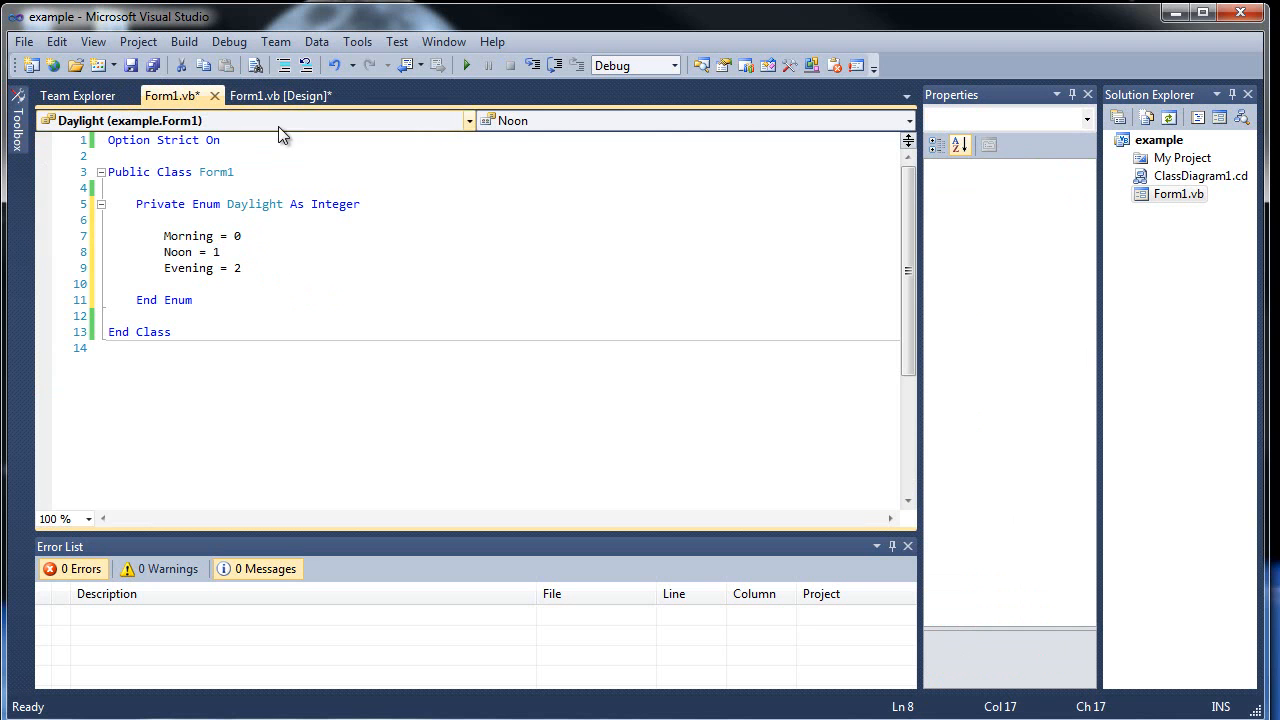
pyautogui.click(280, 96)
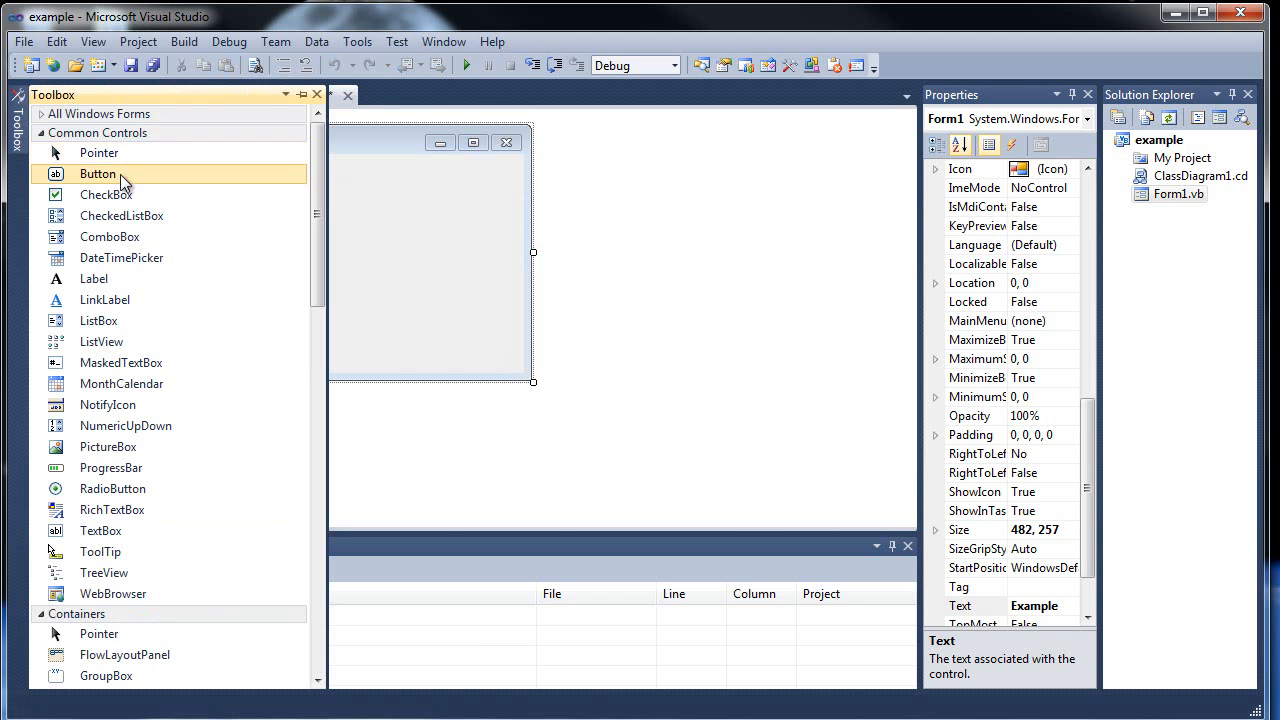
# Add a Check button named btnCheck with caption &Check and create its Click handler
pyautogui.moveTo(96, 172); pyautogui.dragTo(296, 314)
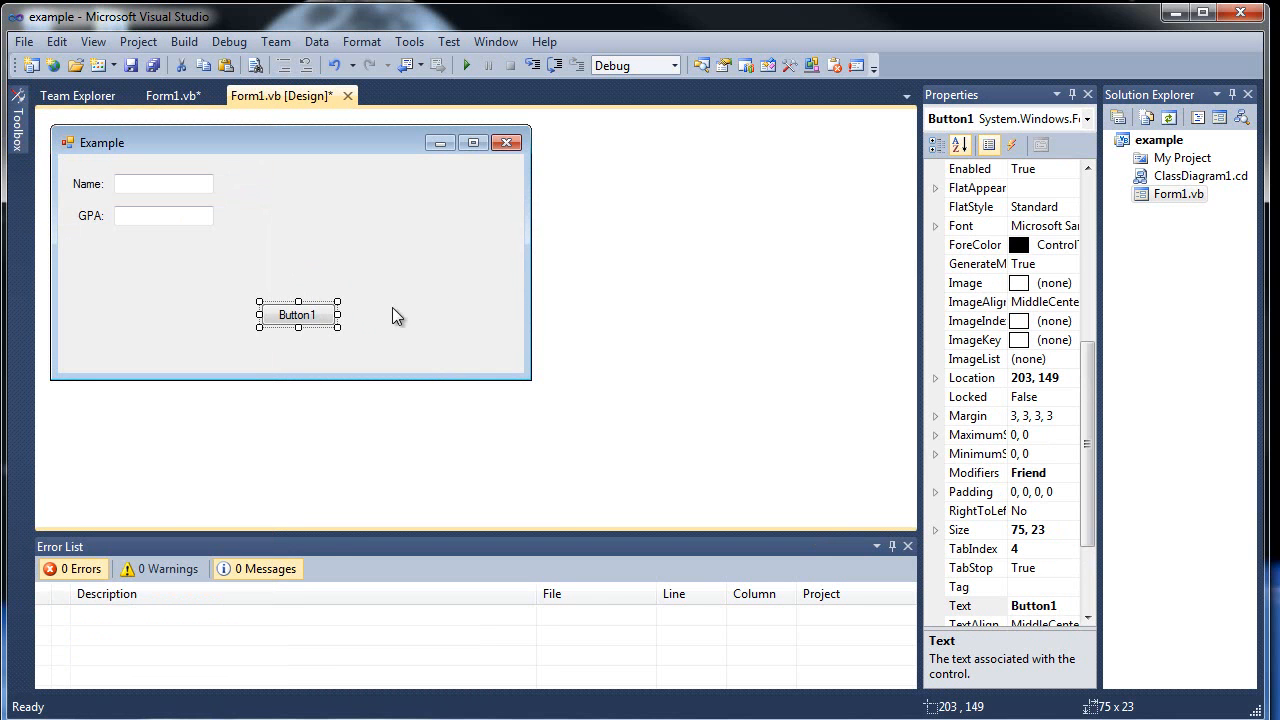
pyautogui.click(976, 492)
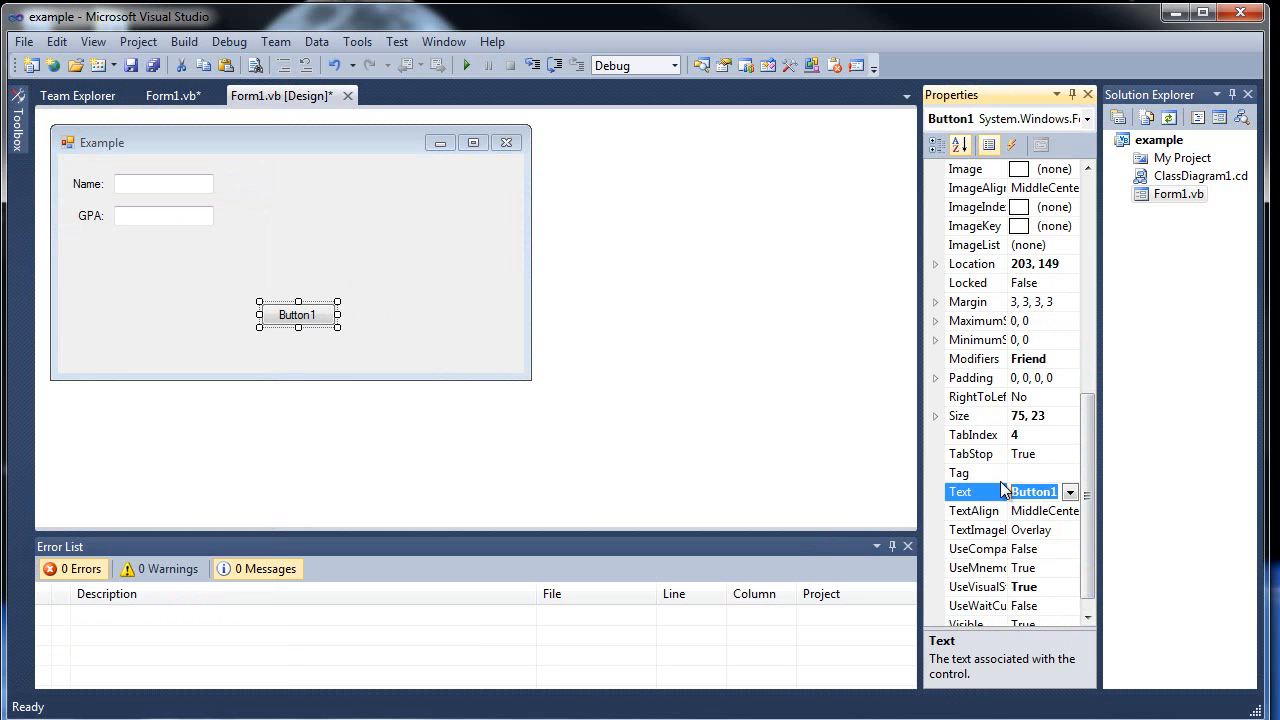
pyautogui.write('&Che')
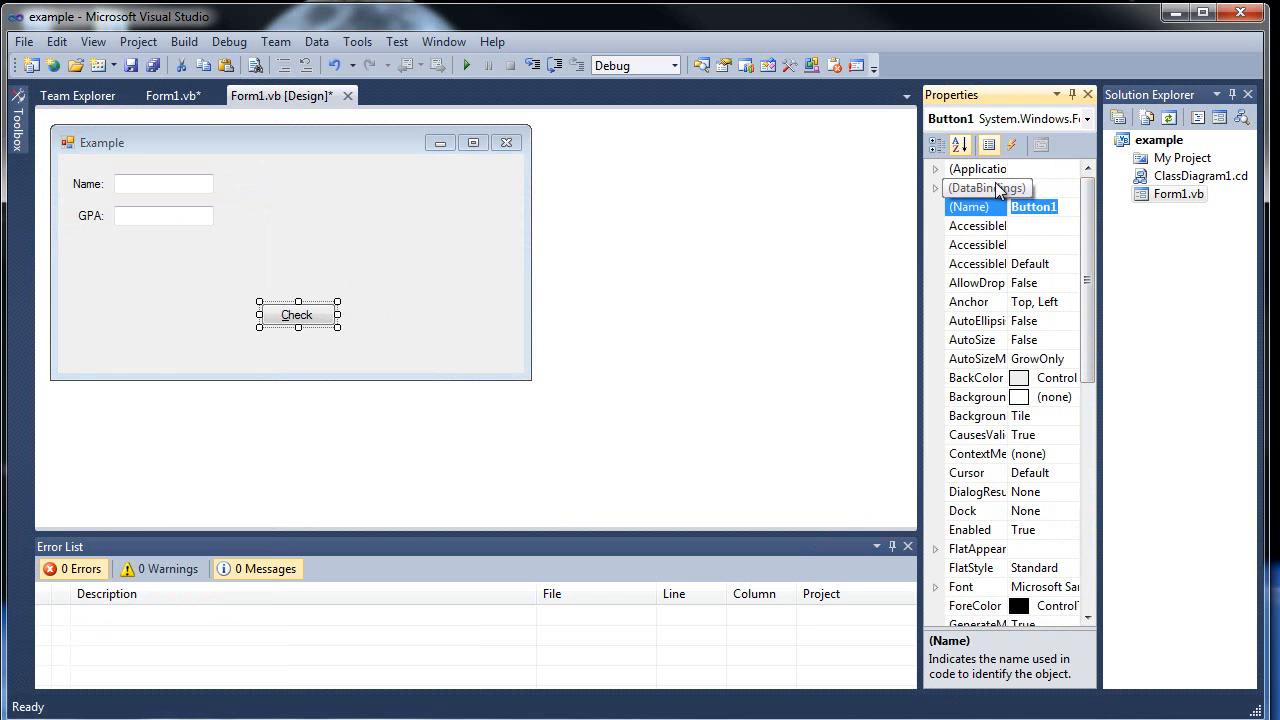
pyautogui.write('btnCheck')
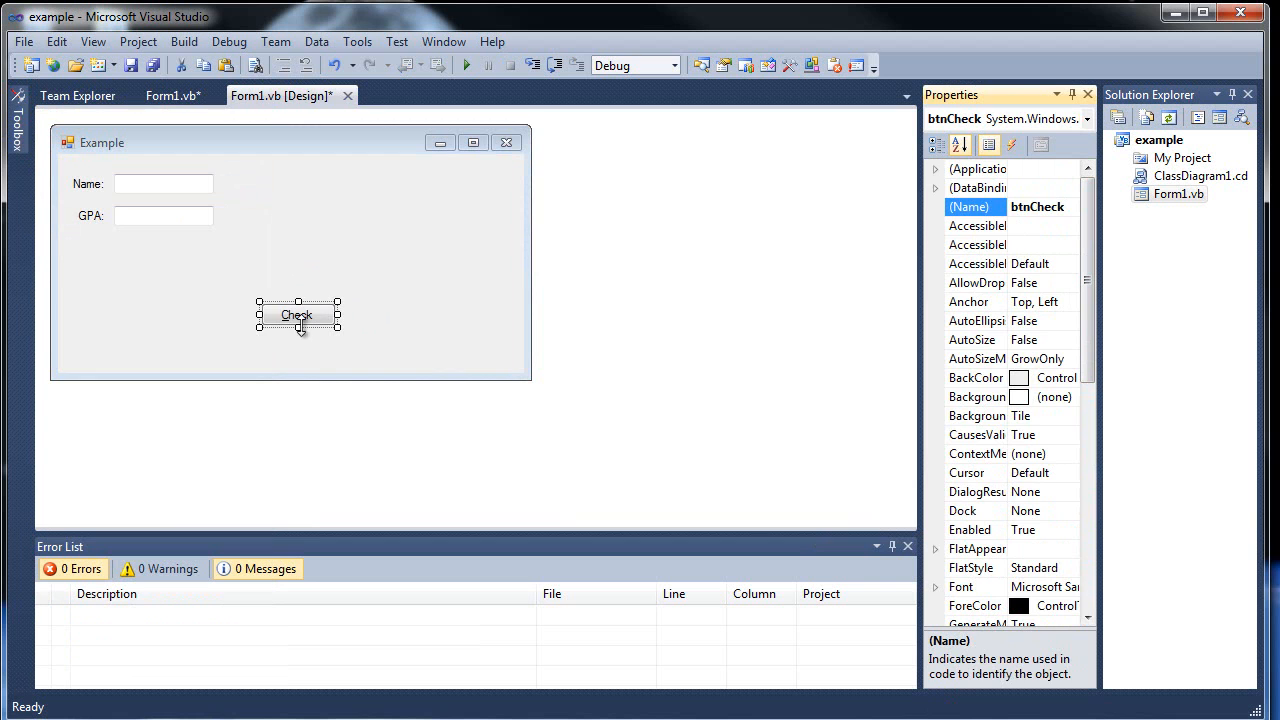
pyautogui.doubleClick(296, 316)
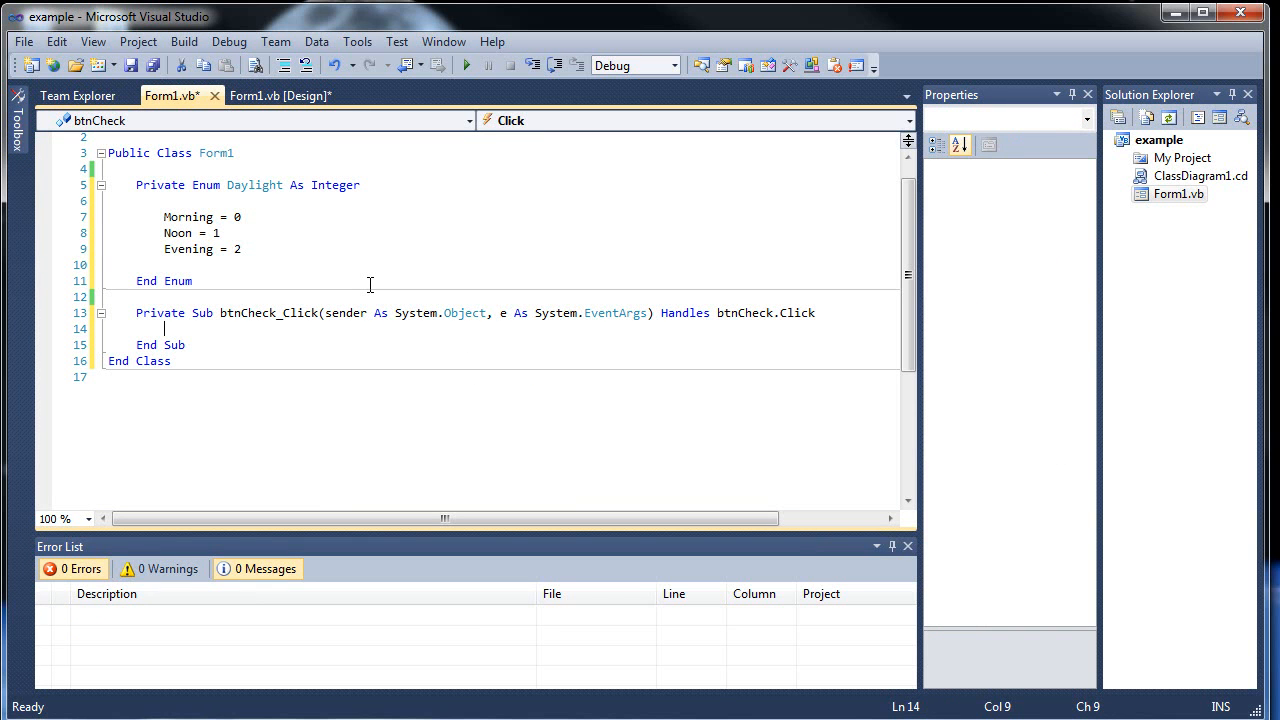
pyautogui.moveTo(278, 344)
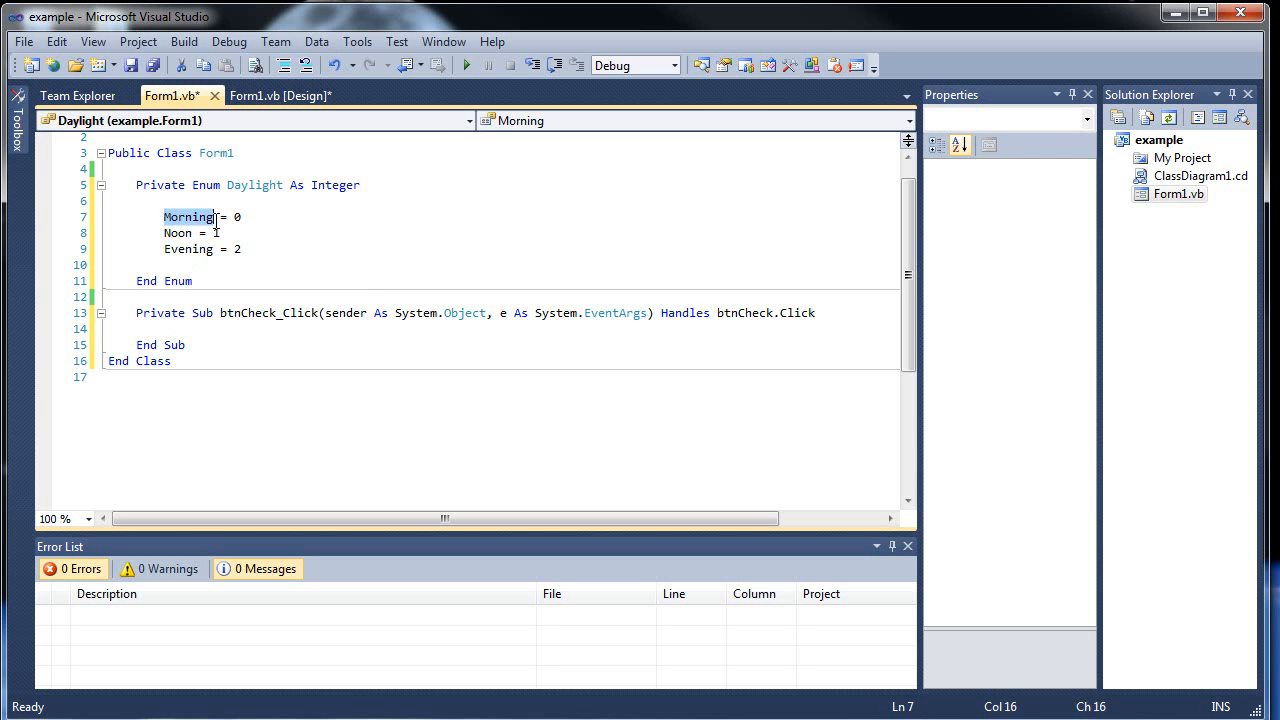
# In btnCheck_Click, declare Dim input As String = InputBox(...)
pyautogui.click(220, 232)
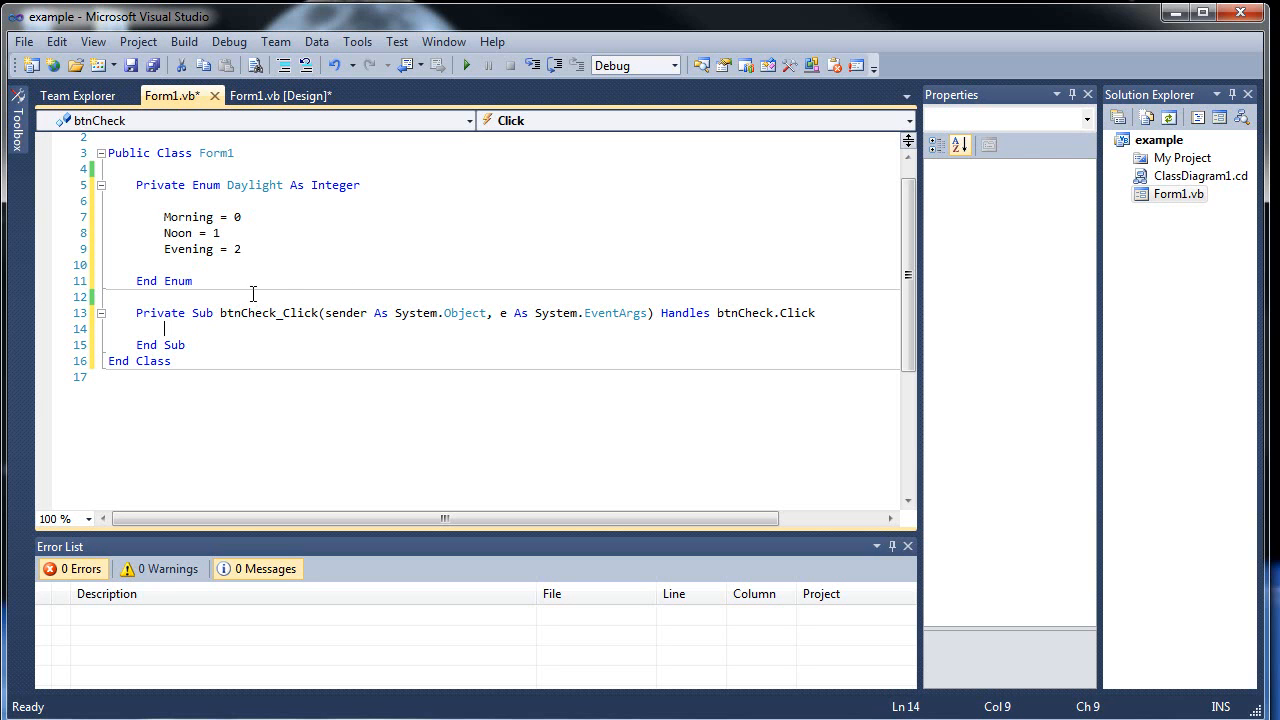
pyautogui.press('Enter')
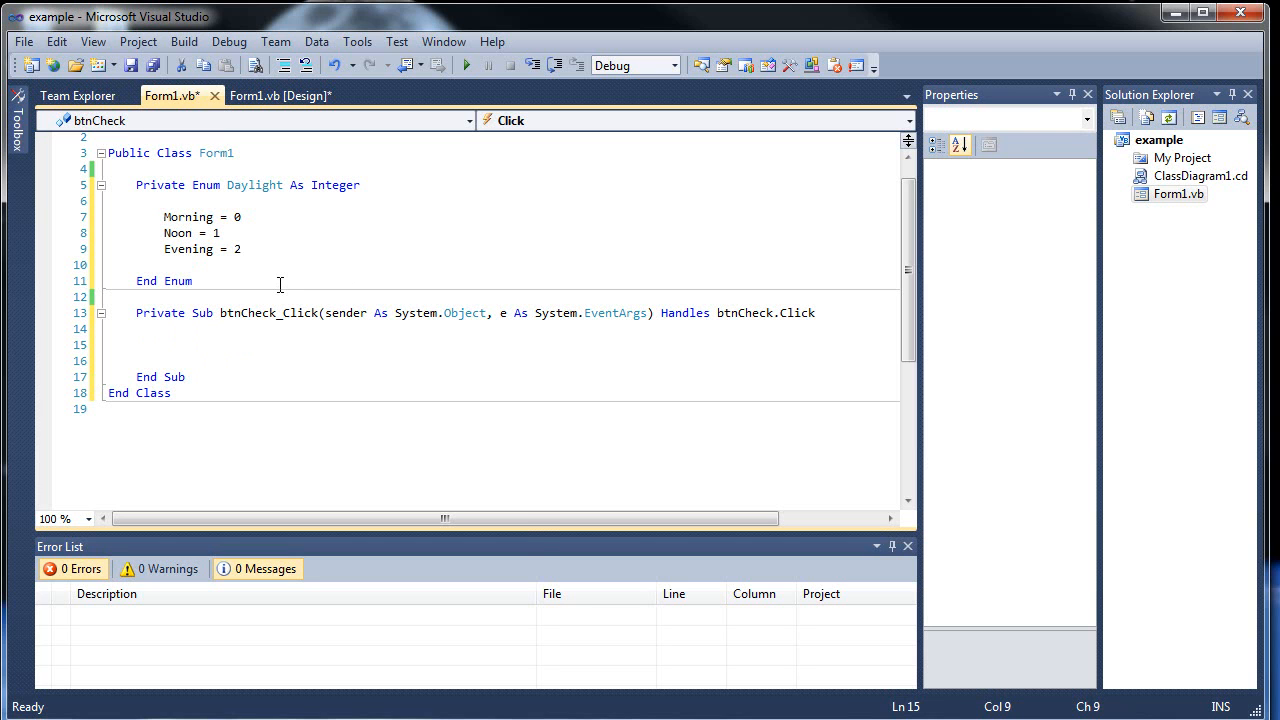
pyautogui.write('Dim inp')
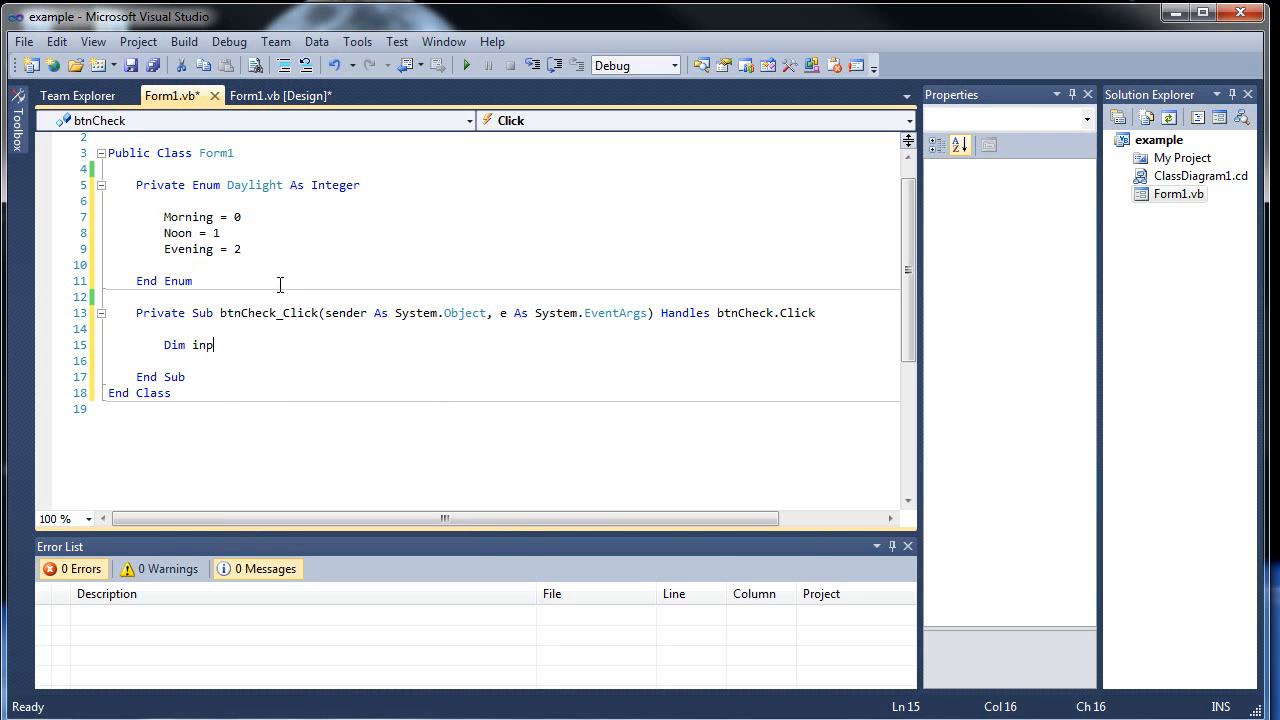
pyautogui.write('ut A')
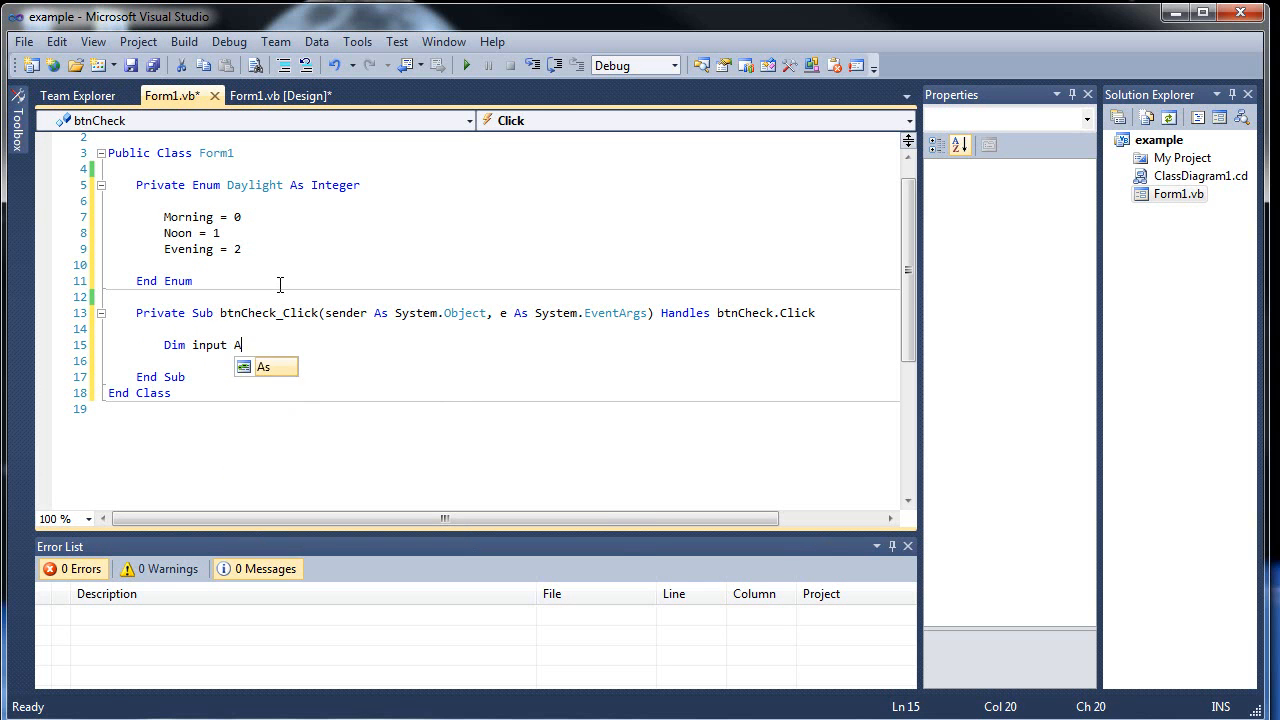
pyautogui.write('s Styring')
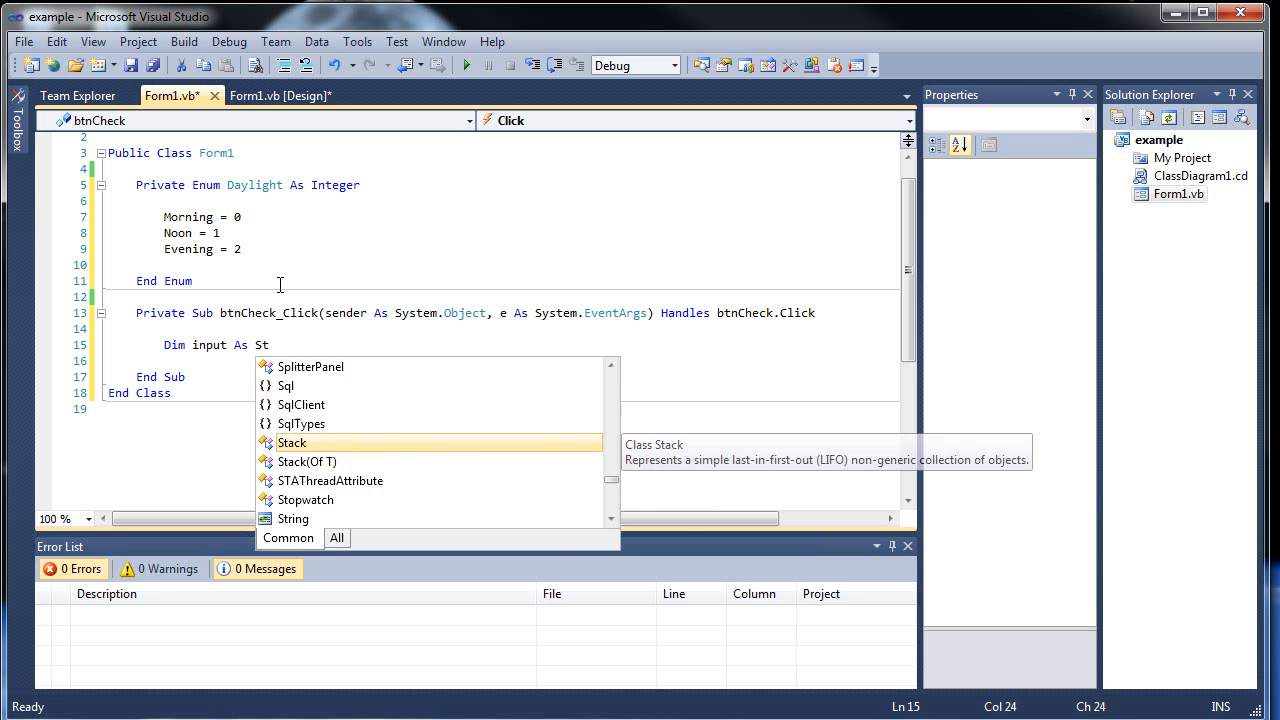
pyautogui.write('ring =')
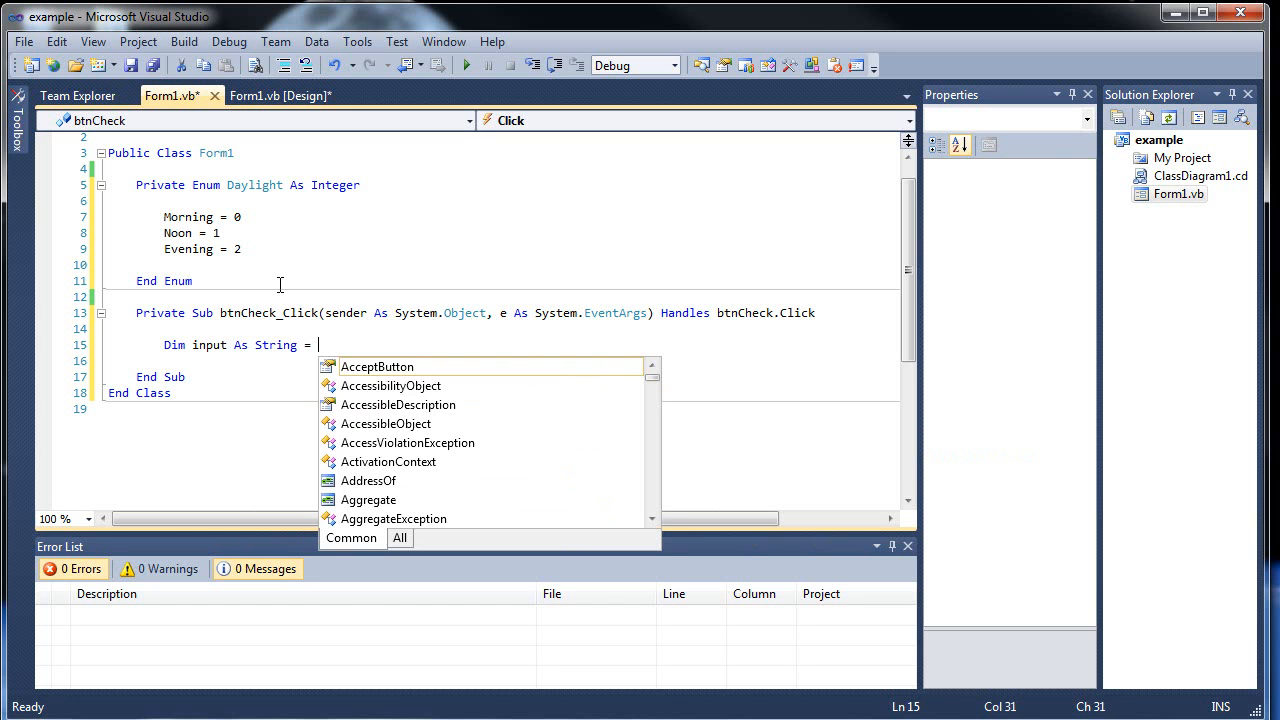
pyautogui.write('inputBox("What part of the')
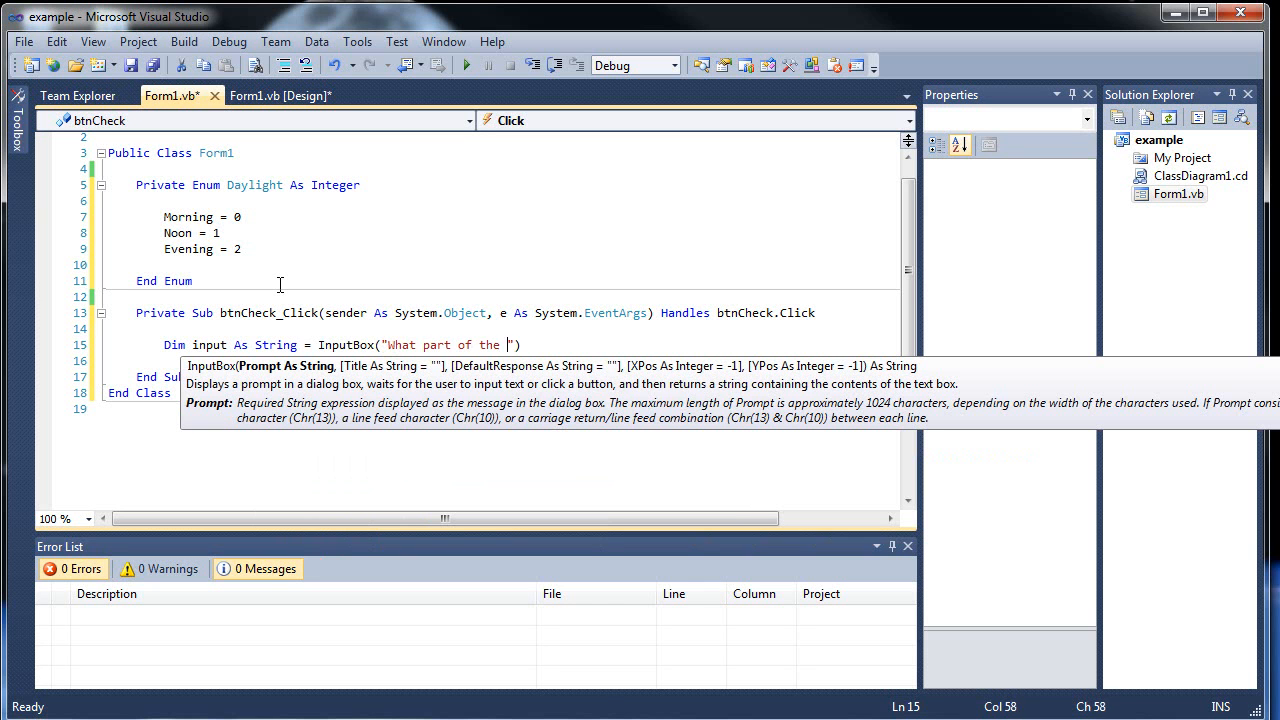
# Prompt "What part of the day is it (ex Morning, Night)?" with title "Type Here"
pyautogui.write('day is it (')
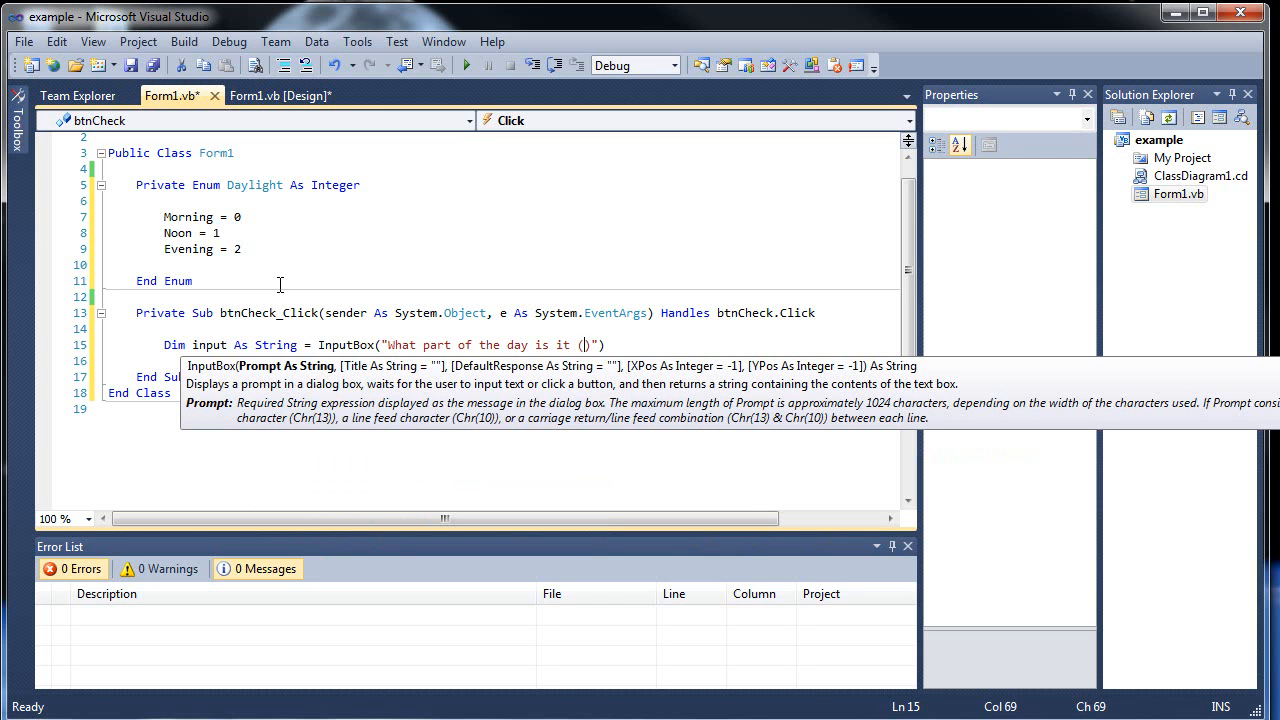
pyautogui.write('Morning')
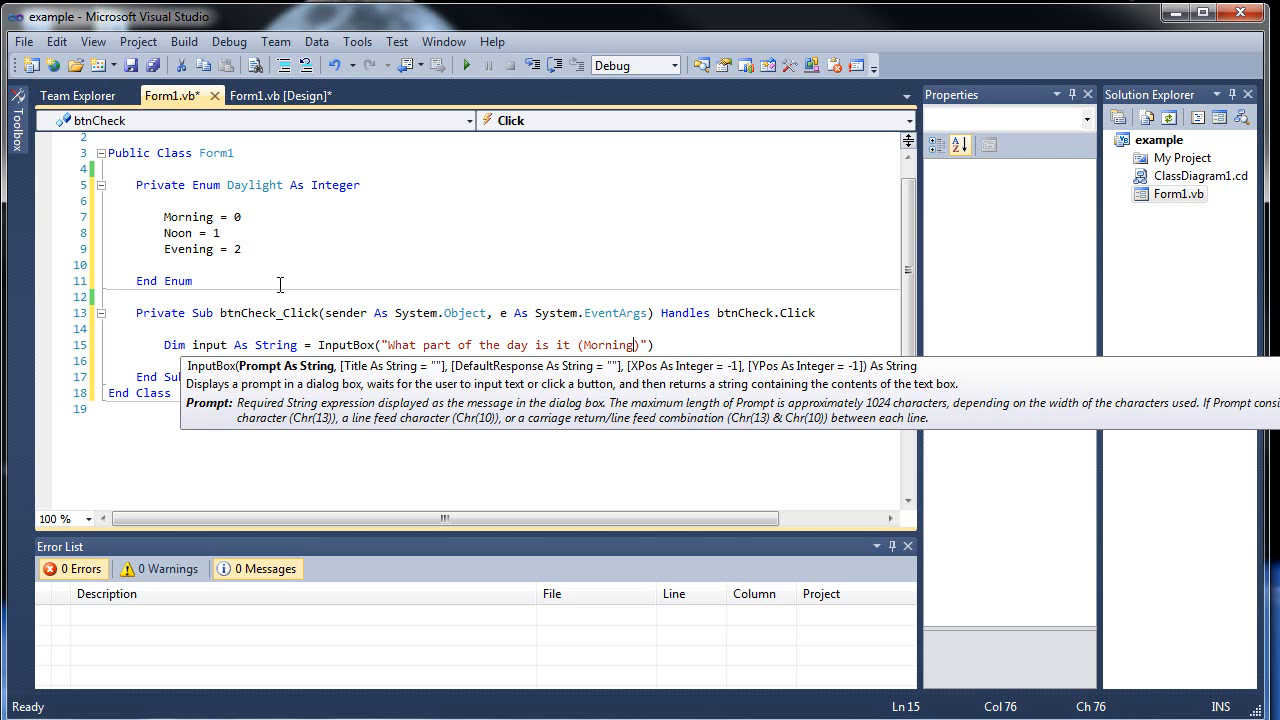
pyautogui.write(', Night')
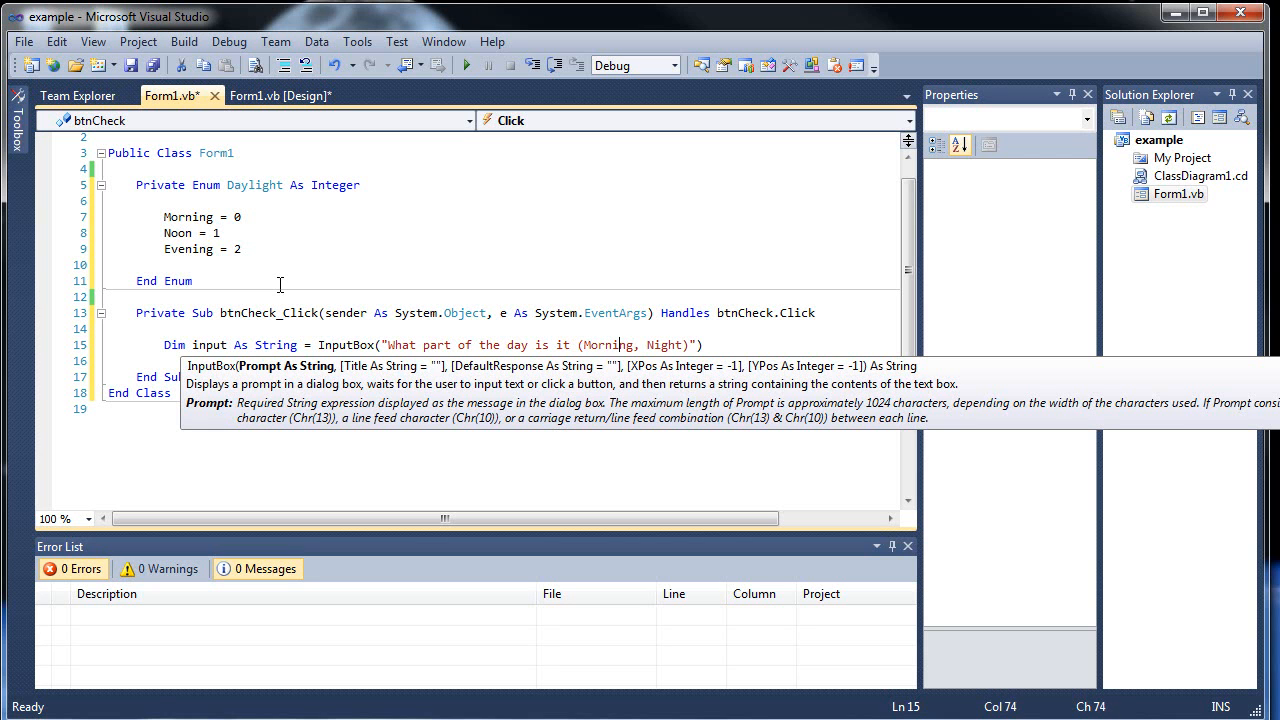
pyautogui.write('ex')
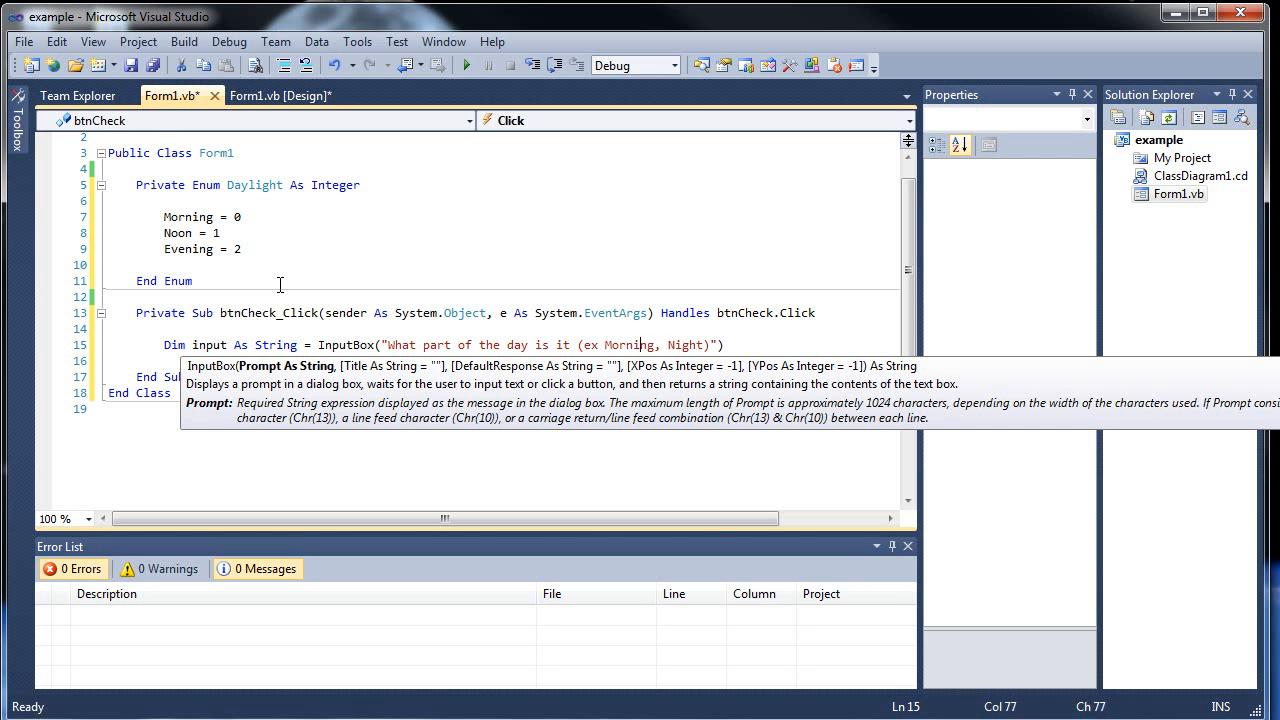
pyautogui.write('?')
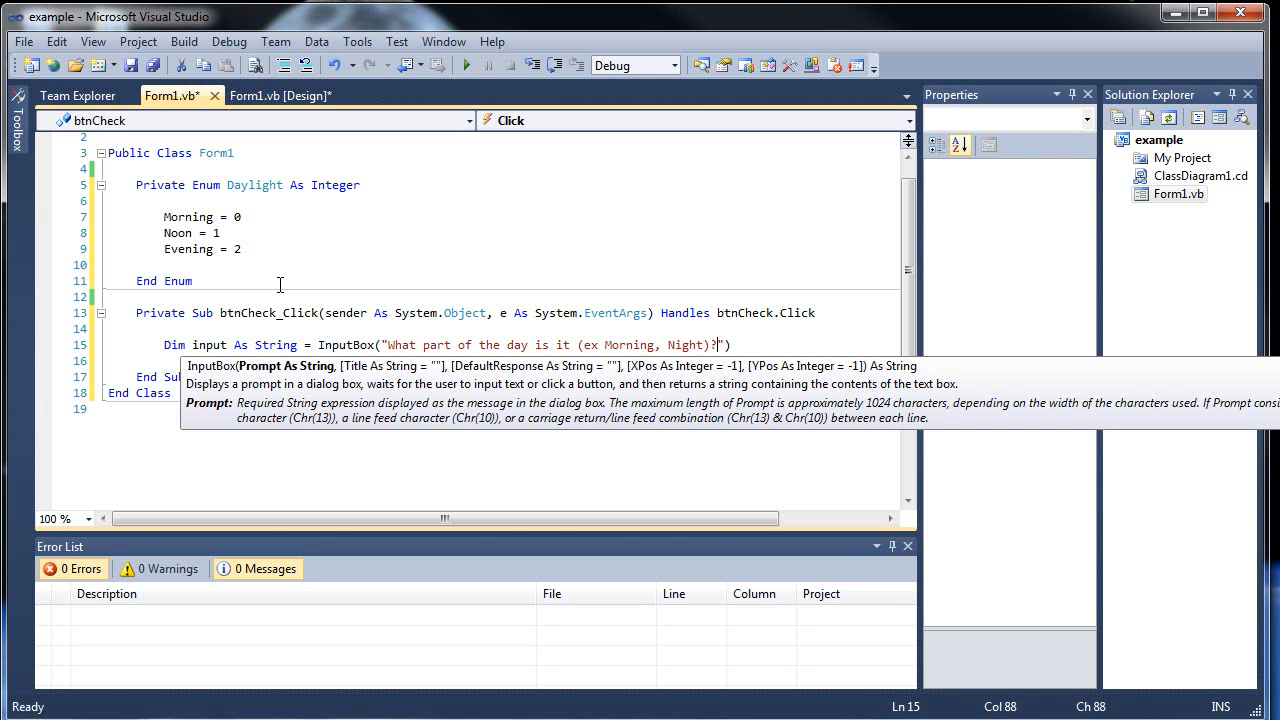
pyautogui.write(',')
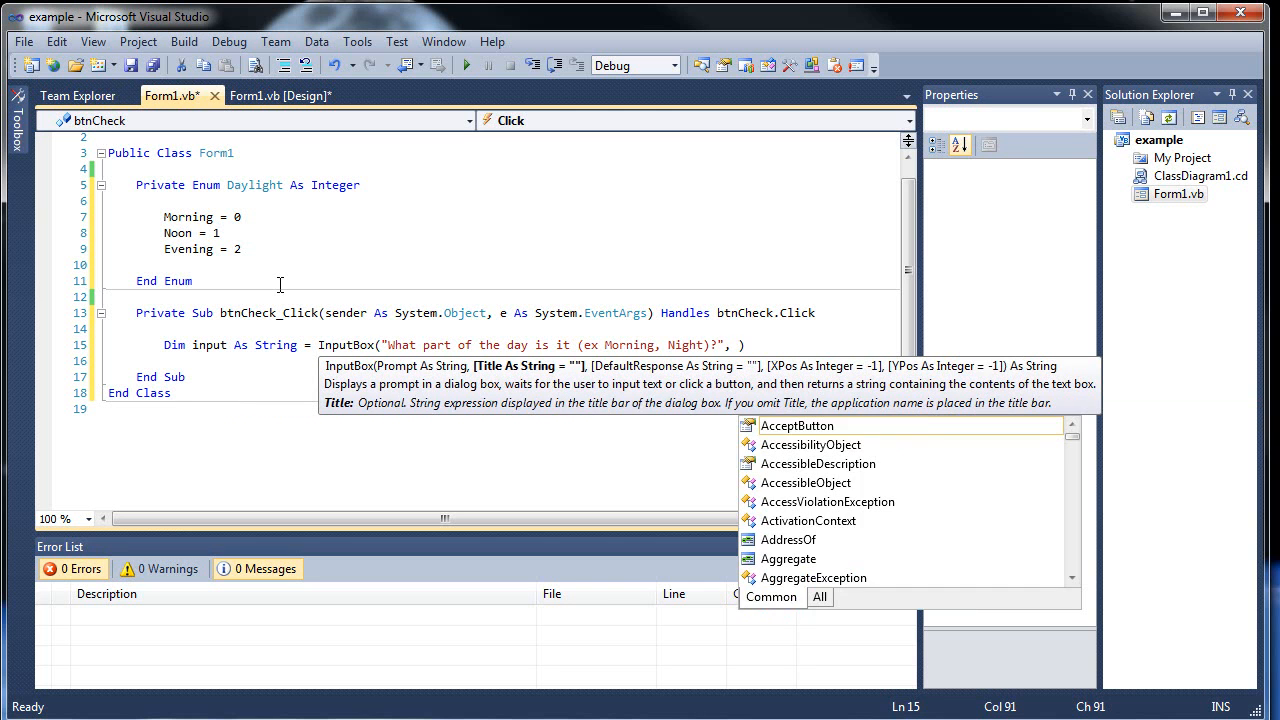
pyautogui.write('"Type Here')
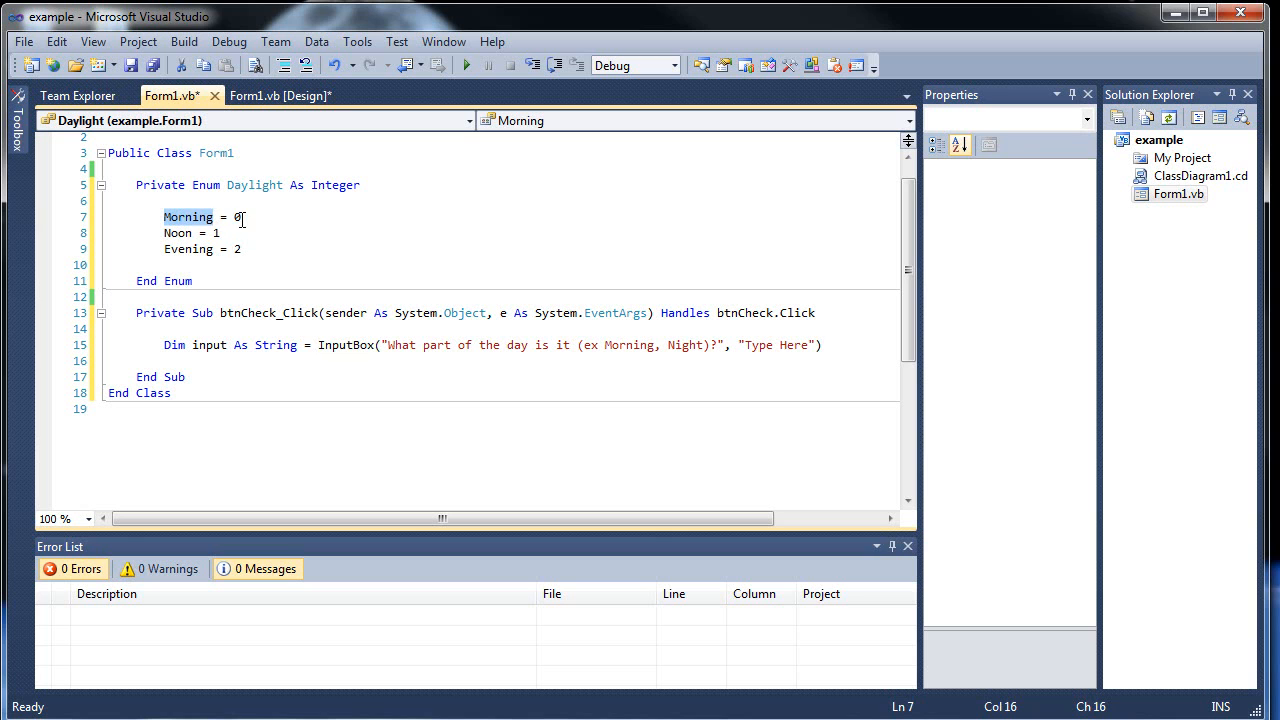
# Rename the enum members to Breakfast, Lunch, Dinner and add a blank line below the InputBox declaration
pyautogui.write('Breakfast = 0')
pyautogui.click(230, 232)
pyautogui.write('Lunch')
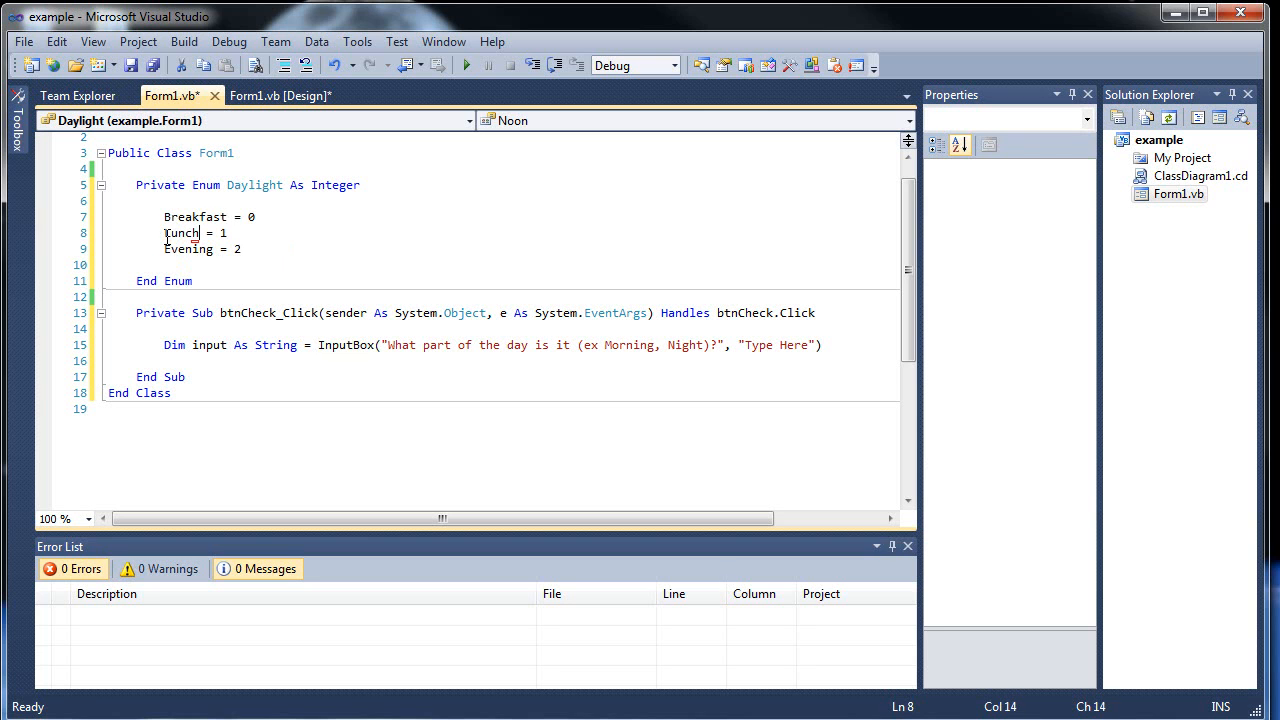
pyautogui.doubleClick(188, 248)
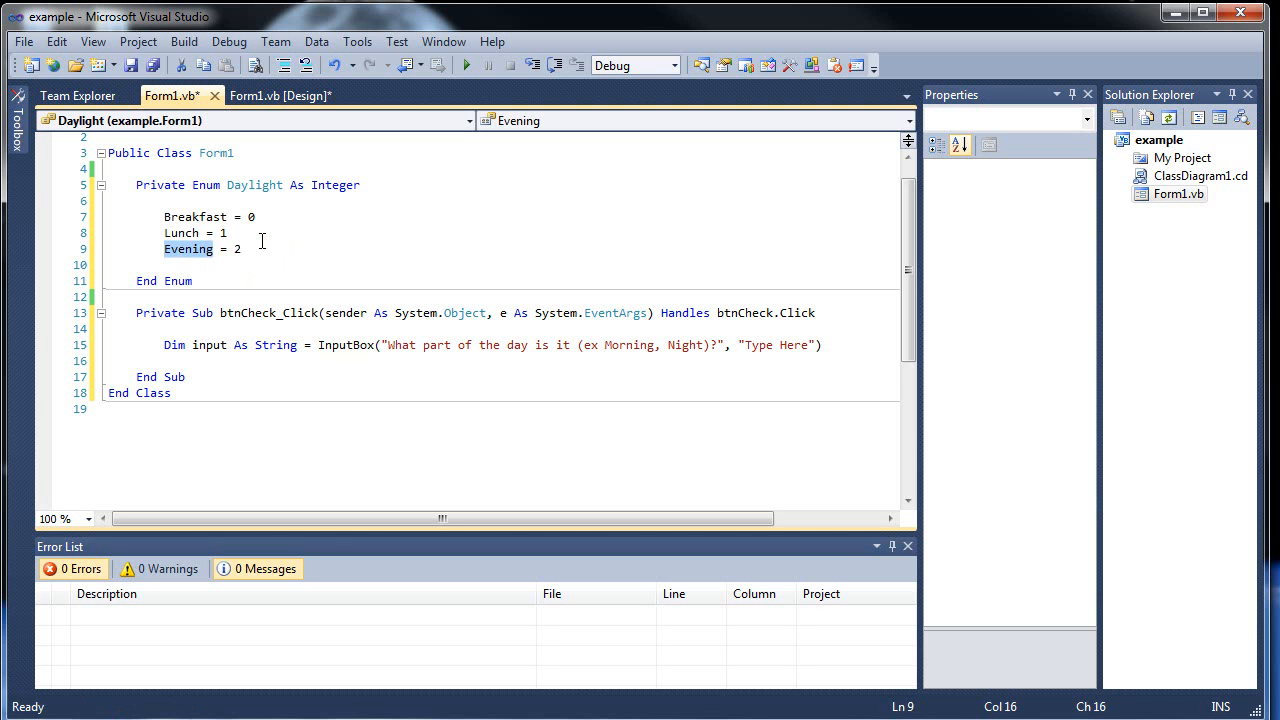
pyautogui.write('Dinner')
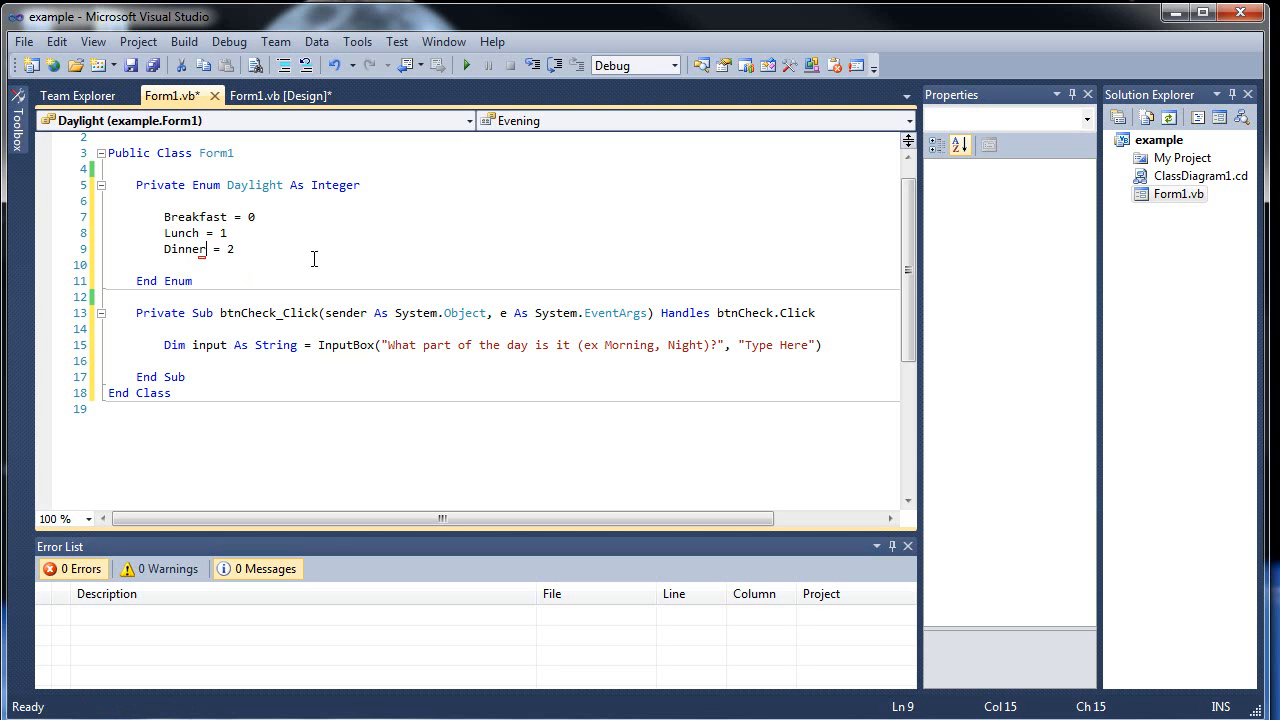
pyautogui.click(228, 232)
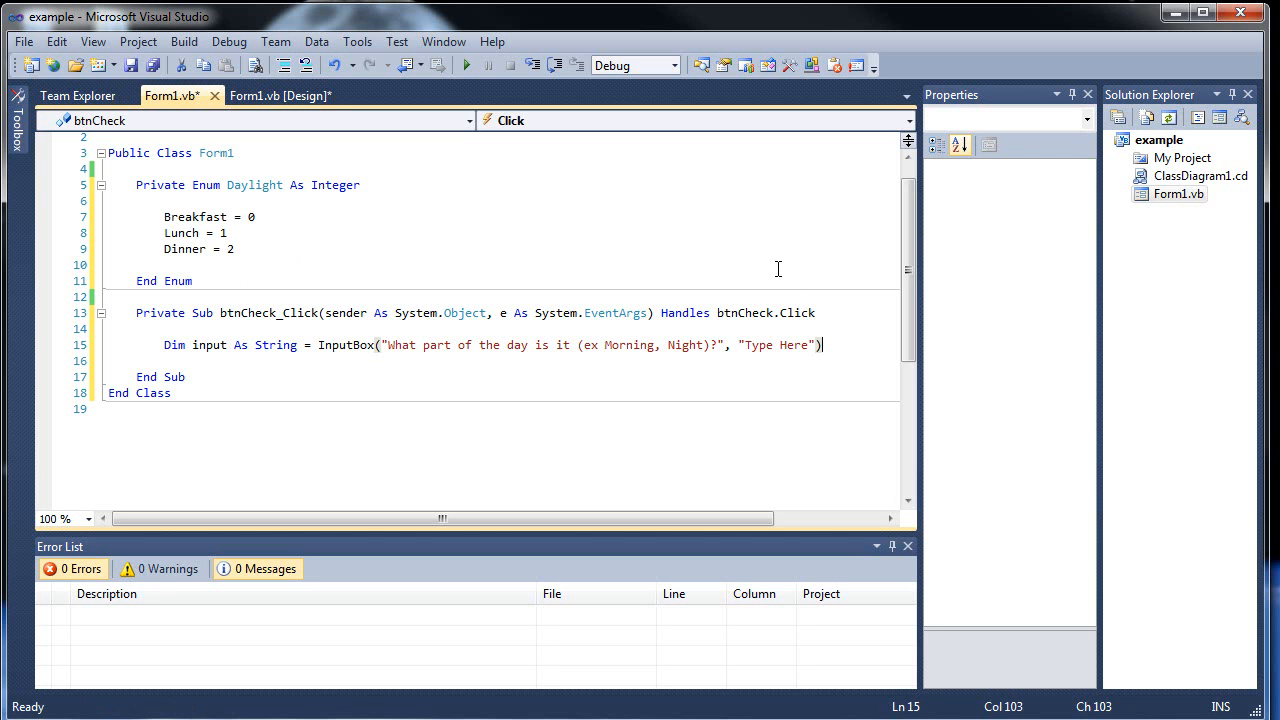
pyautogui.press('enter')
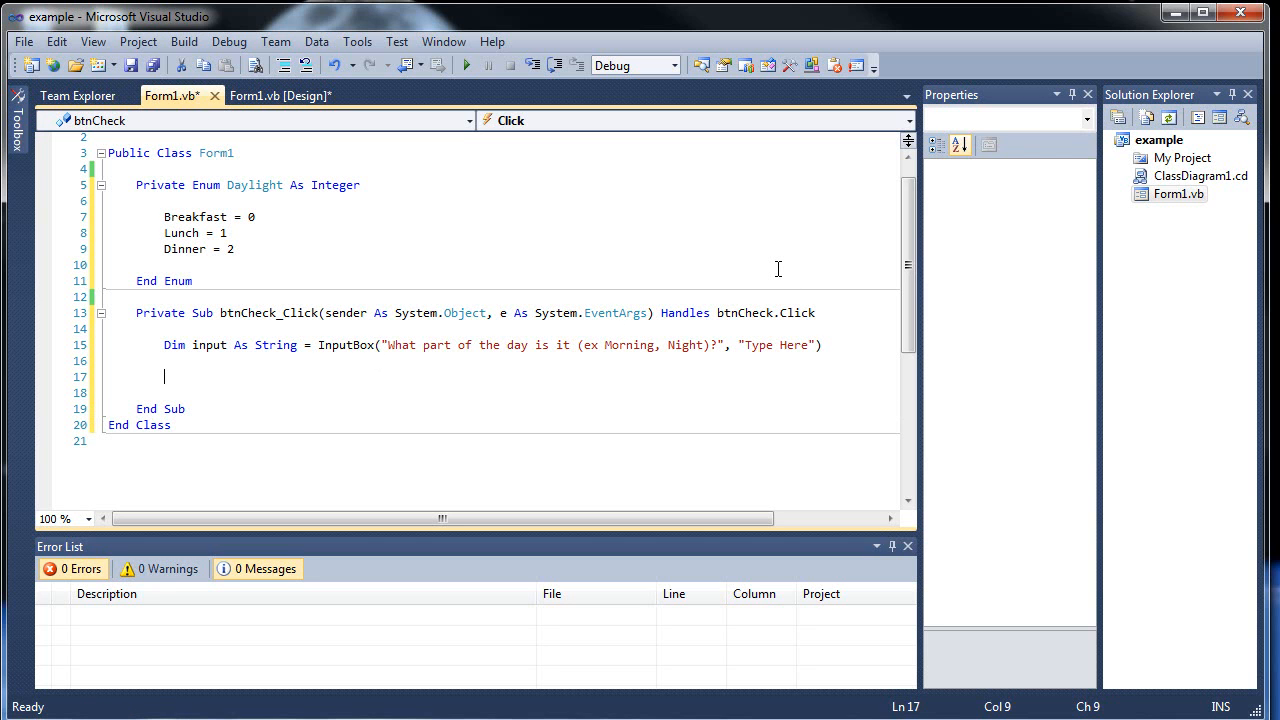
pyautogui.moveTo(532, 288)
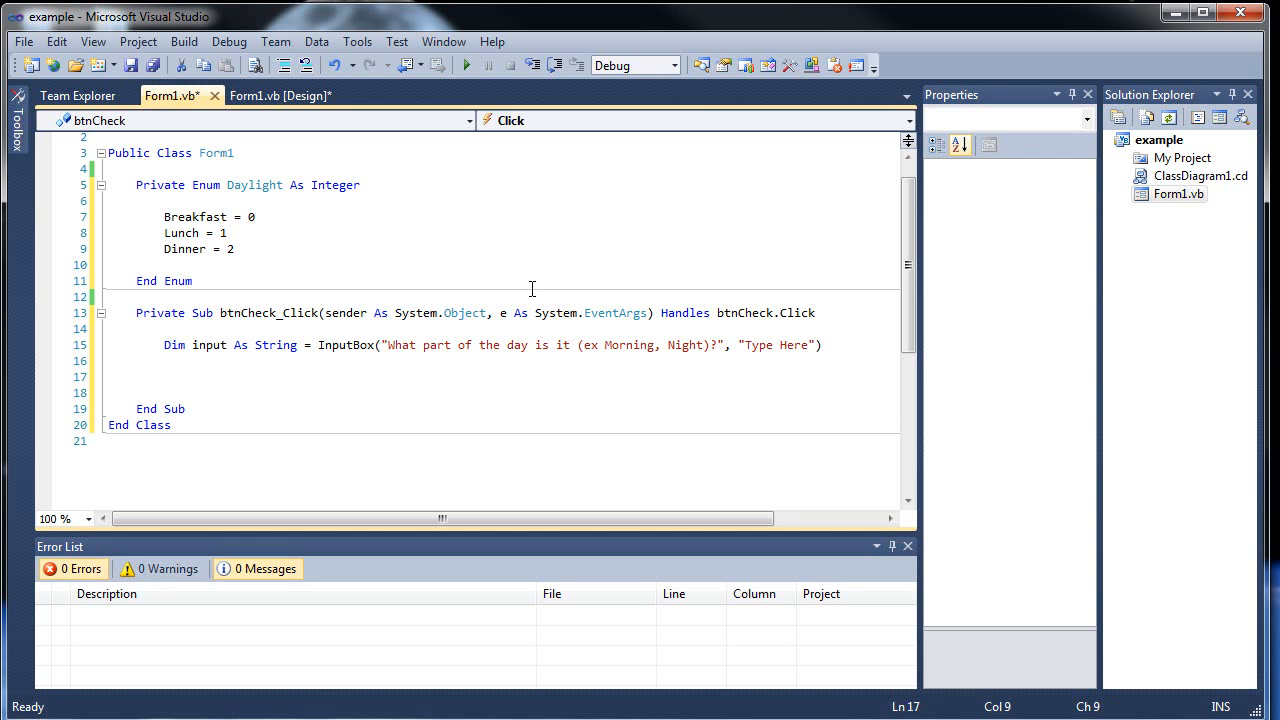
pyautogui.moveTo(230, 334)
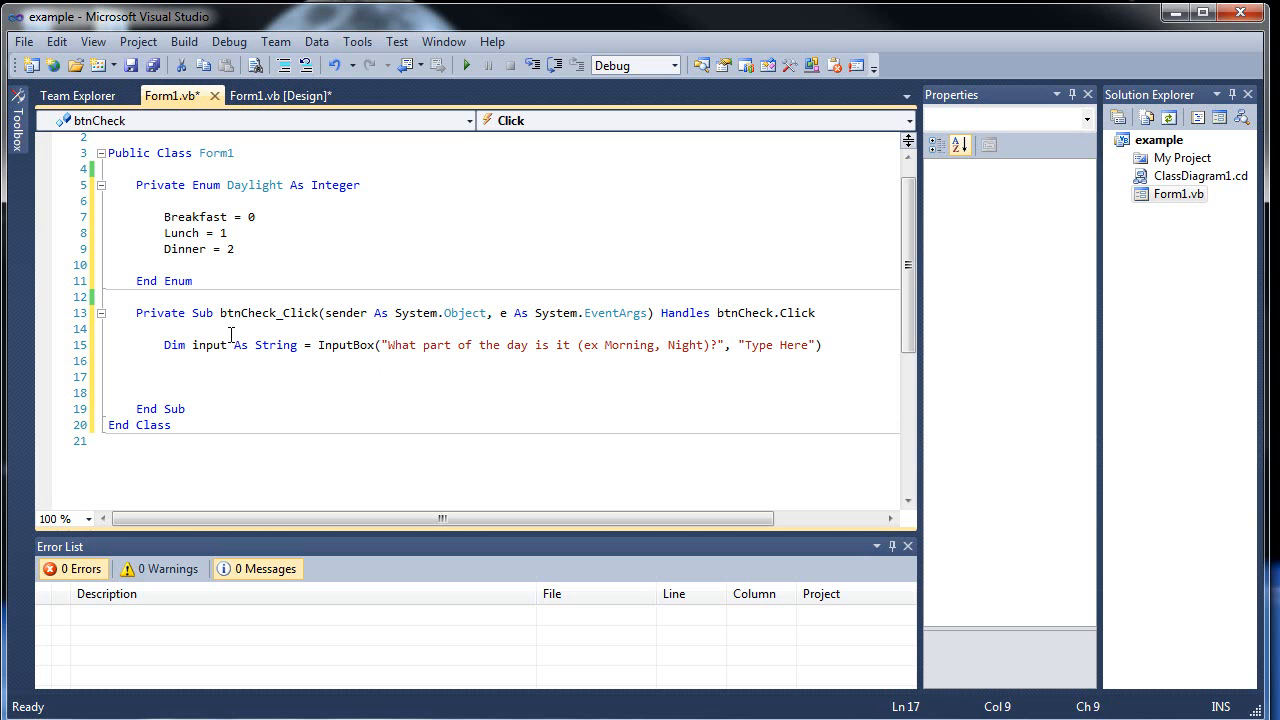
# Comment out the InputBox declaration line and save all changes
pyautogui.doubleClick(208, 344)
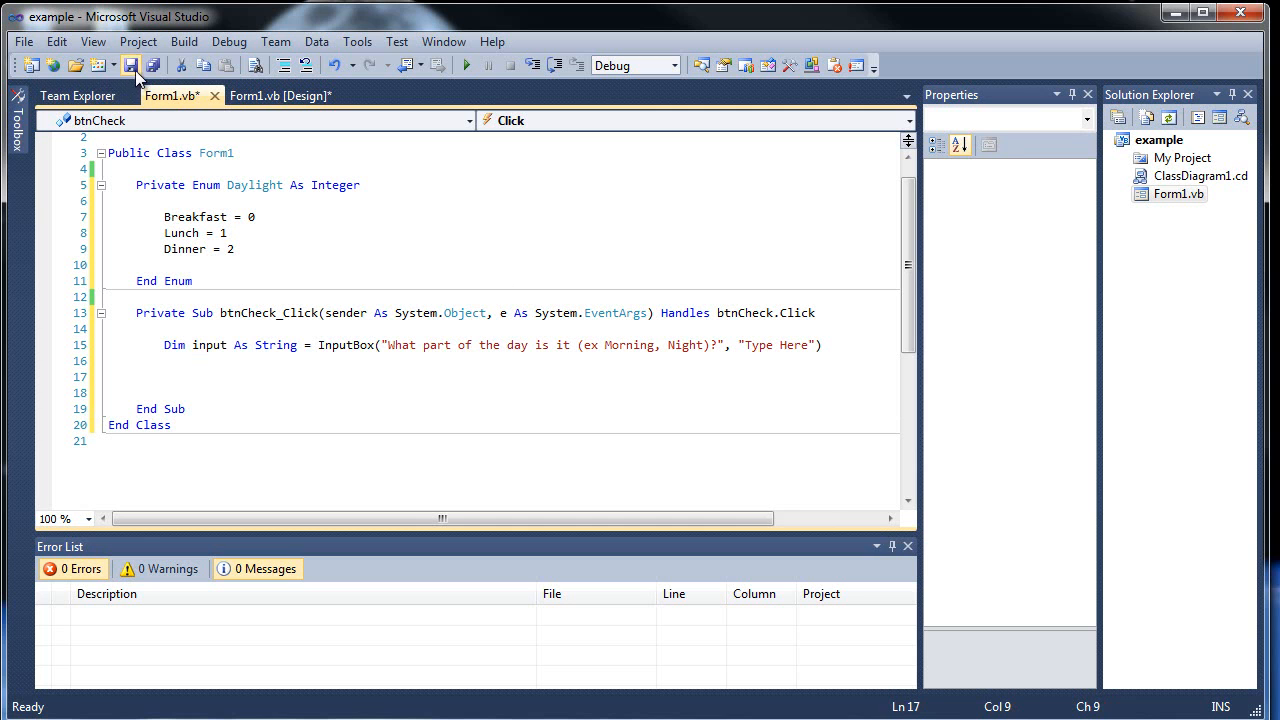
pyautogui.click(132, 64)
pyautogui.write("'")
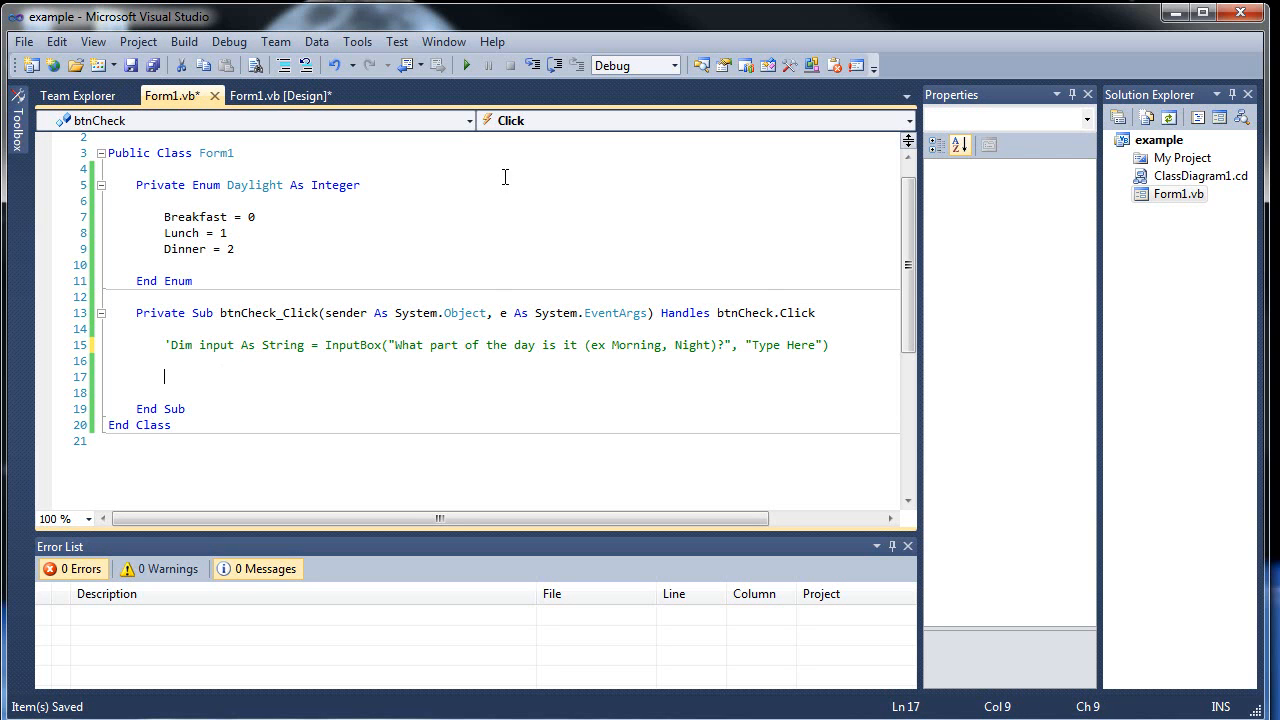
pyautogui.moveTo(466, 260)
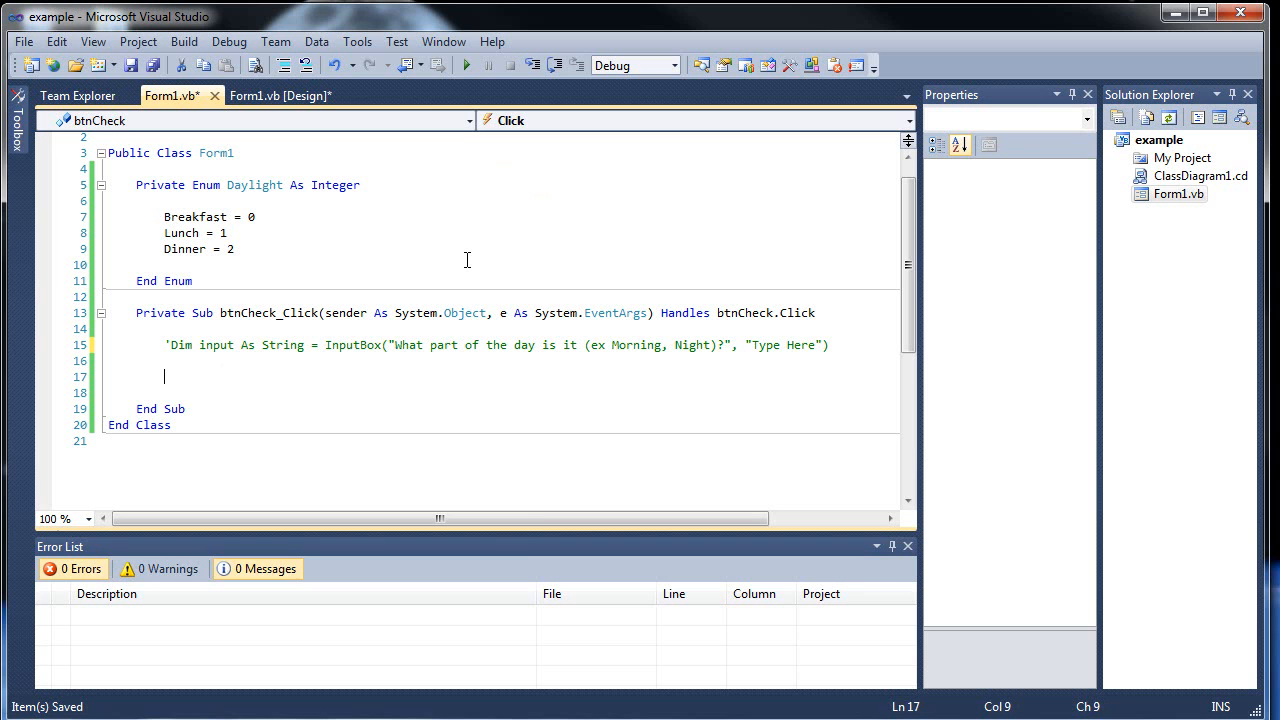
# Declare Dim check As Daylight = Daylight.Breakfast and begin a MessageBox call
pyautogui.write('Dim')
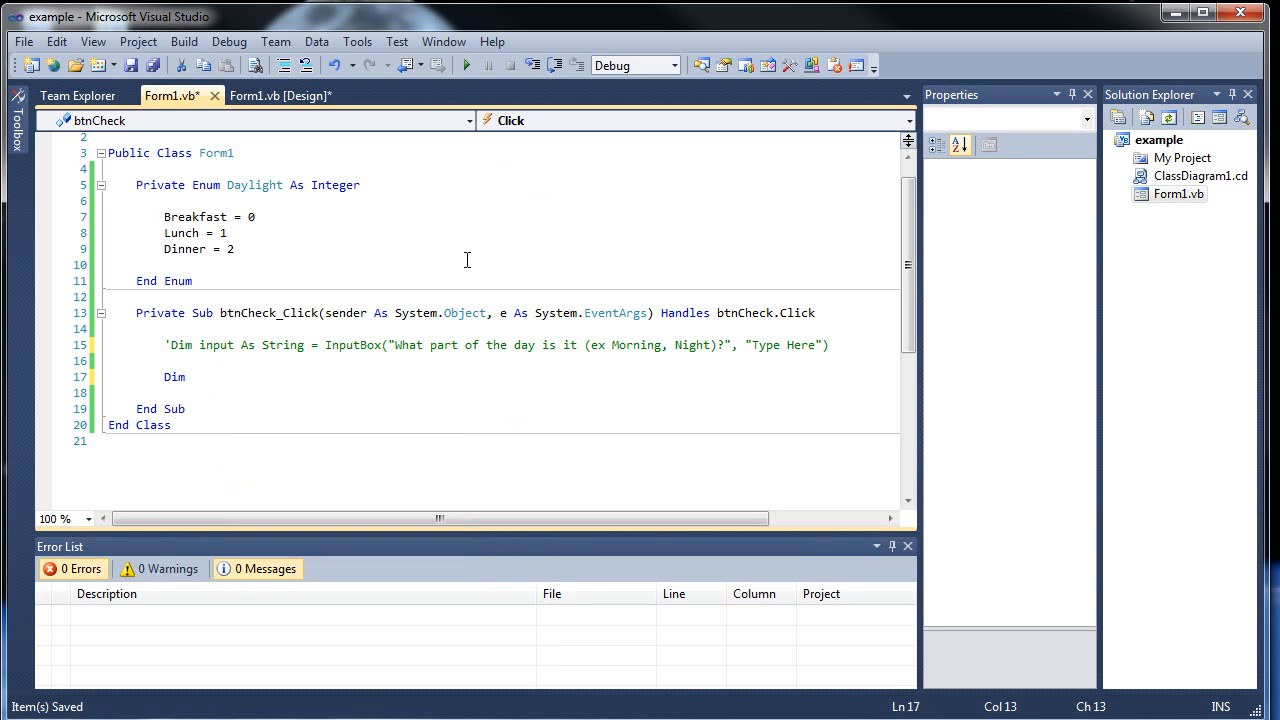
pyautogui.write('c')
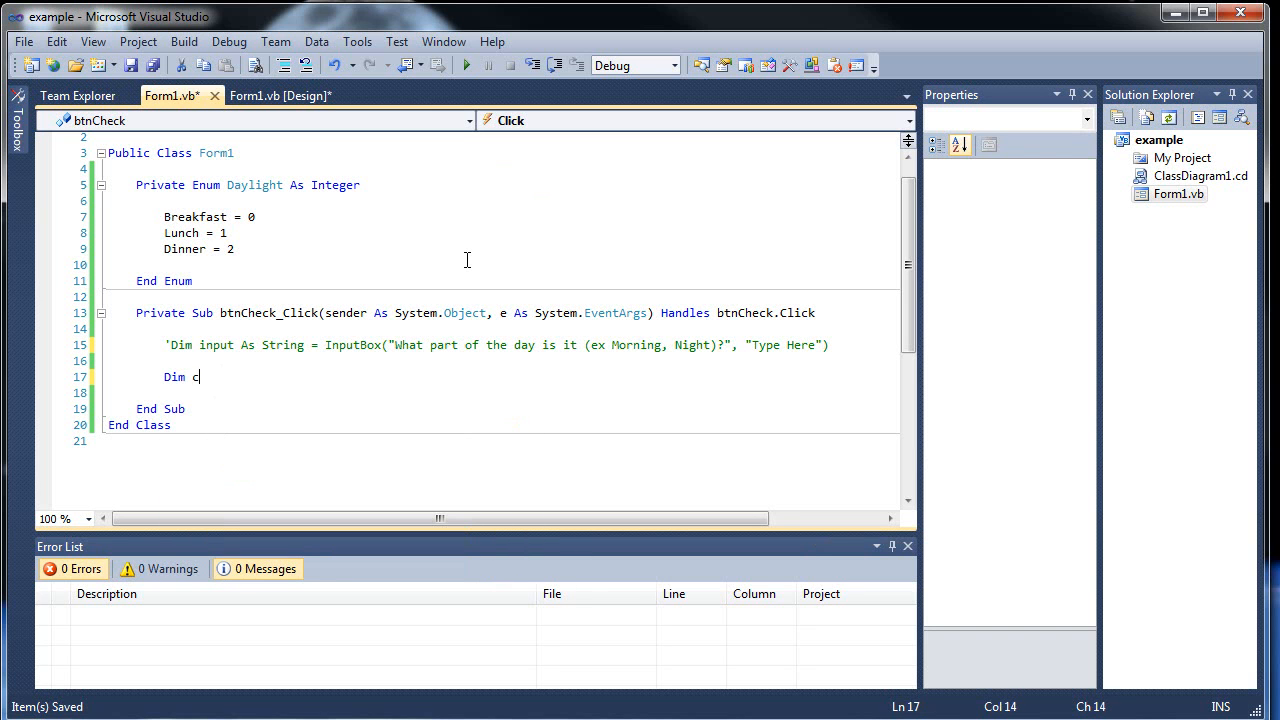
pyautogui.write('heck As')
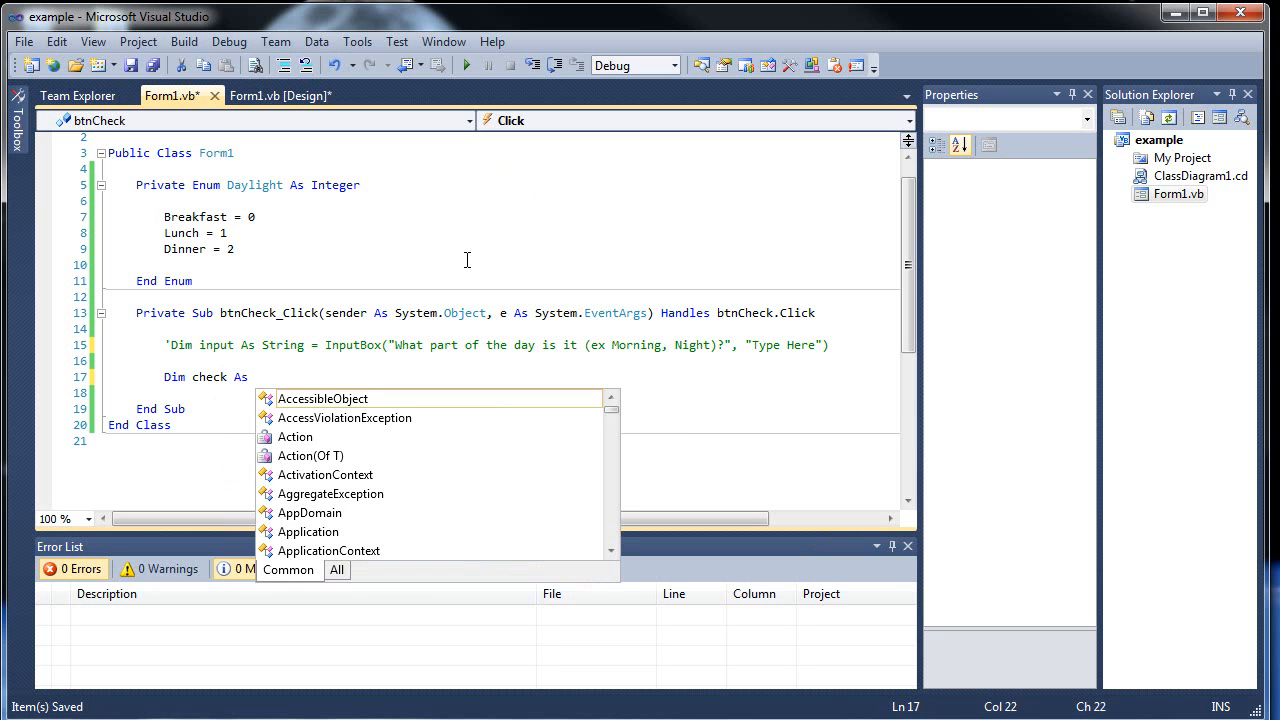
pyautogui.moveTo(322, 398)
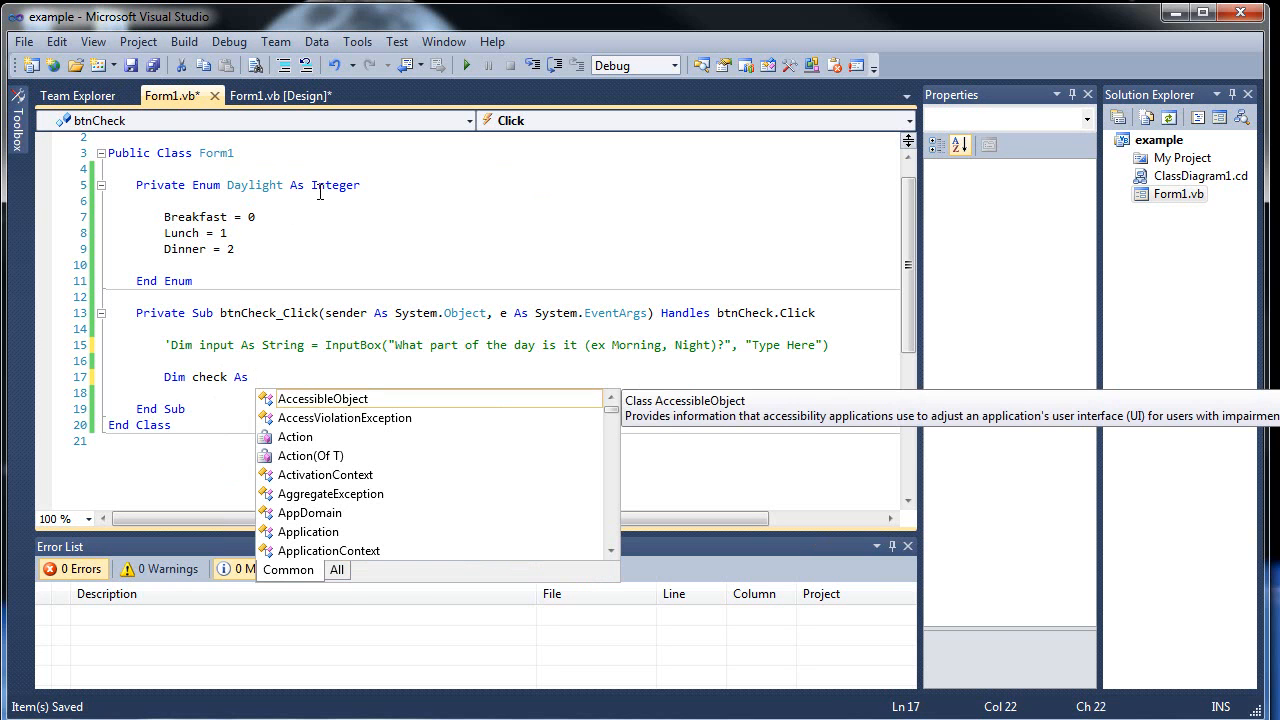
pyautogui.write('Daylight')
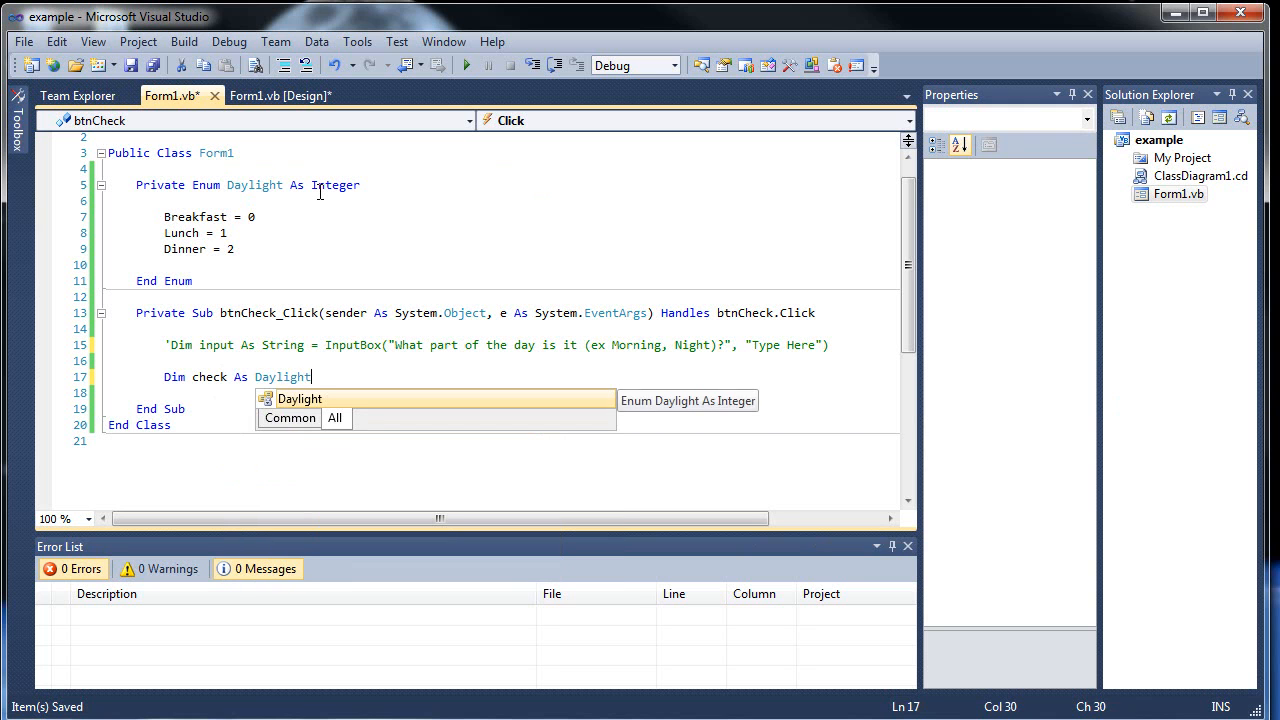
pyautogui.write('= Daylight.Breakfast')
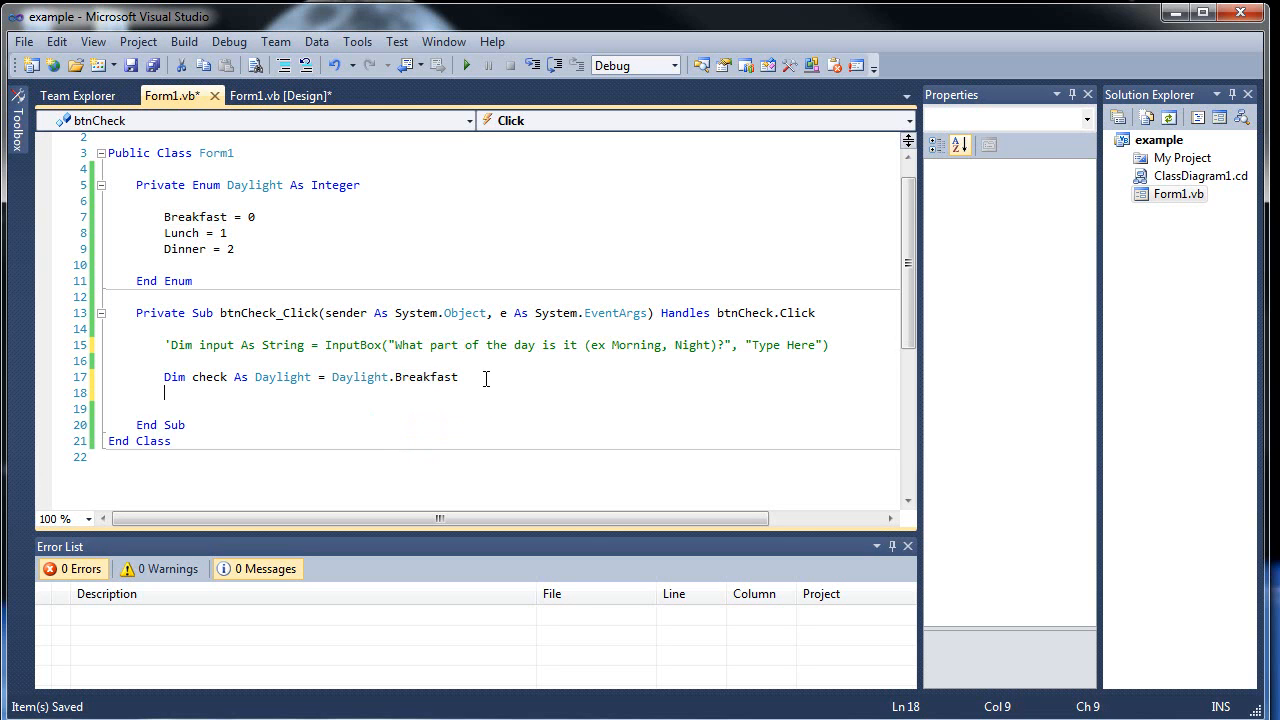
pyautogui.write('MessageBox.Show(')
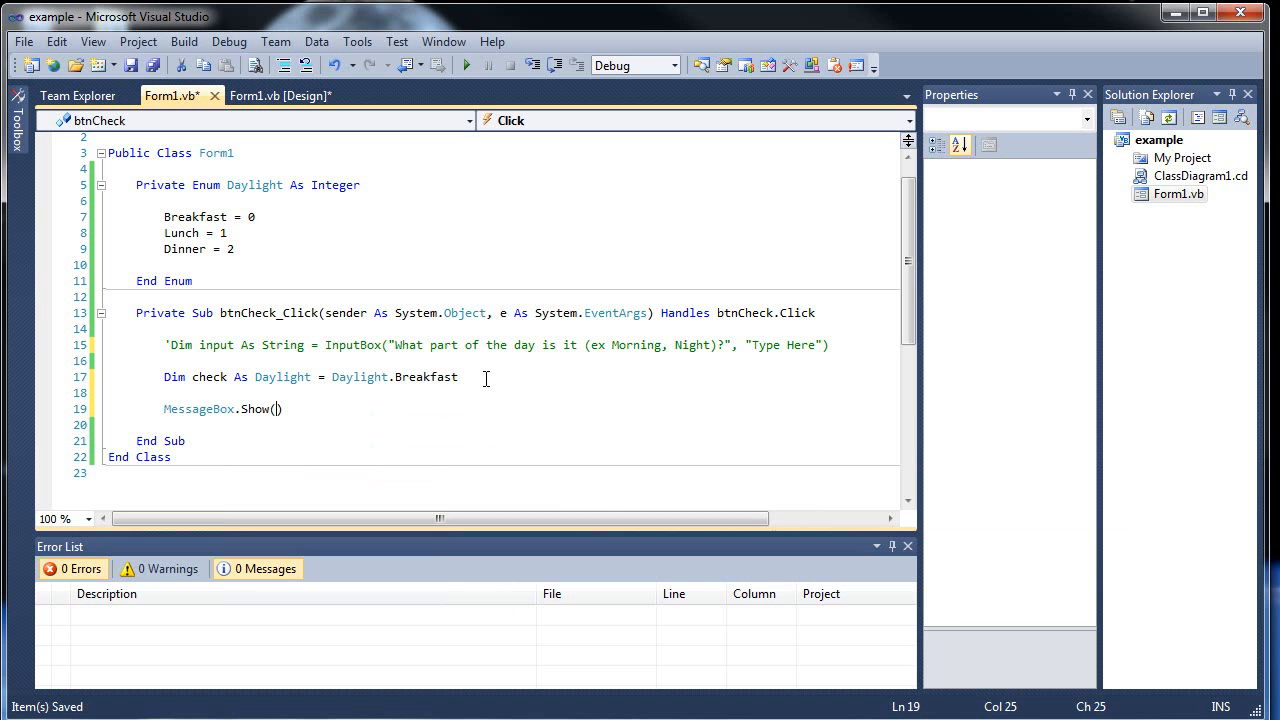
# Show check.ToString() in an "Output" message box with OK and Information icon, then save and run
pyautogui.write('check.ToString(')
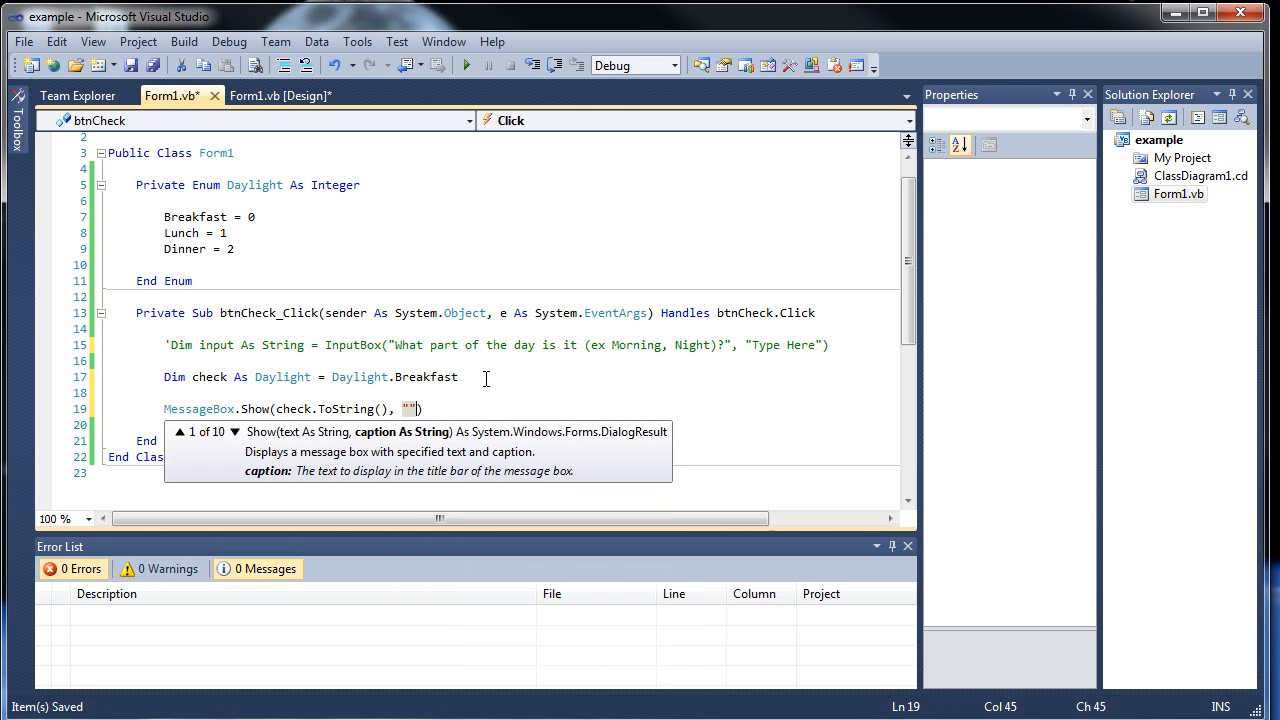
pyautogui.write('Output')
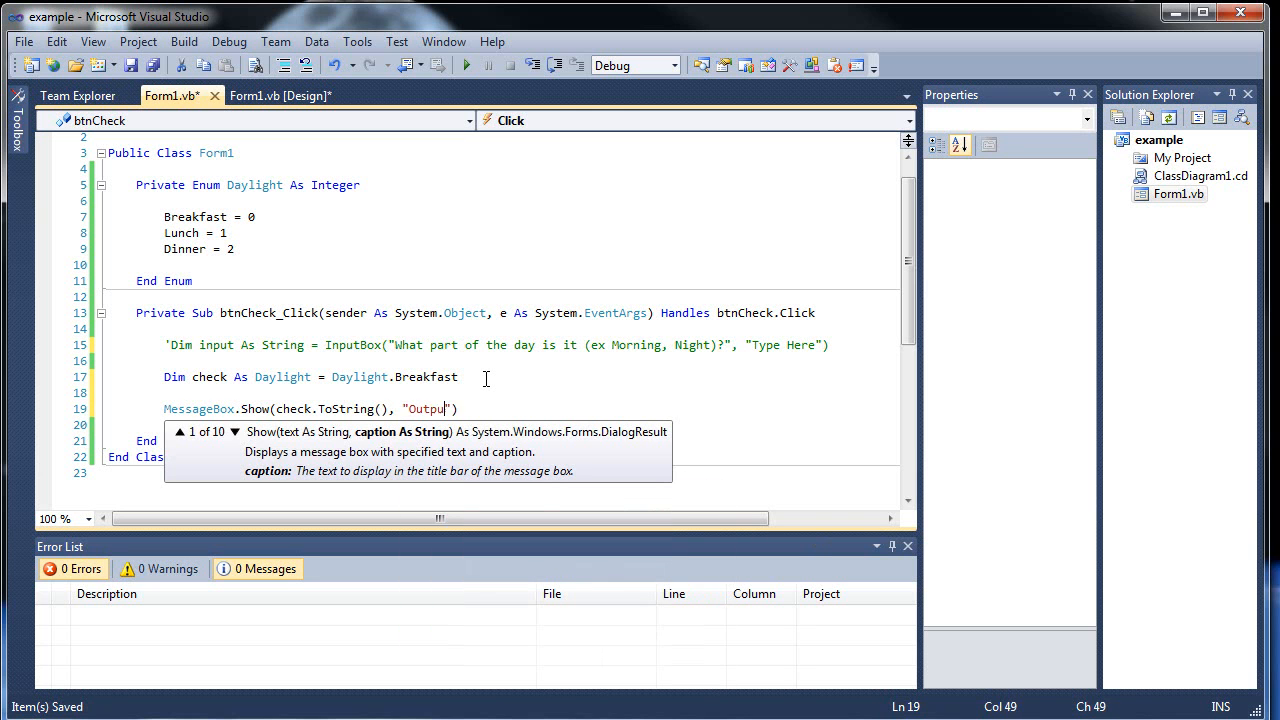
pyautogui.write(', M')
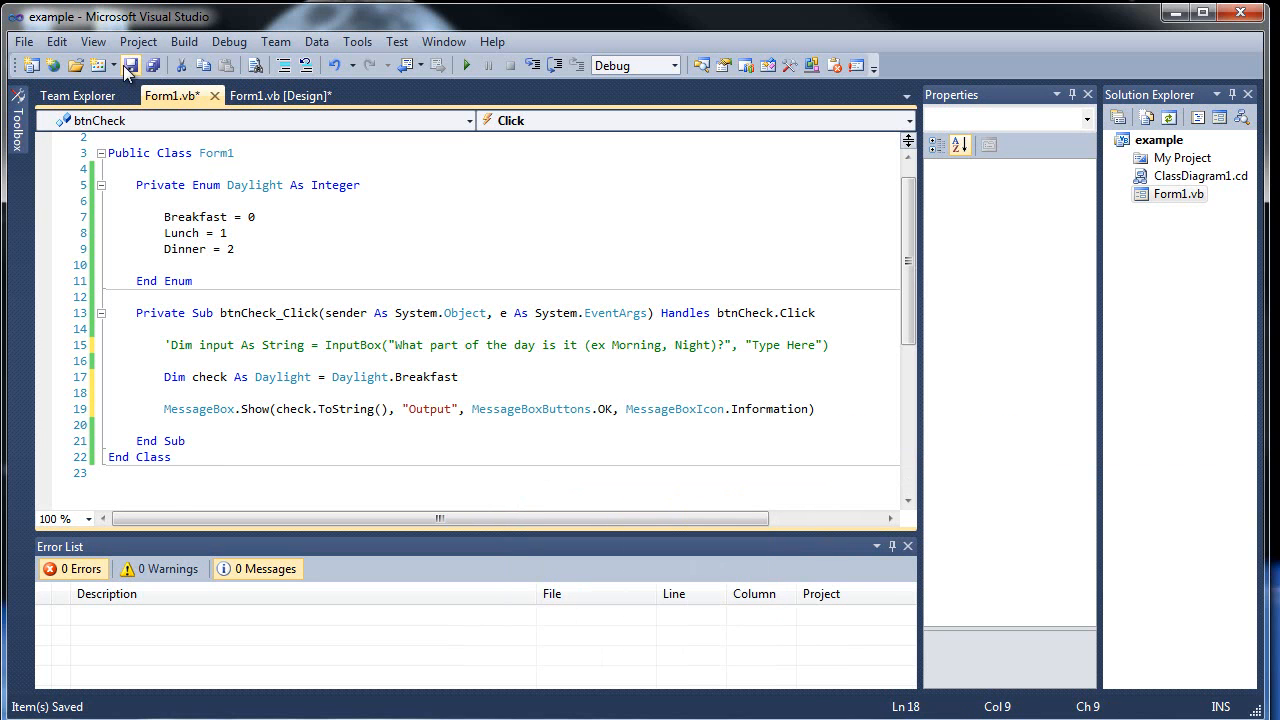
pyautogui.click(132, 64)
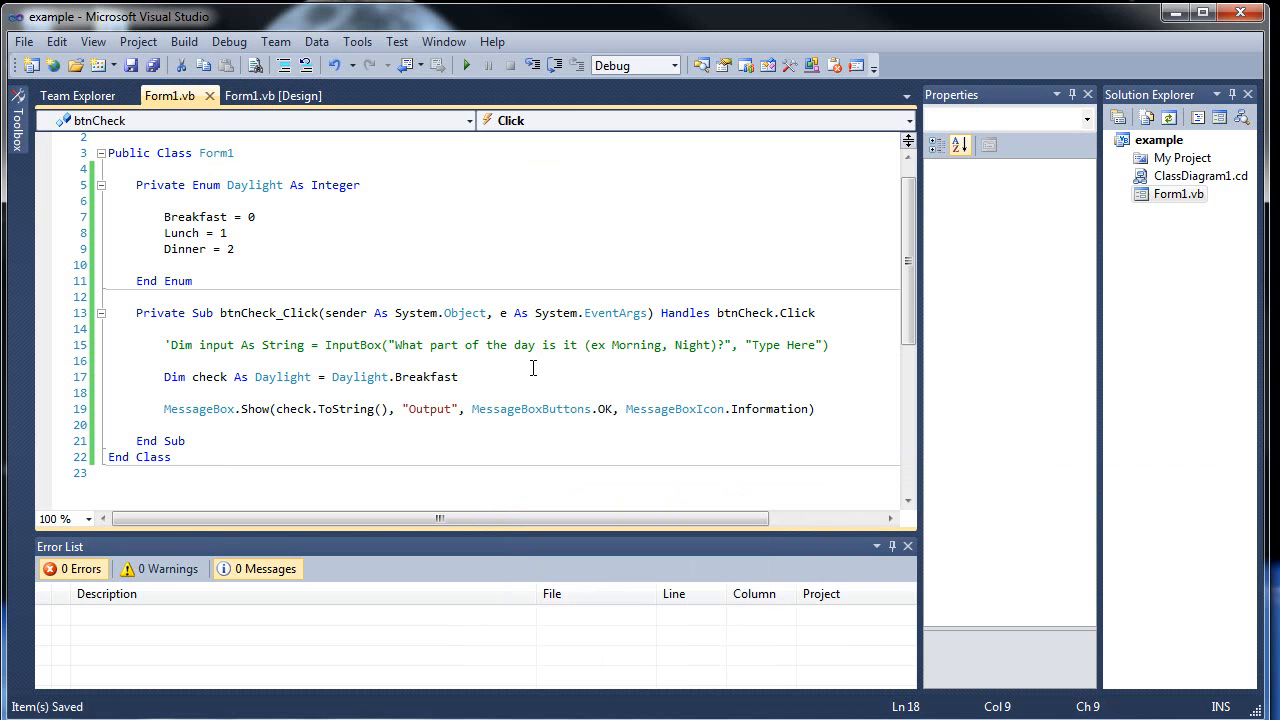
pyautogui.click(466, 64)
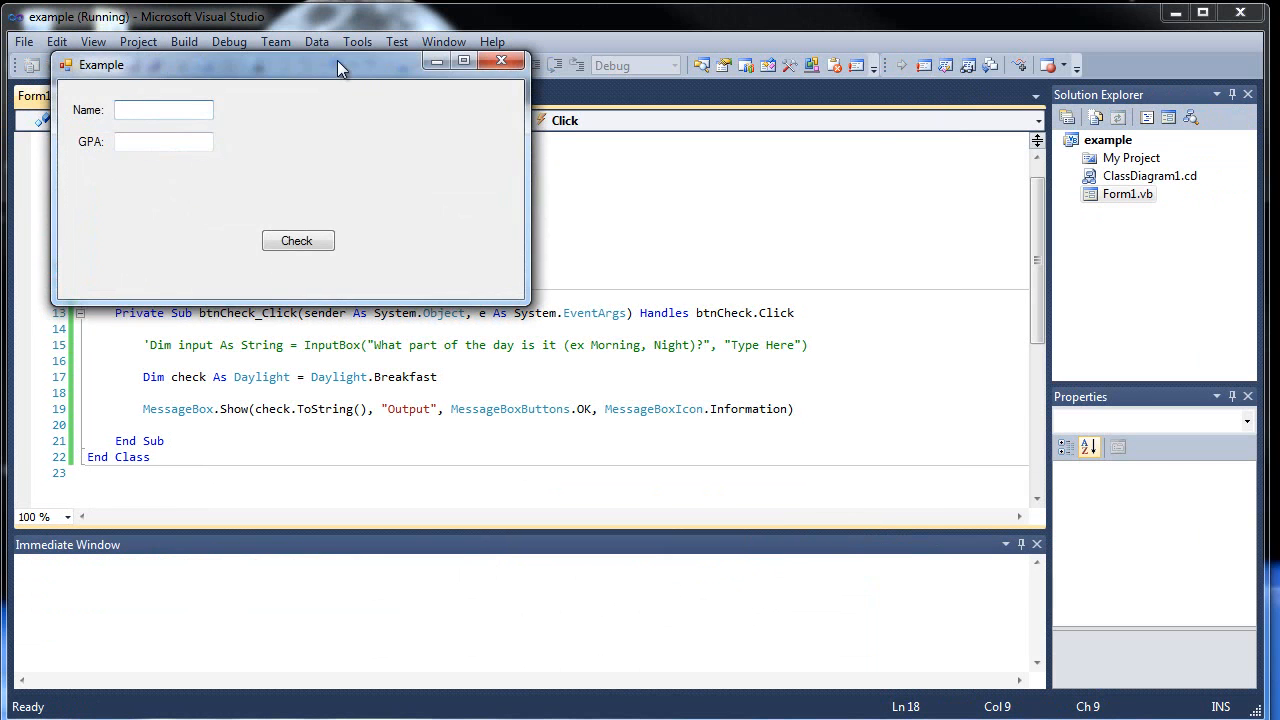
pyautogui.click(296, 240)
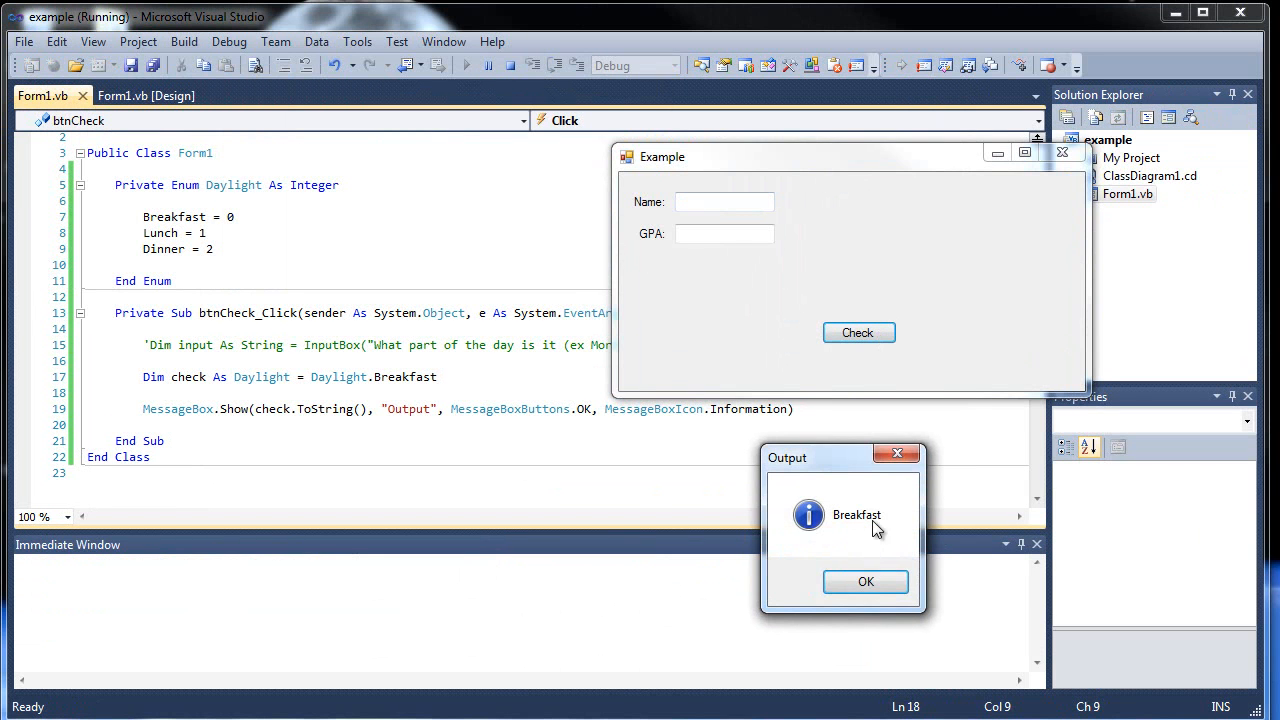
pyautogui.click(864, 580)
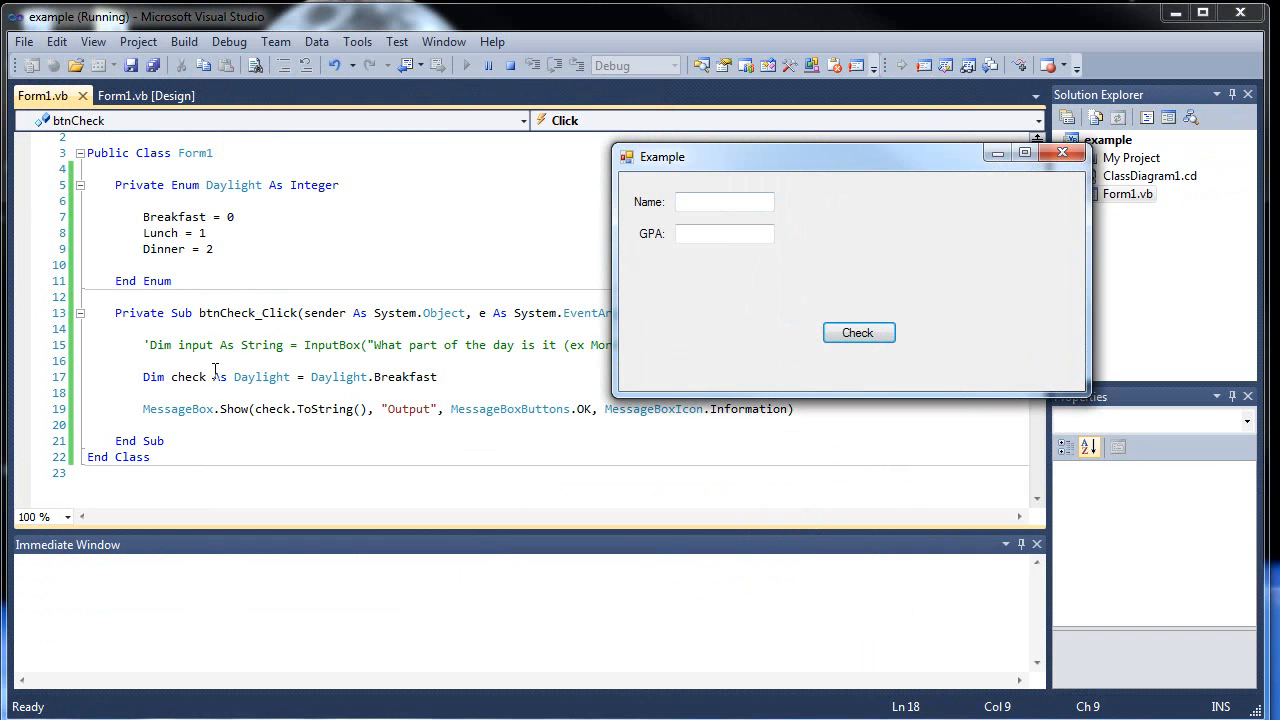
pyautogui.moveTo(270, 408)
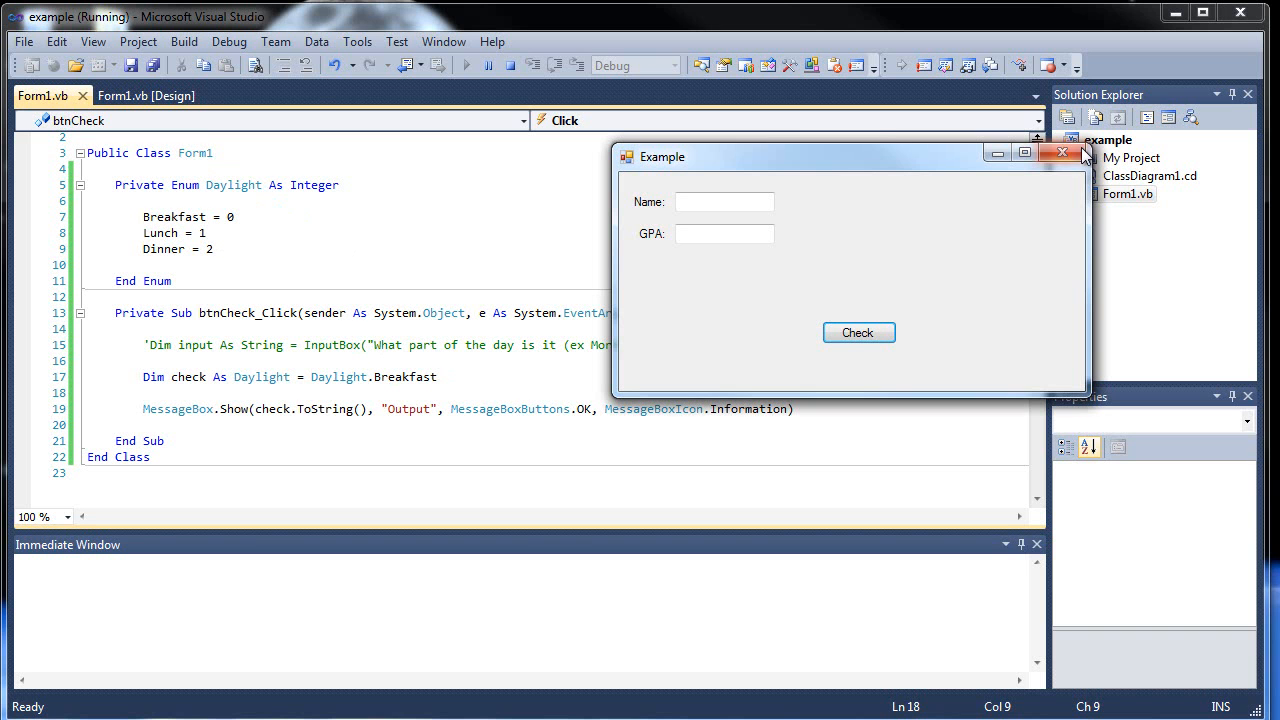
# Stop the running form and change the declaration to Dim check As Daylight = 0
pyautogui.click(1062, 152)
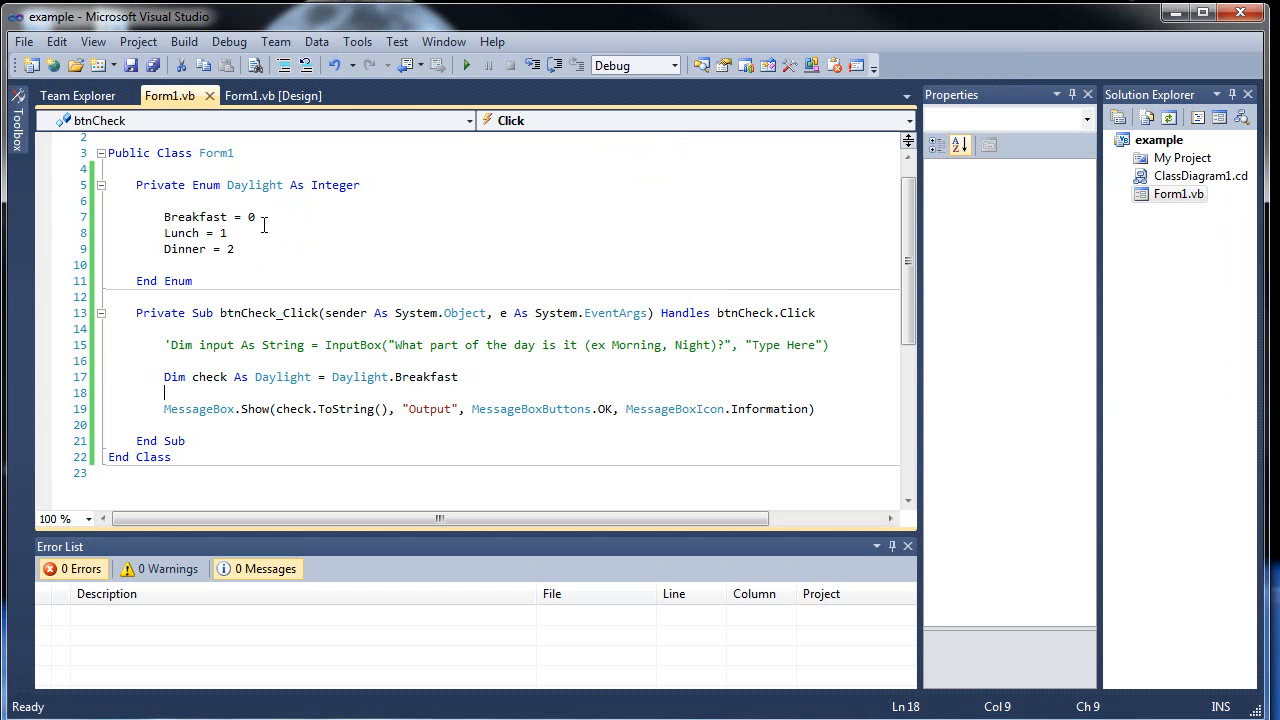
pyautogui.moveTo(400, 384)
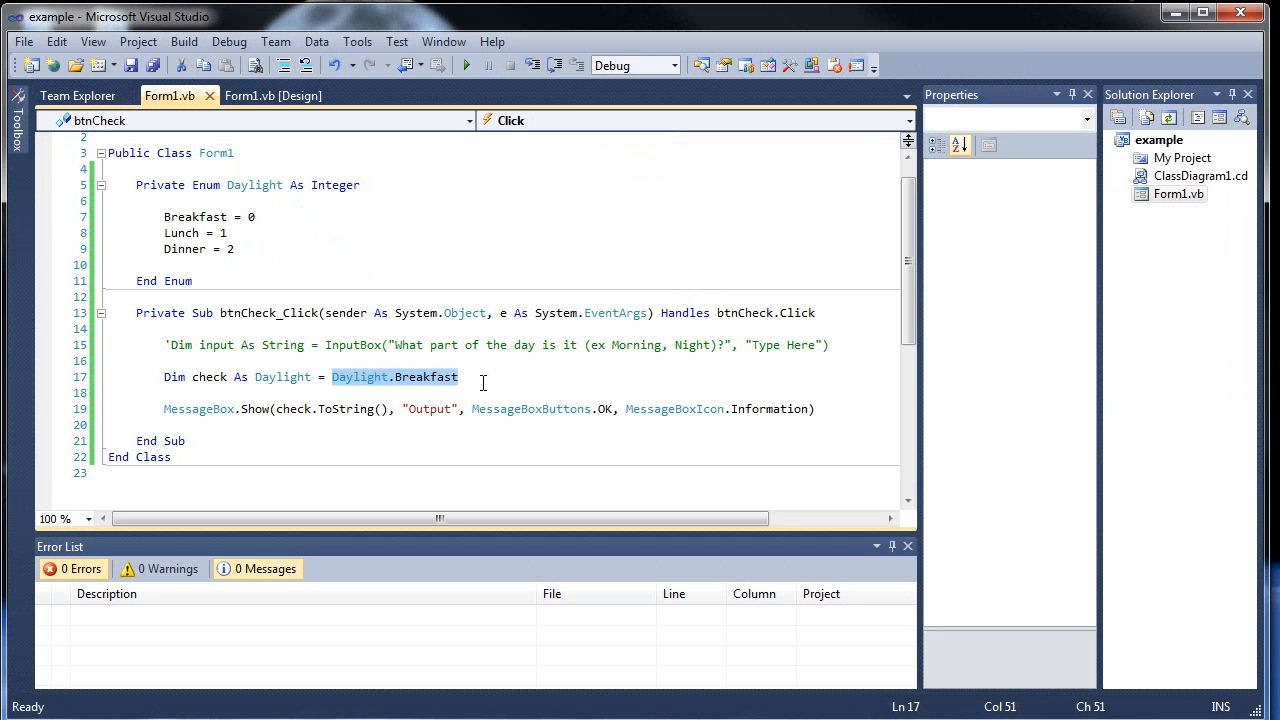
pyautogui.moveTo(526, 292)
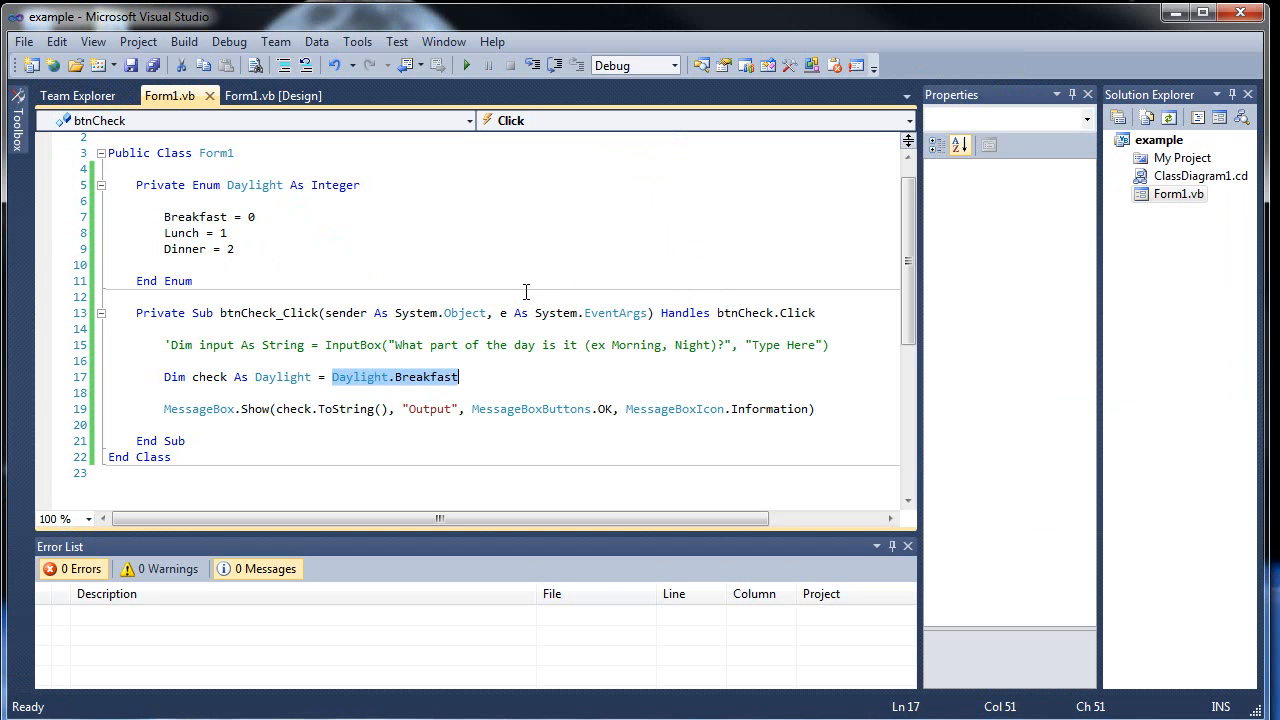
pyautogui.write('0')
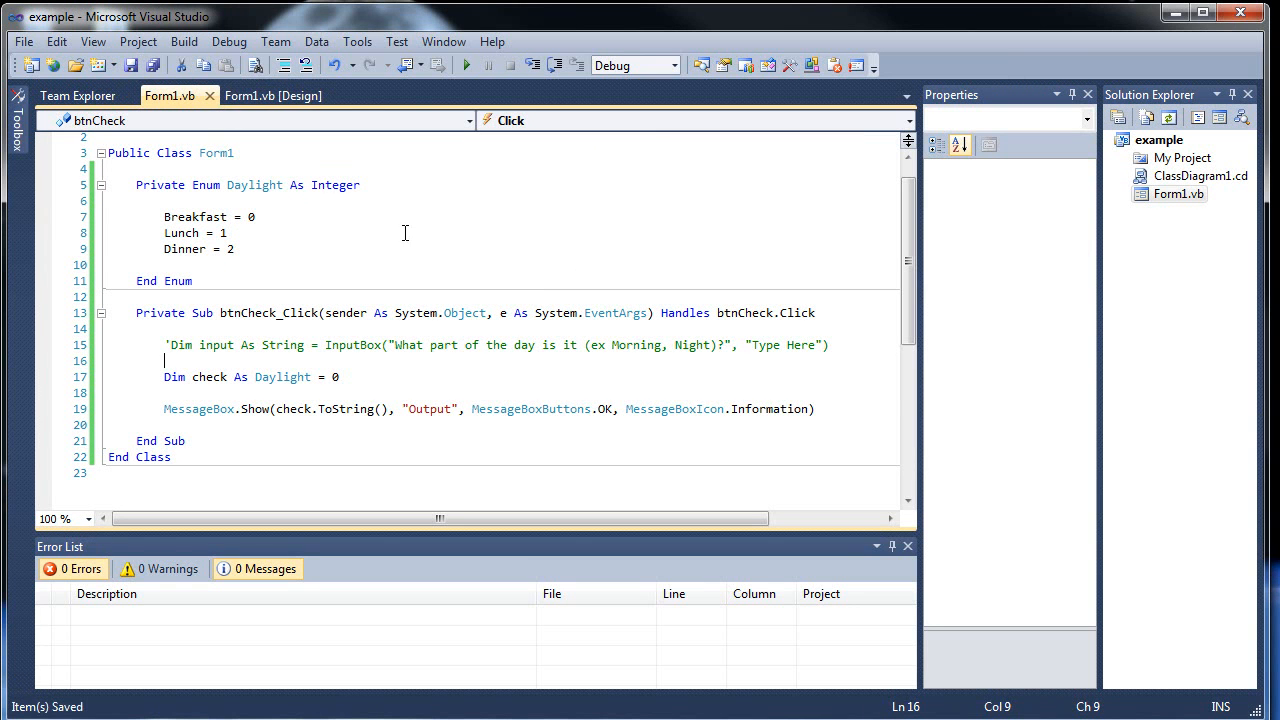
pyautogui.click(464, 64)
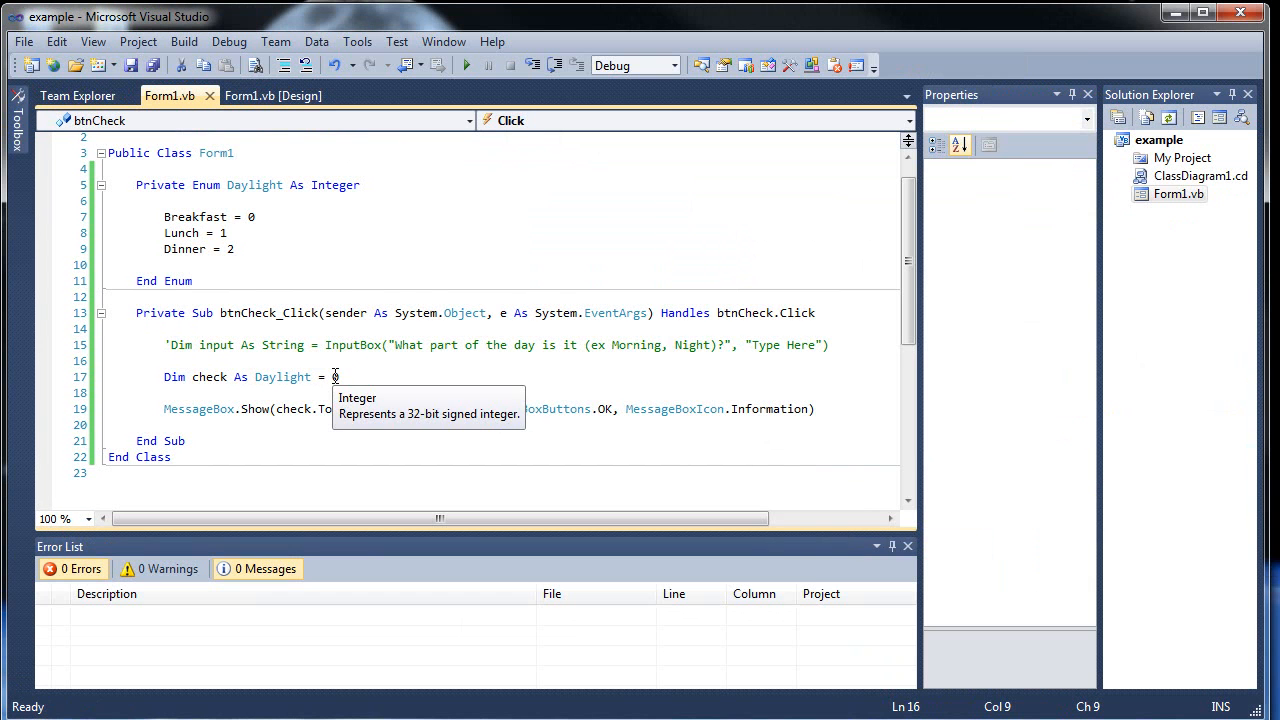
# Change the check declaration's value to CType(2, Daylight)
pyautogui.write('2')
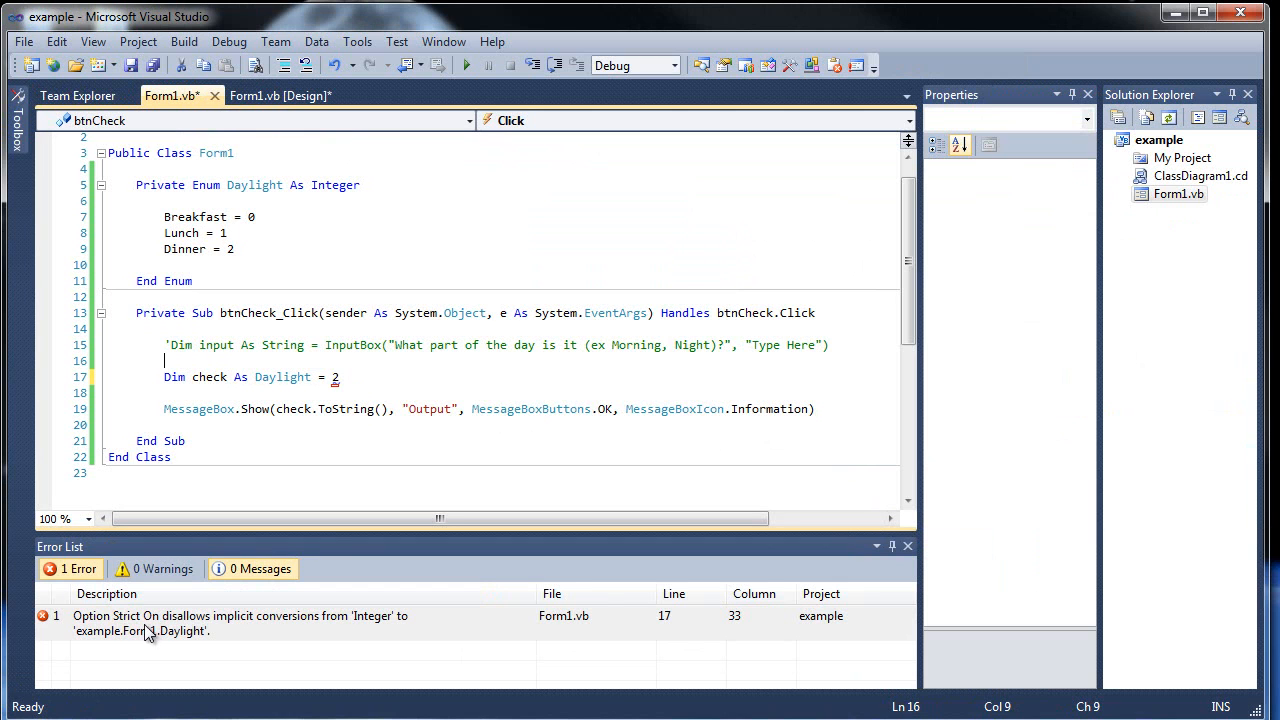
pyautogui.moveTo(360, 624)
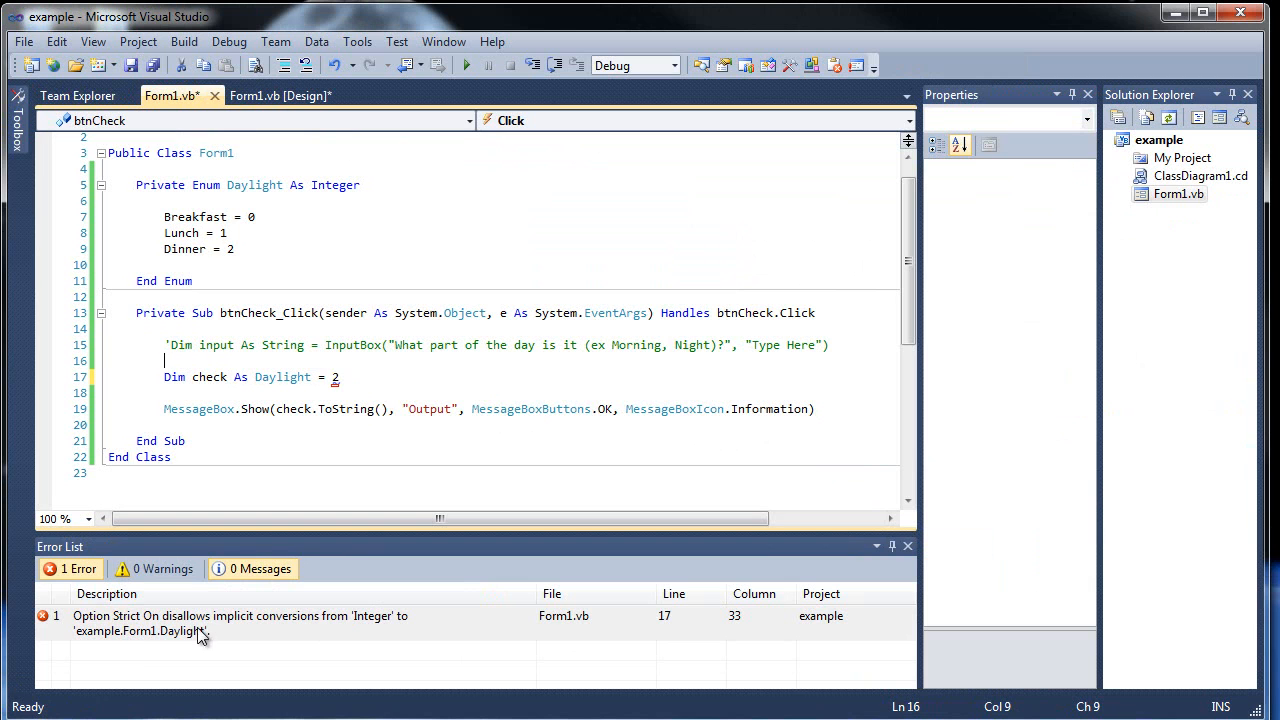
pyautogui.click(444, 376)
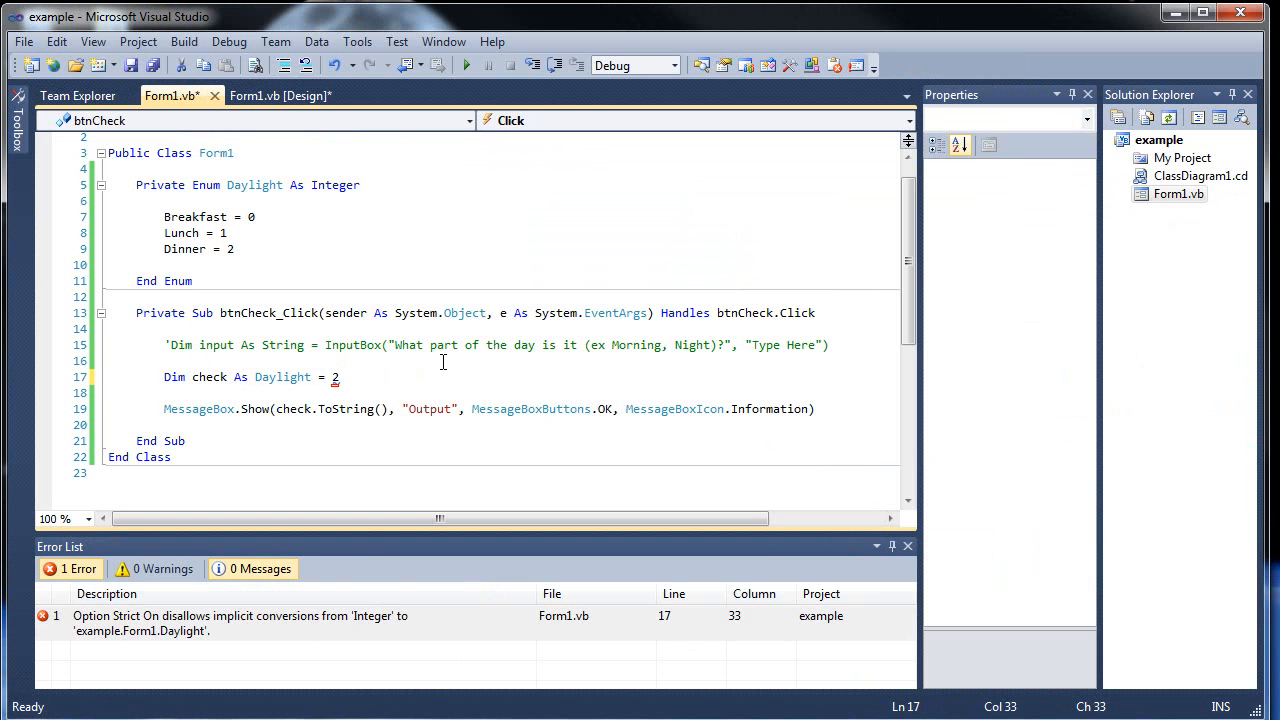
pyautogui.write('c')
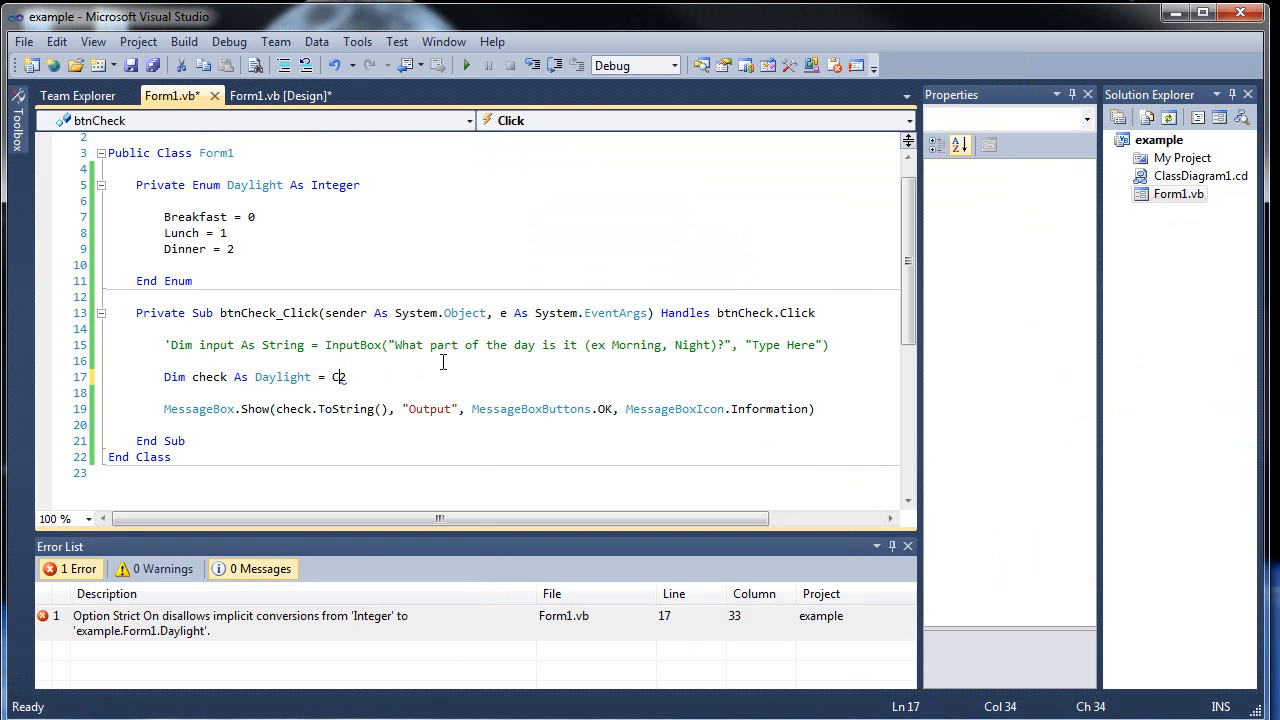
pyautogui.write('Type2')
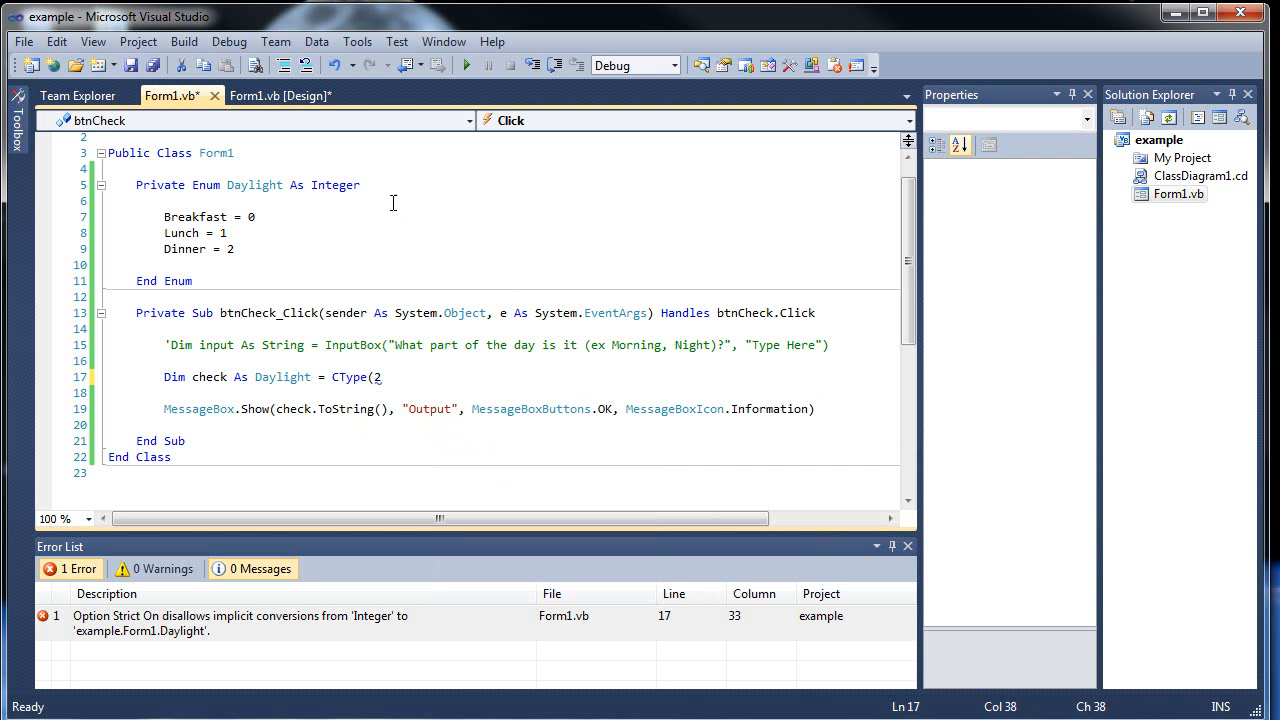
pyautogui.moveTo(384, 376)
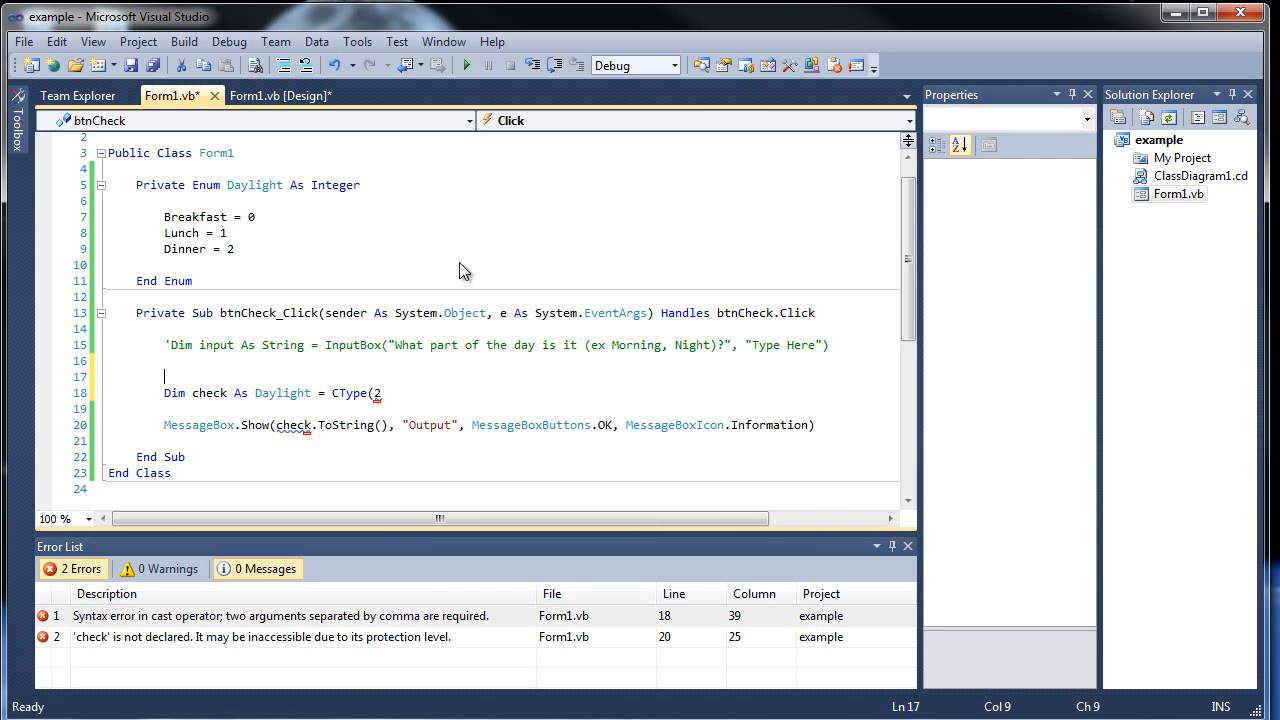
# Add the comment 'CType(value you want converted, datatype) above the declaration
pyautogui.write("'CType(v")
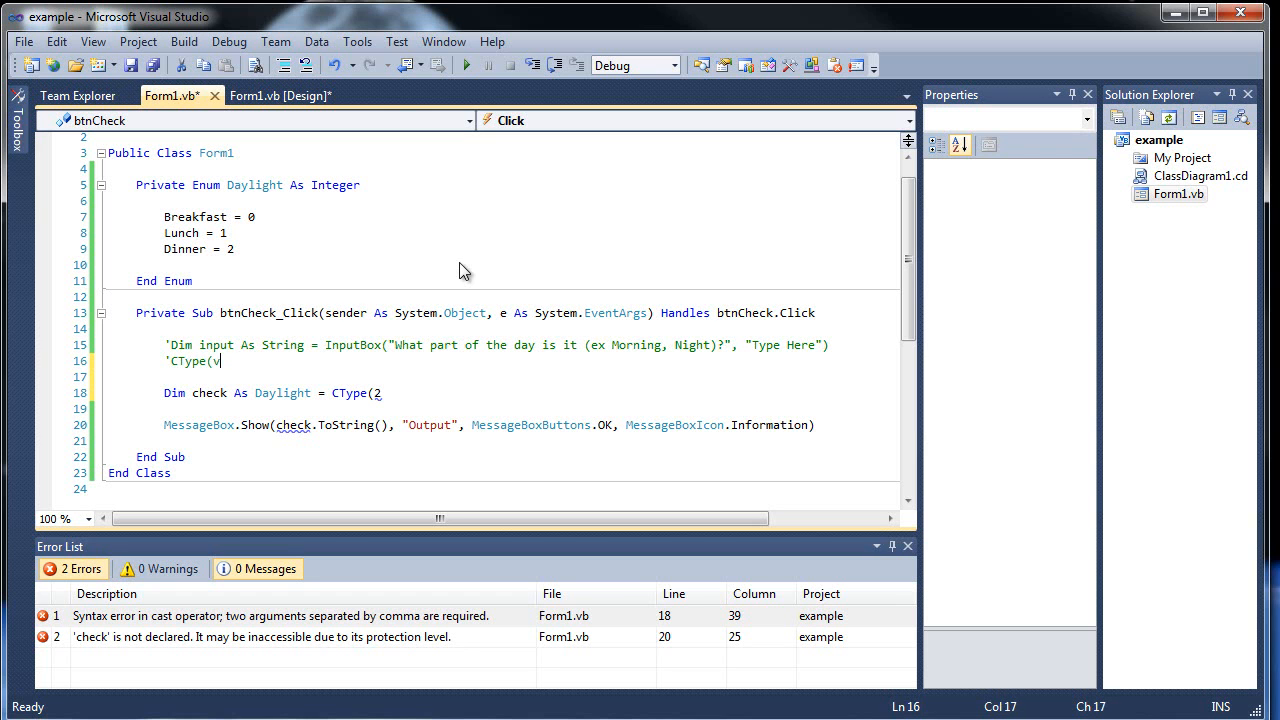
pyautogui.write('alue you w')
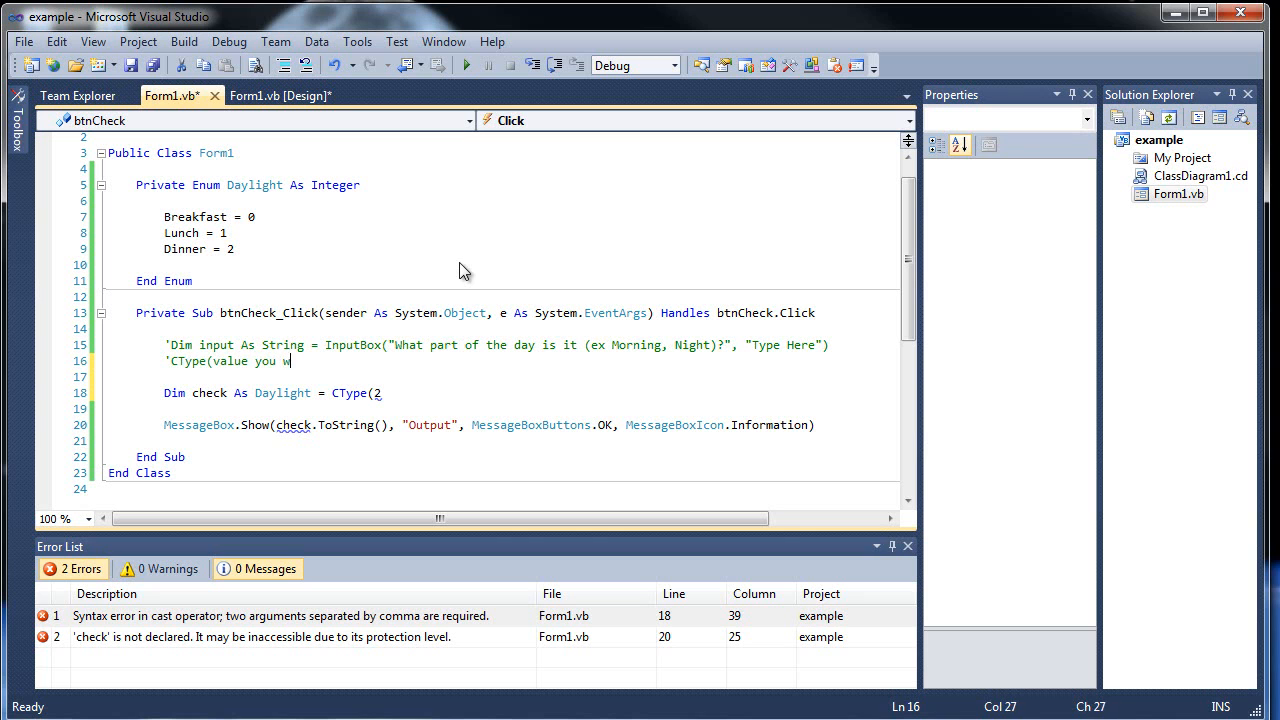
pyautogui.write('ant converted')
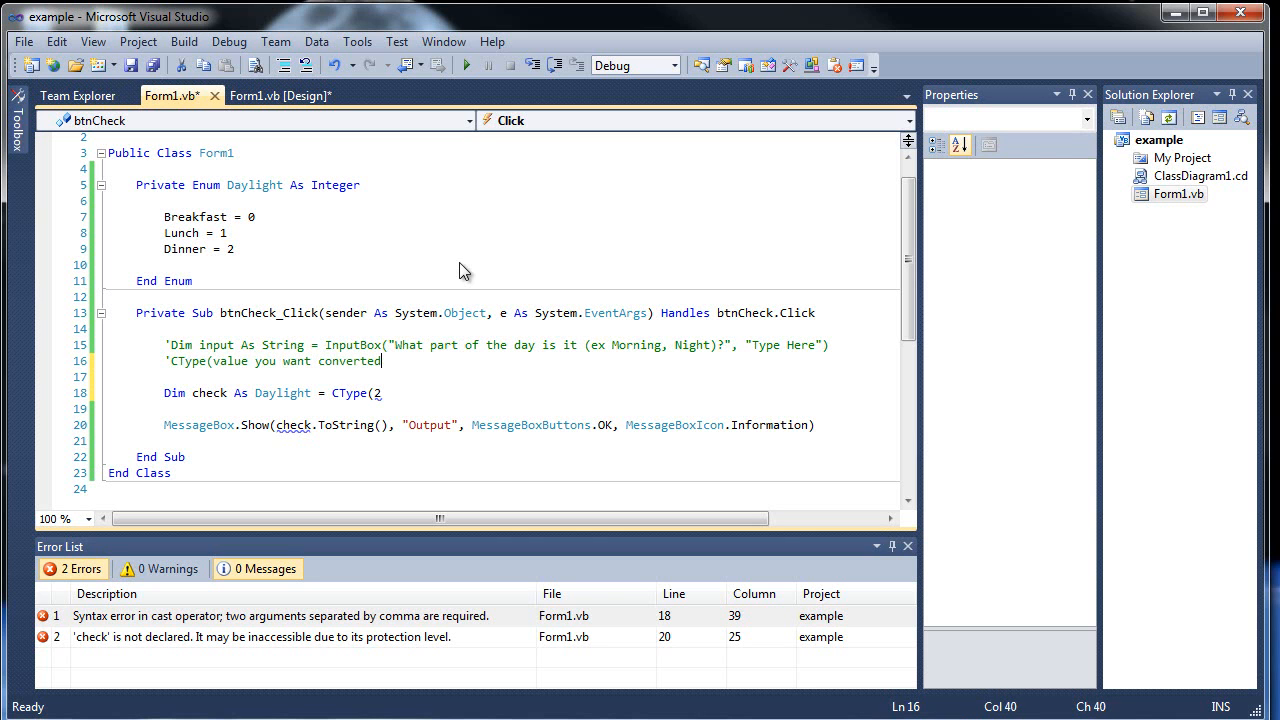
pyautogui.write(', datatype)')
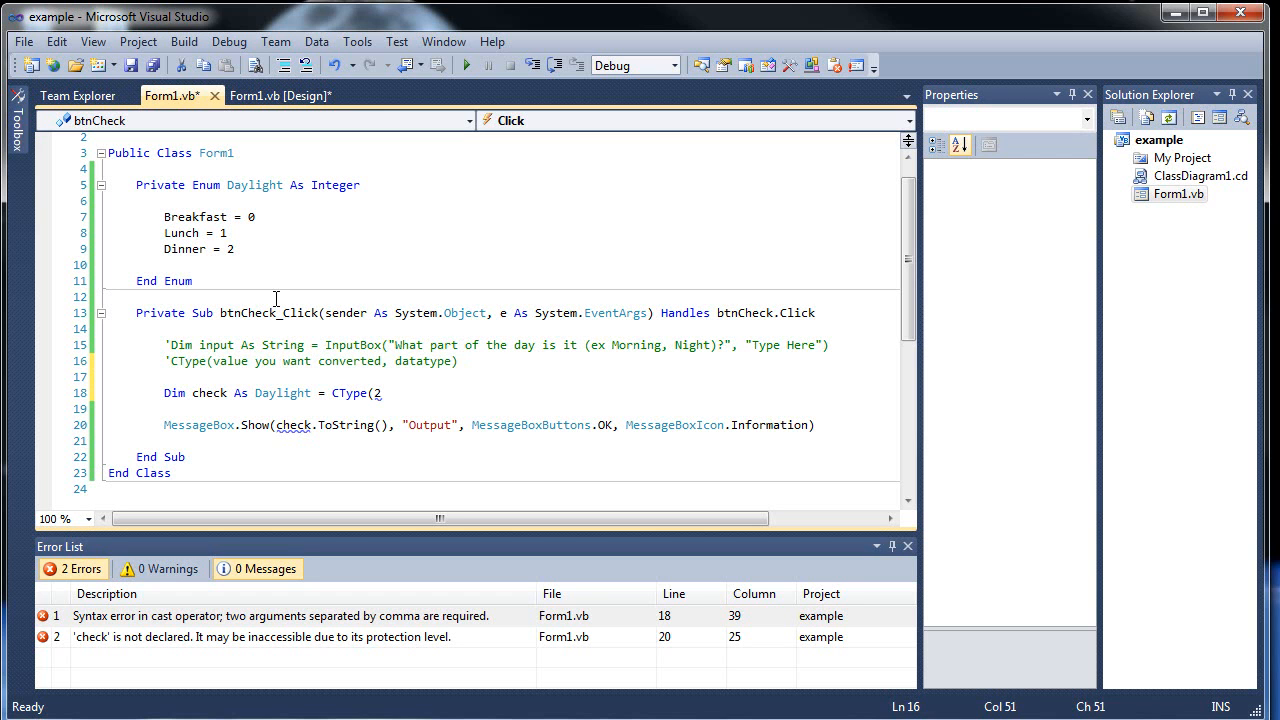
pyautogui.moveTo(400, 400)
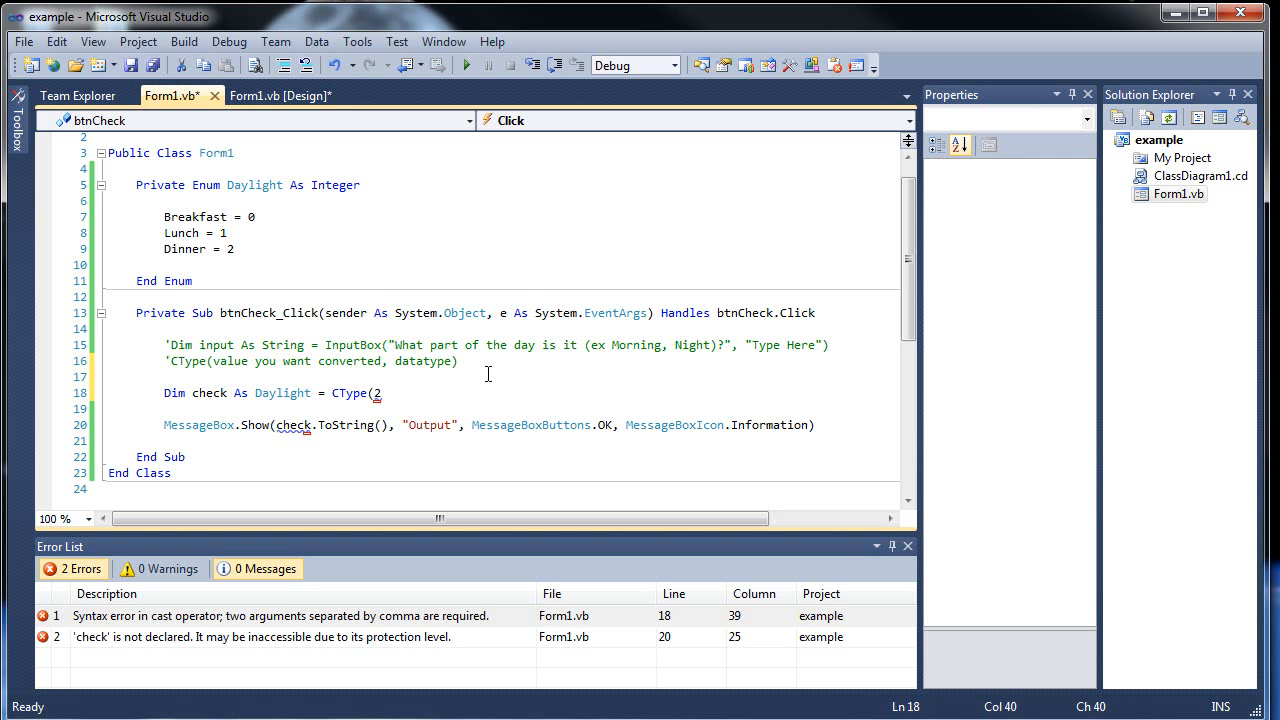
pyautogui.write(',')
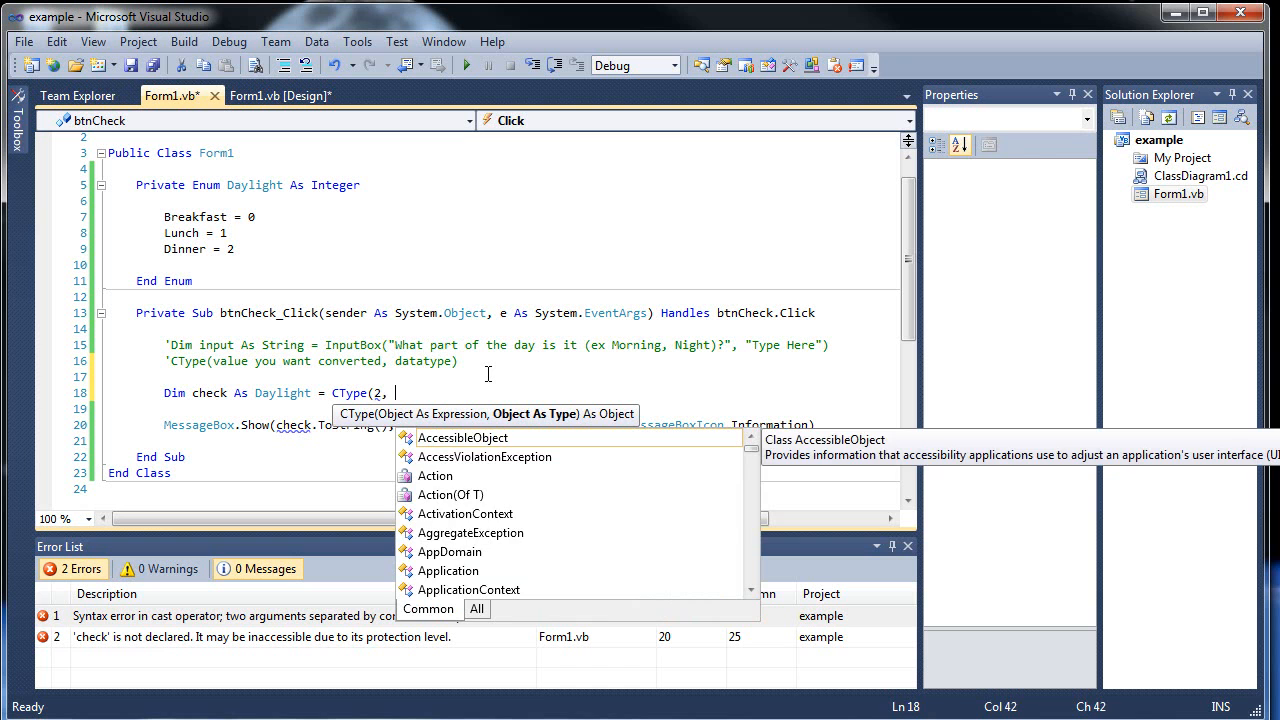
pyautogui.write('Daylight)')
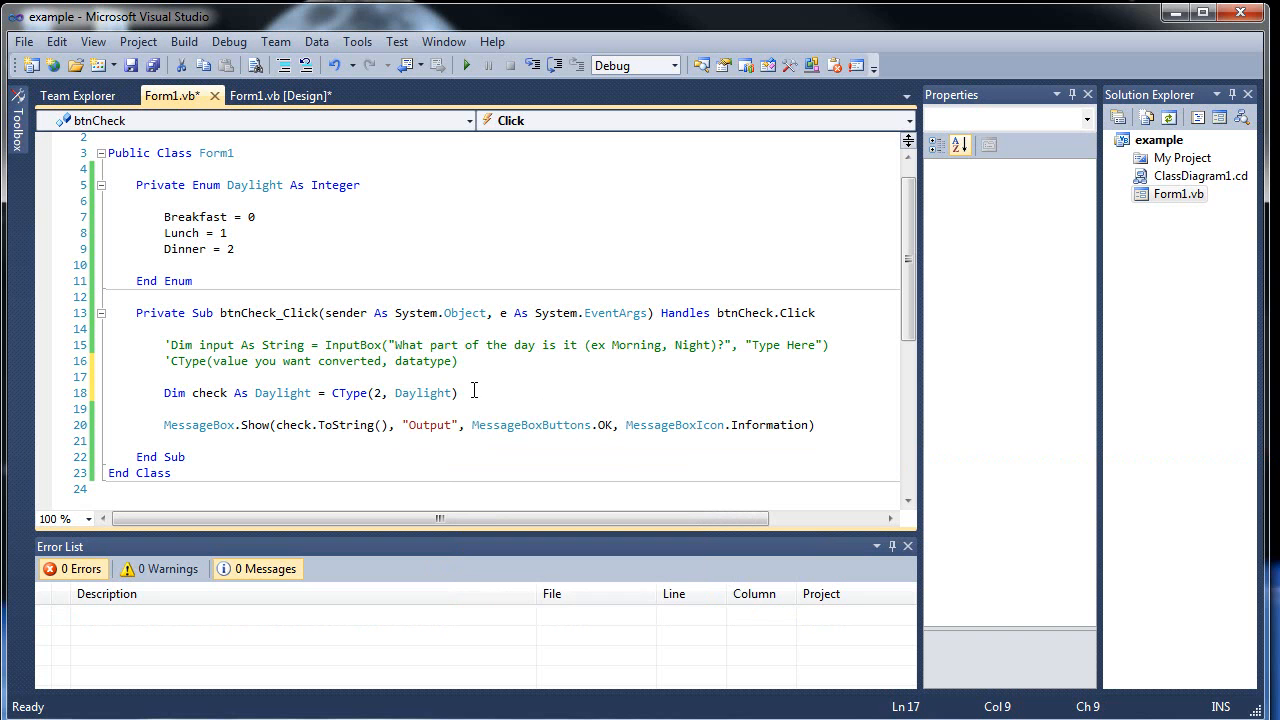
pyautogui.moveTo(474, 384)
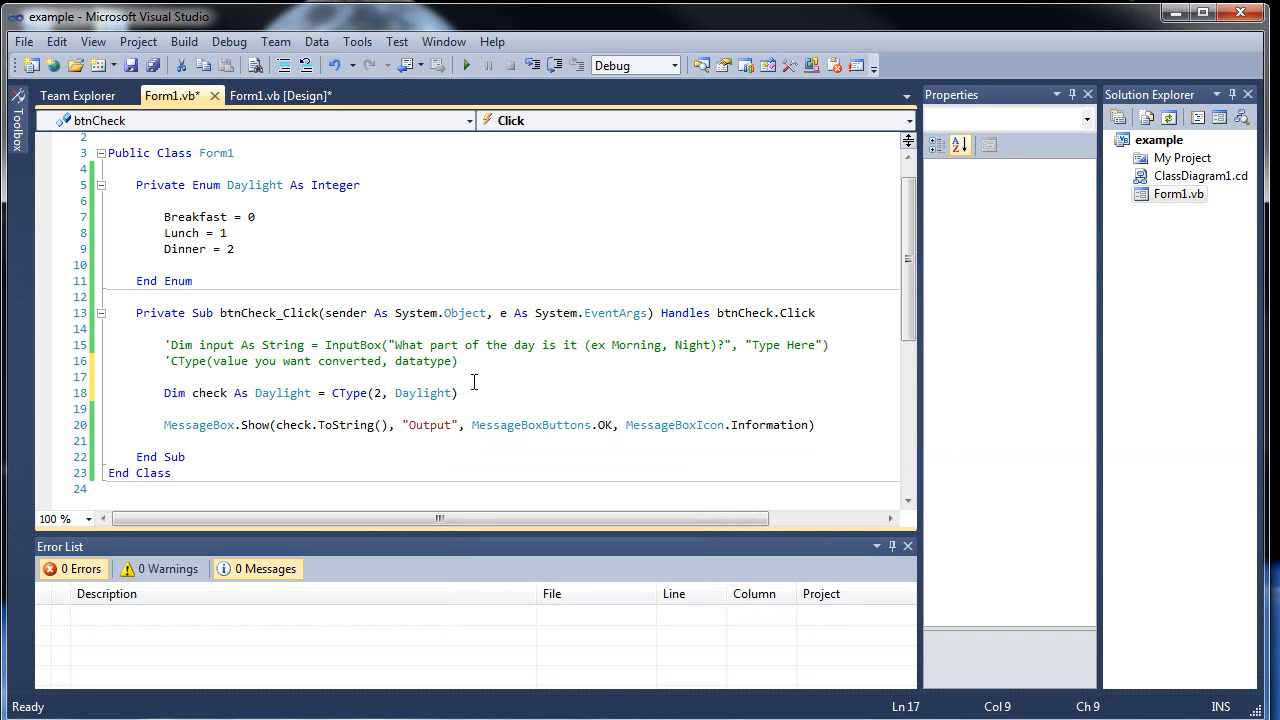
# Run the form, confirm Check reports "Dinner", and dismiss the message box
pyautogui.click(152, 64)
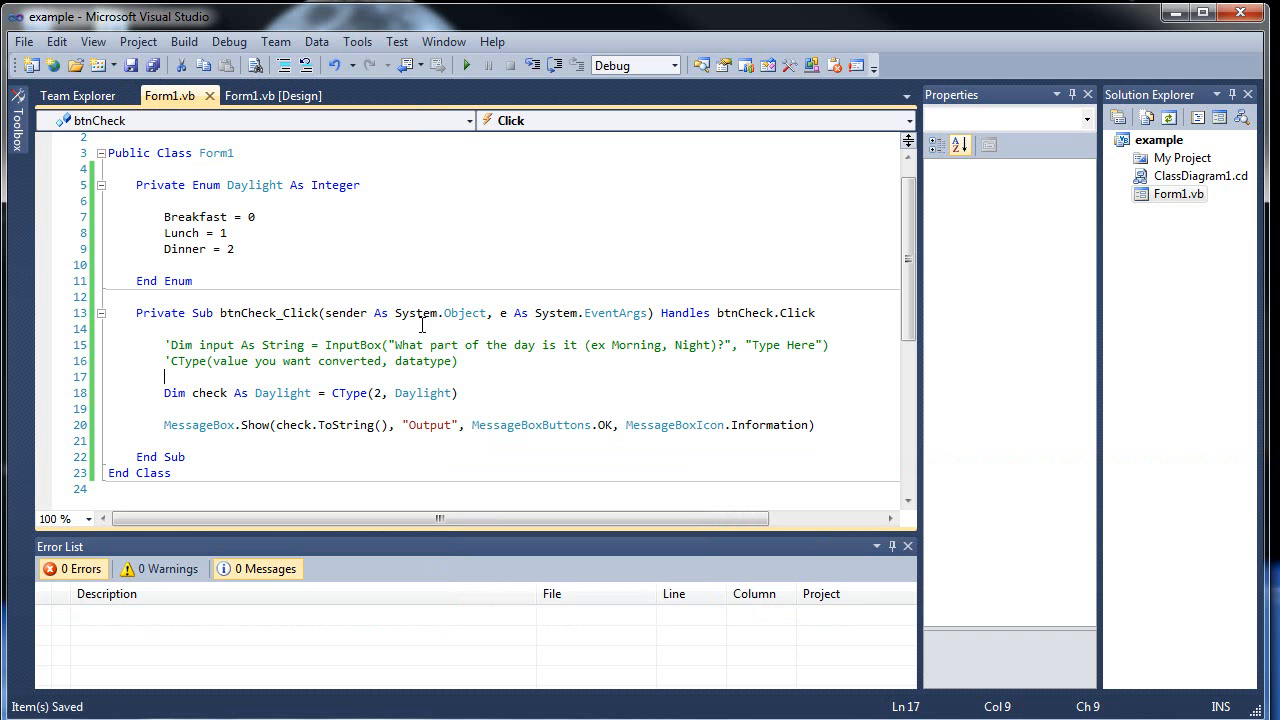
pyautogui.click(466, 64)
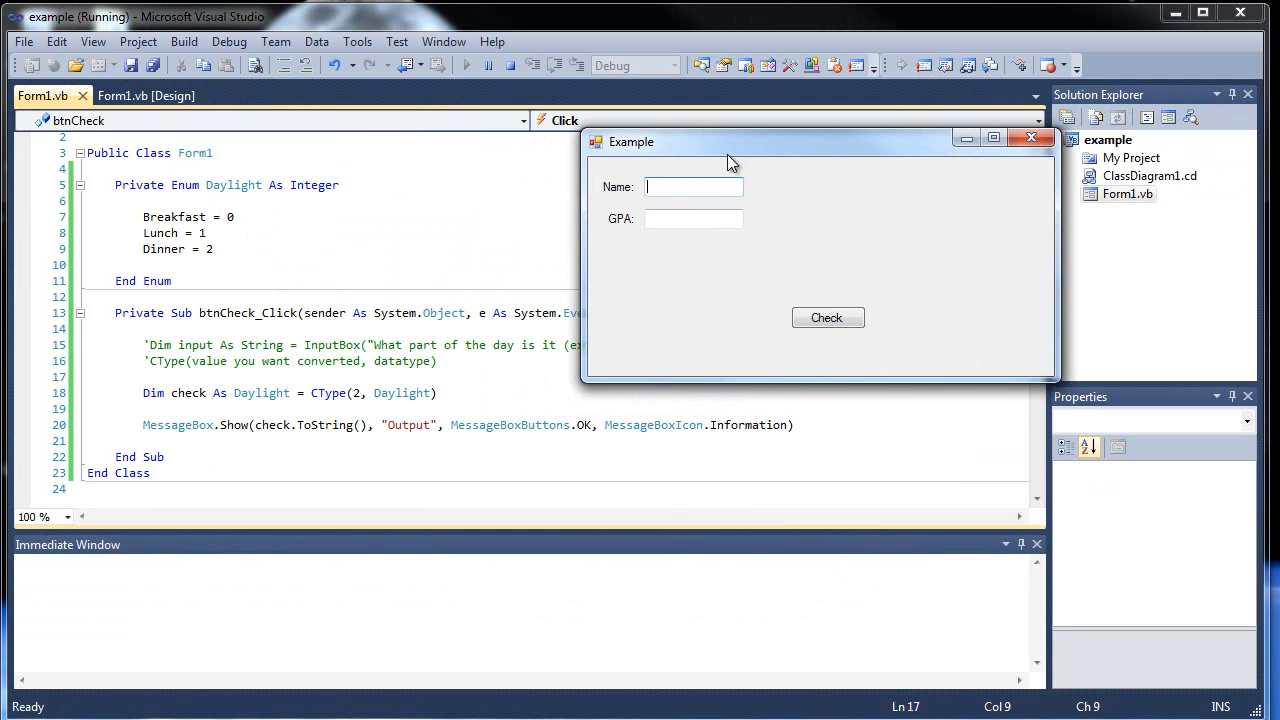
pyautogui.click(828, 316)
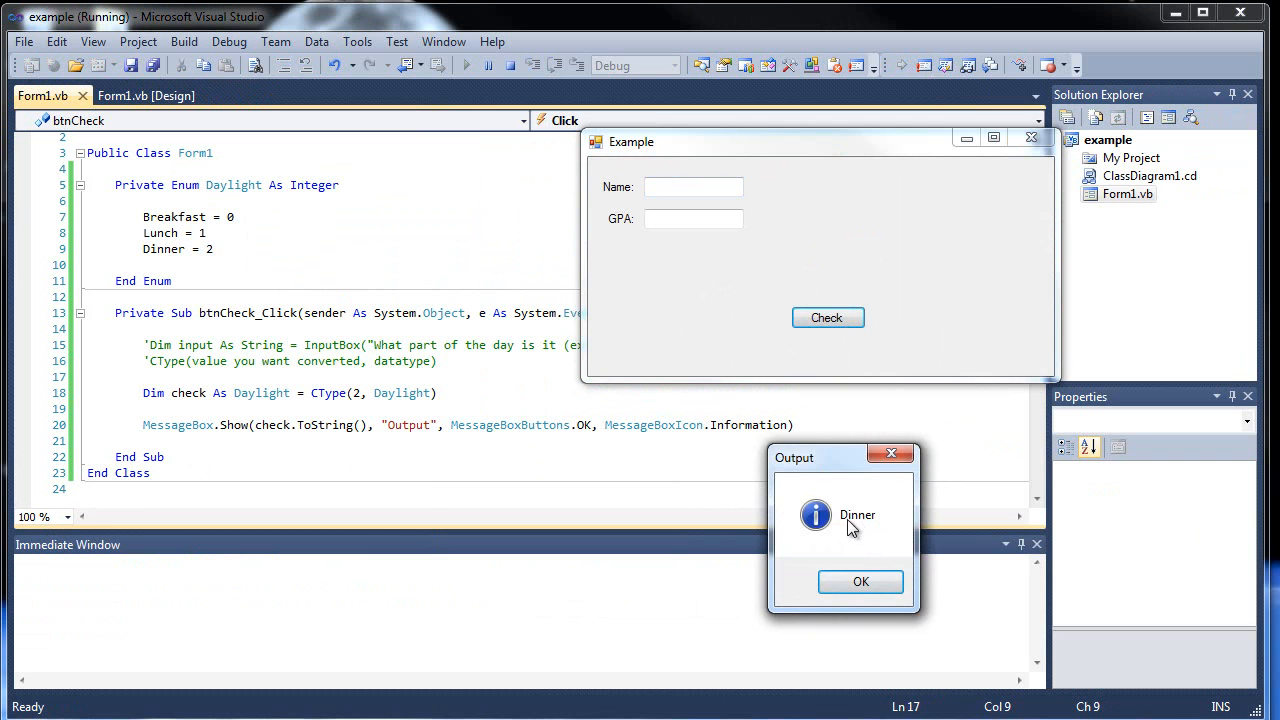
pyautogui.click(860, 582)
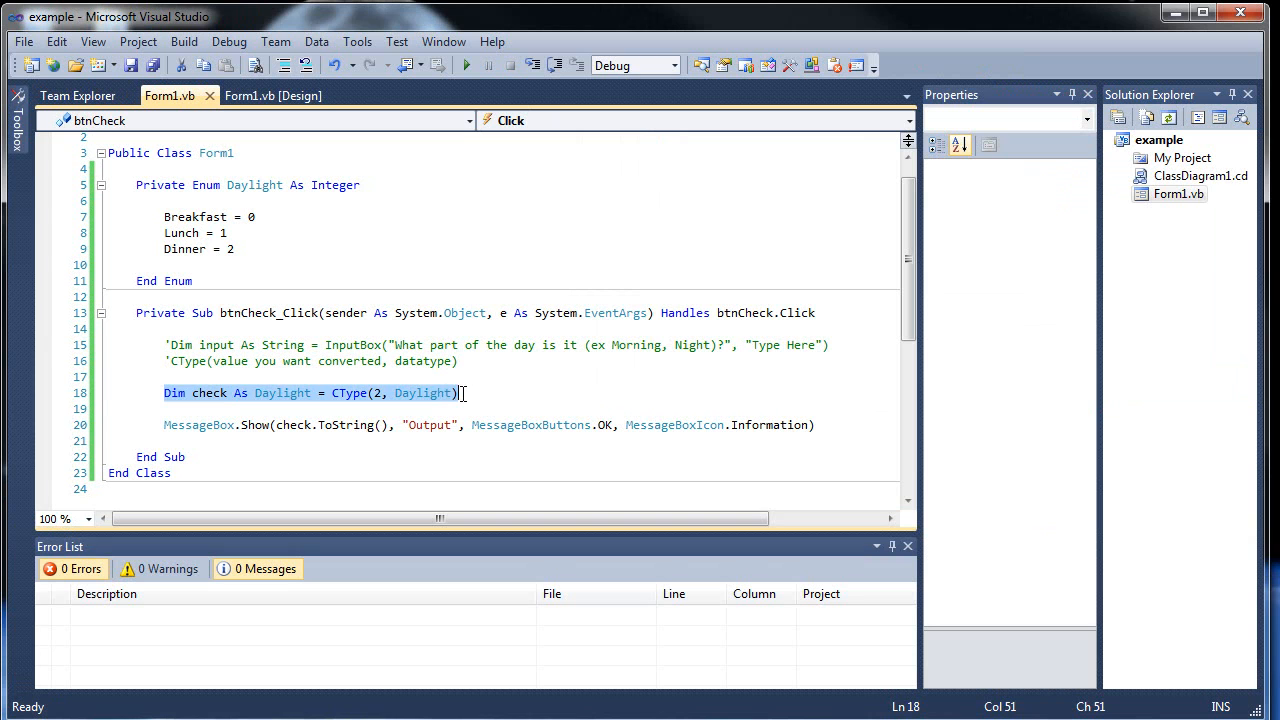
# Wrap the Dim check As Daylight = CType(2, Daylight) line in If (input = Morning) Then
pyautogui.press('Delete')
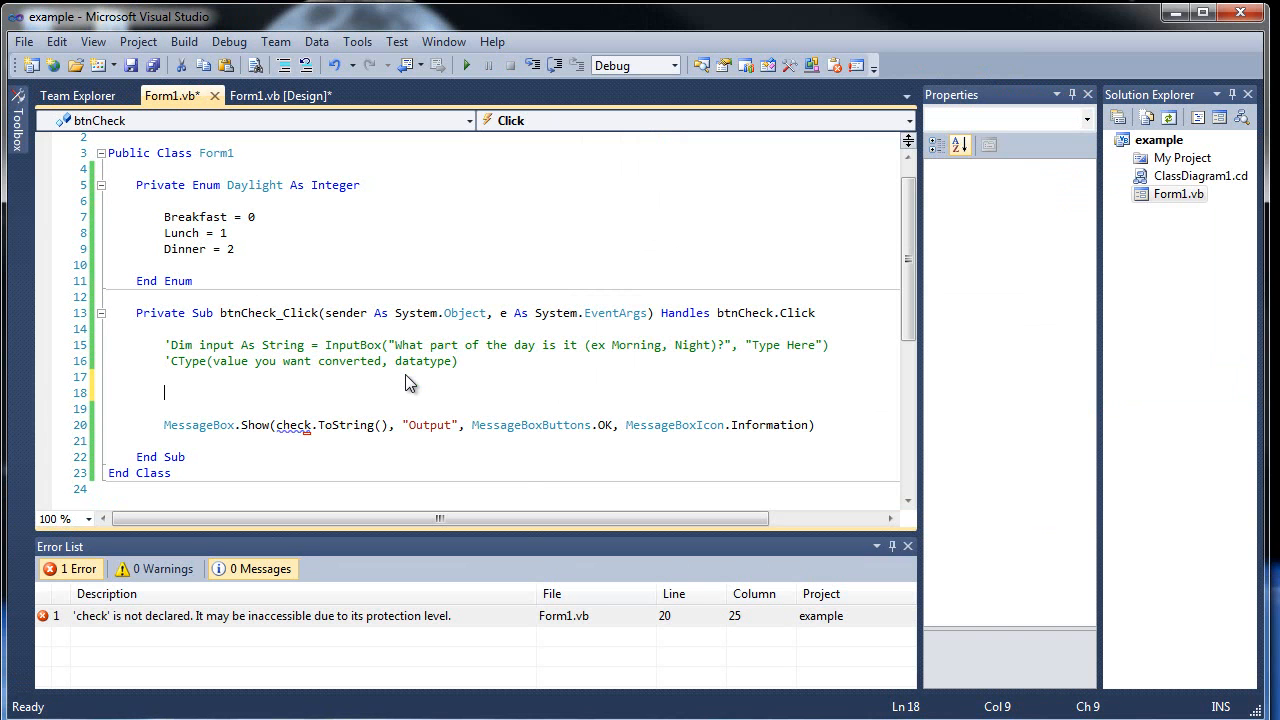
pyautogui.write('If ()')
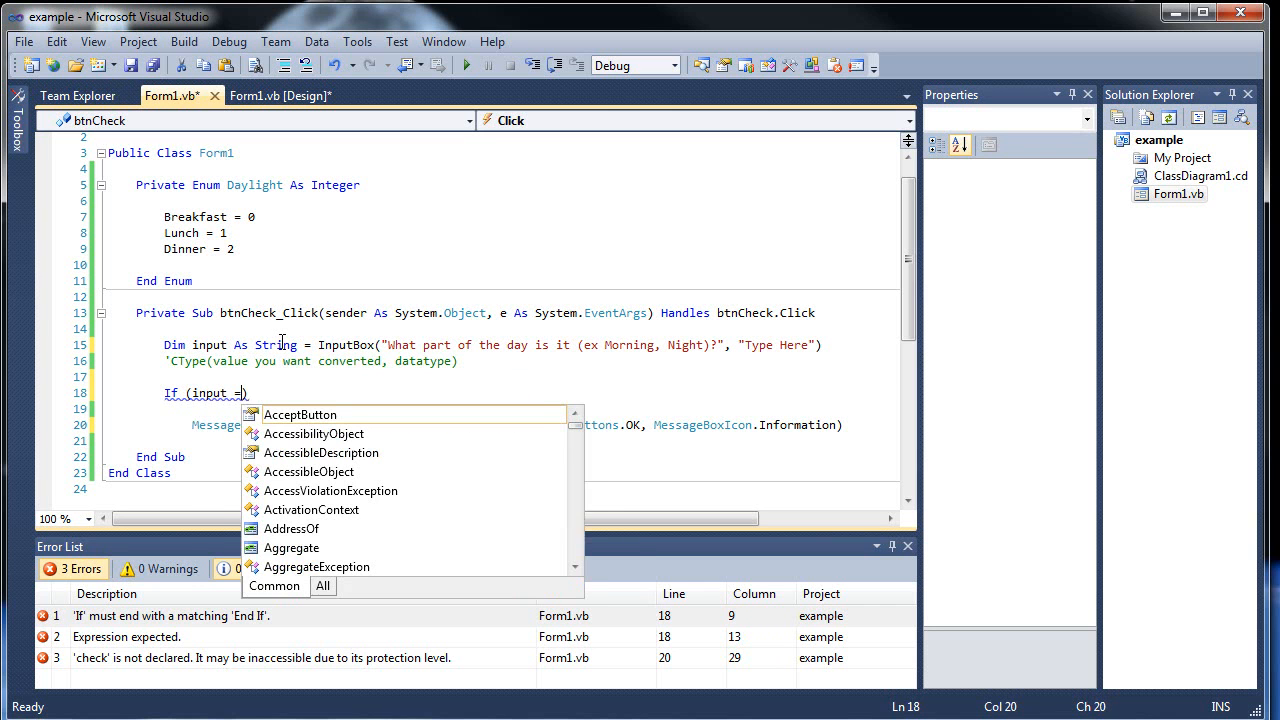
pyautogui.write('Morning')
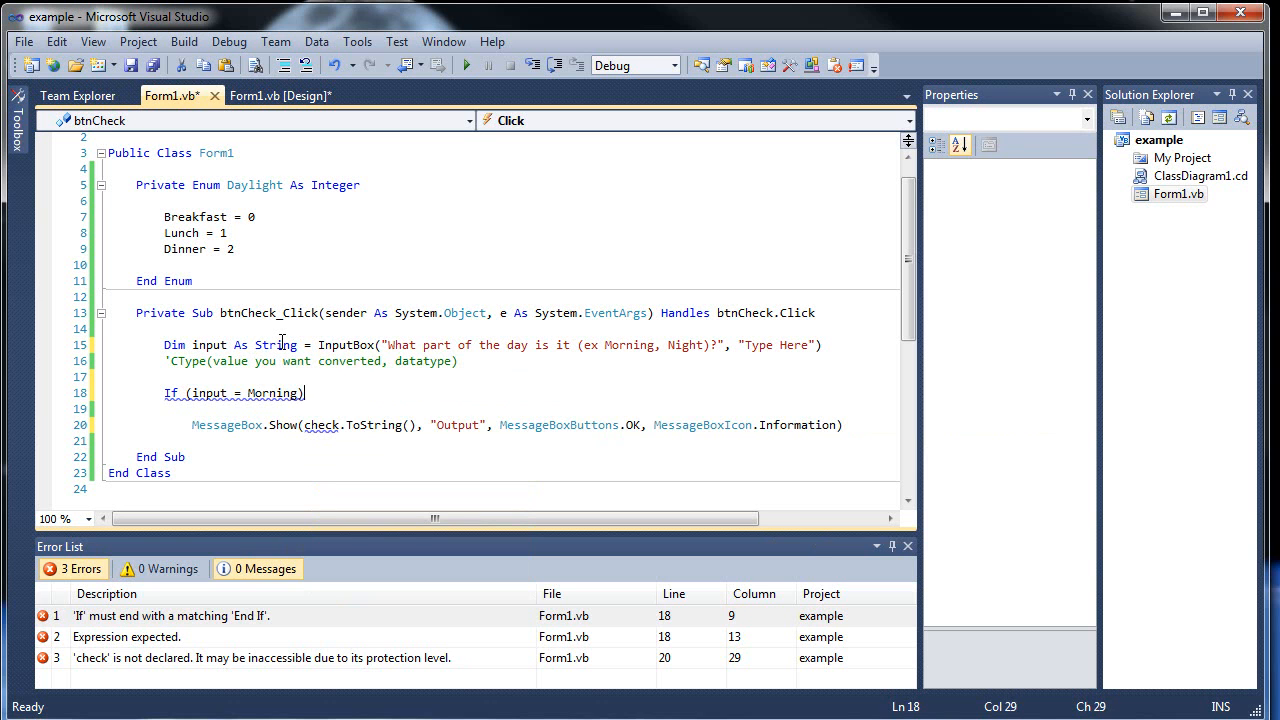
pyautogui.write('Then')
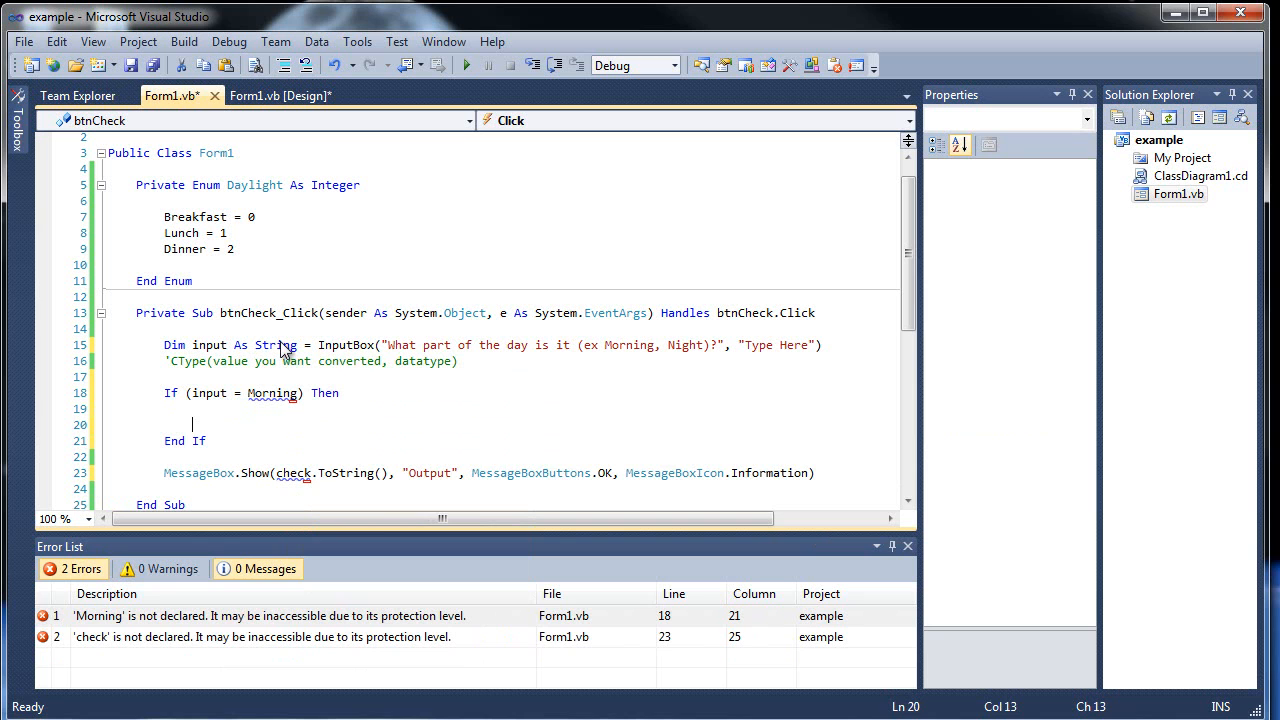
pyautogui.write('Dim check As Daylight = CType(2, Daylight)')
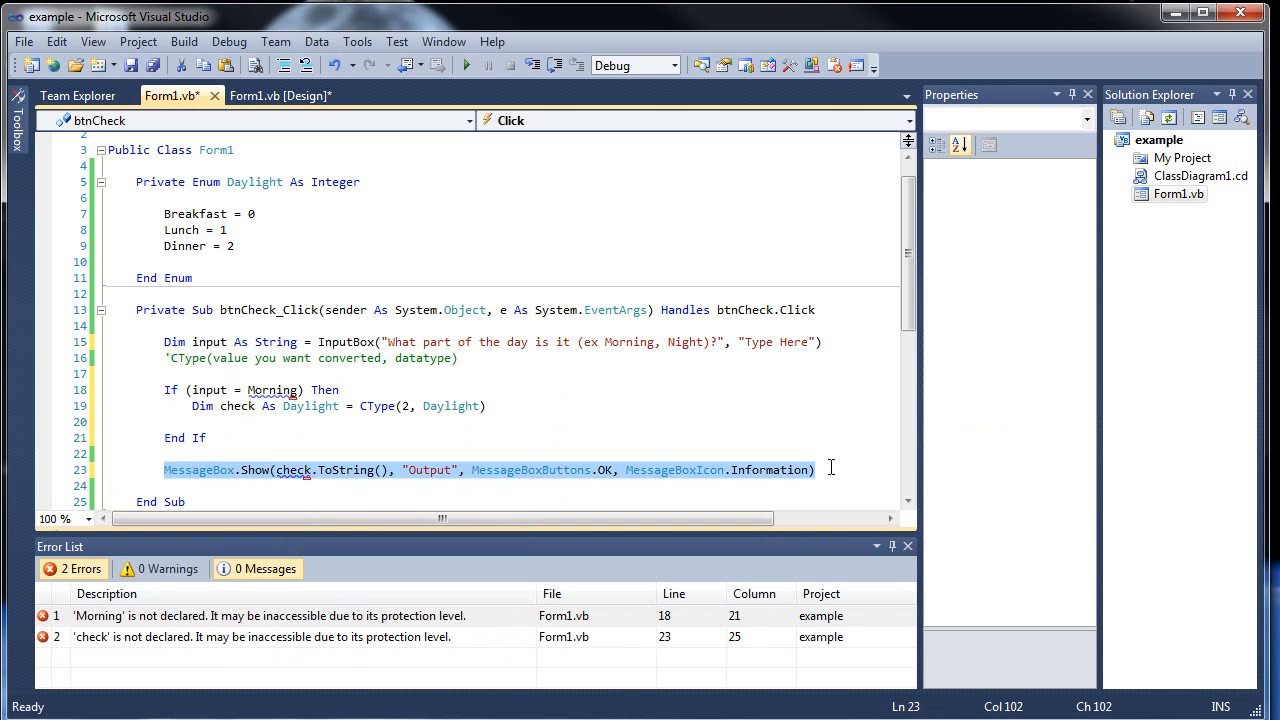
# Move the MessageBox.Show line inside the If block and quote "Morning" in the condition
pyautogui.press('Delete')
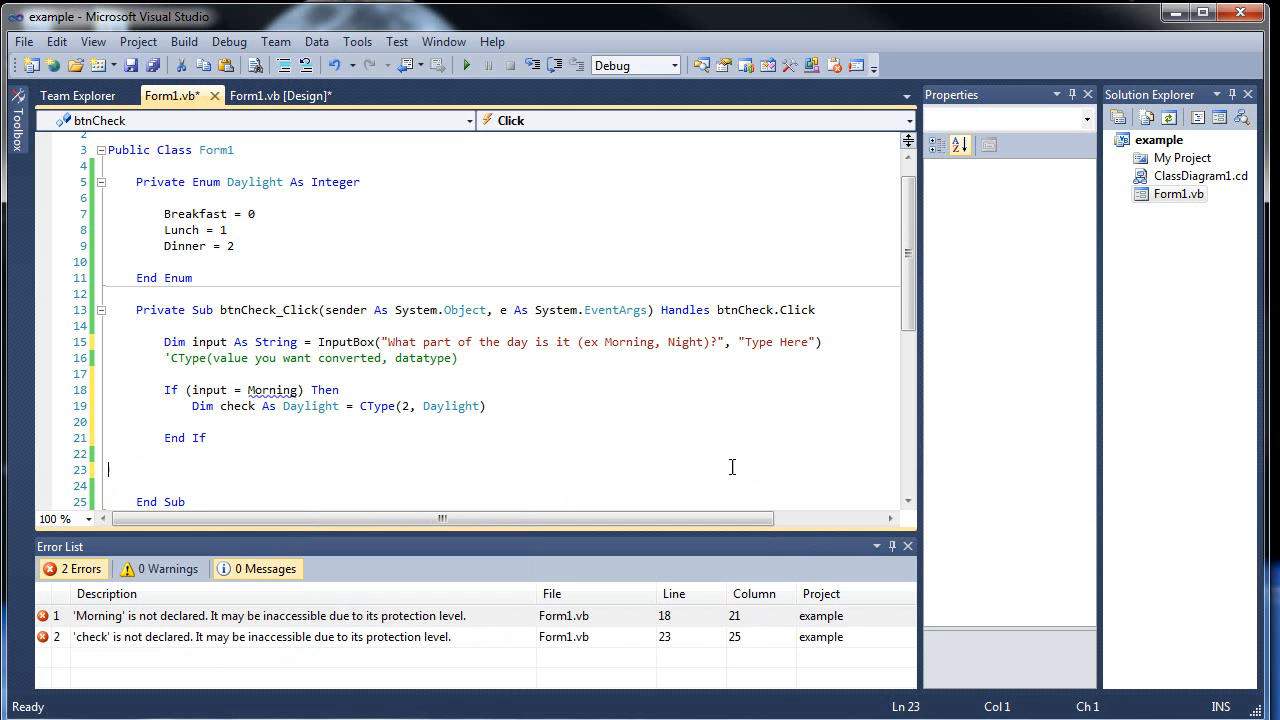
pyautogui.write('MessageBox.Show(check.ToString(), "Output", MessageBoxButtons.OK, MessageBoxIcon.Information)')
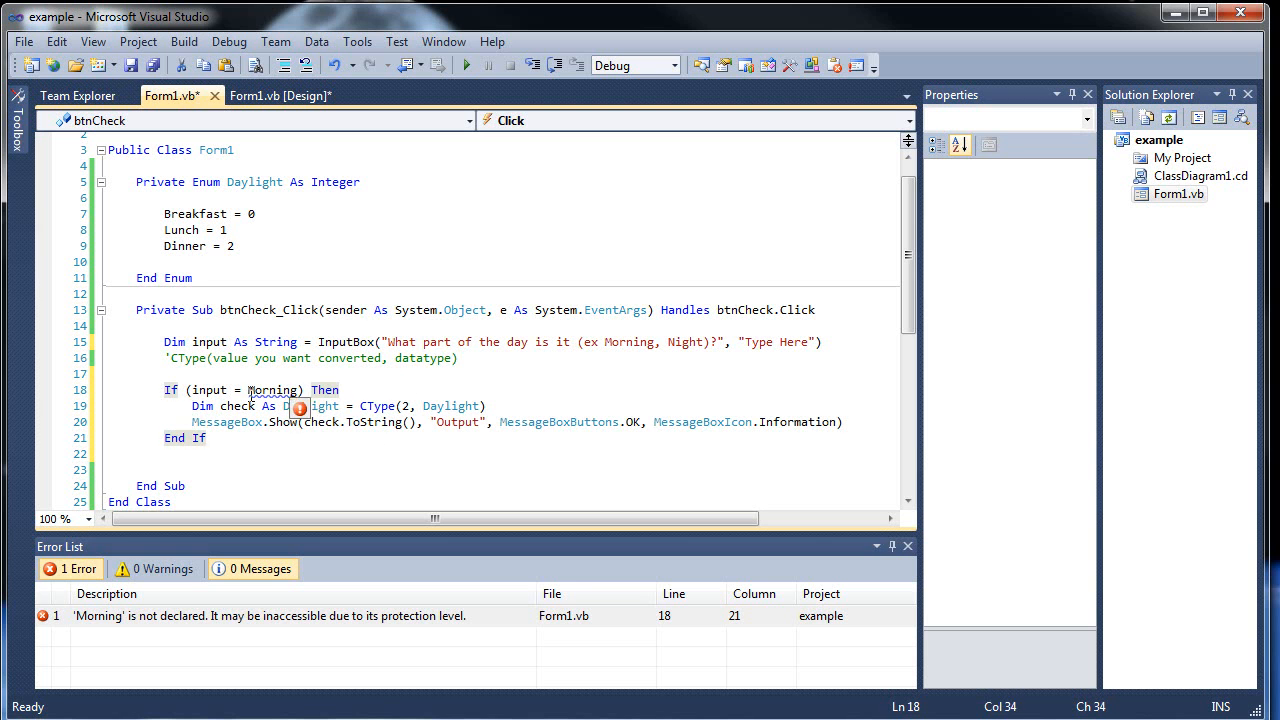
pyautogui.click(280, 388)
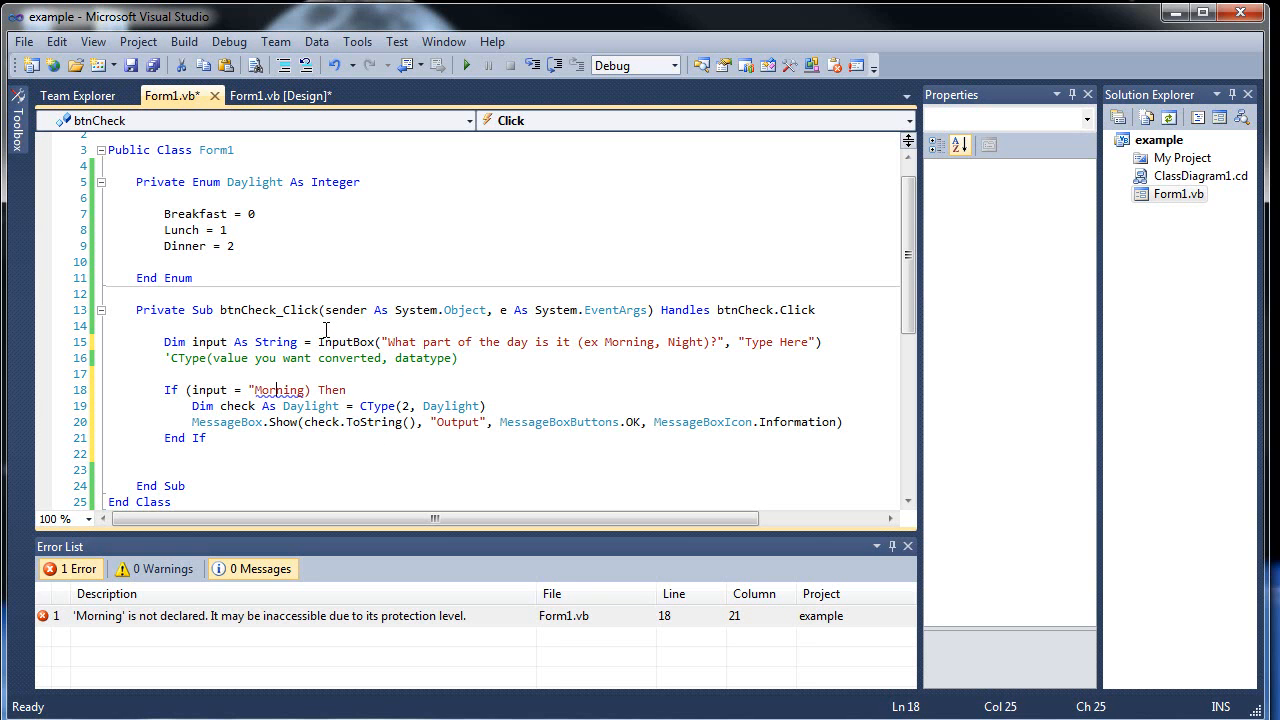
pyautogui.doubleClick(280, 390)
pyautogui.write('"')
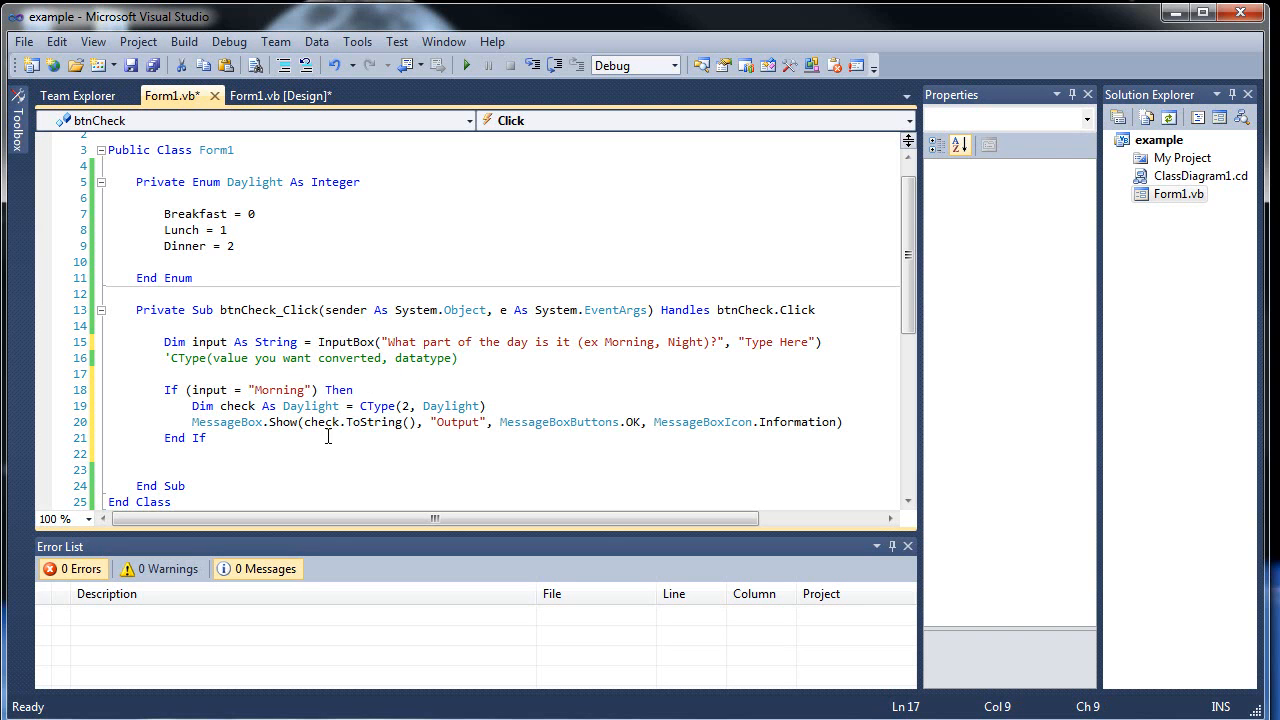
# Add an Else branch with a MessageBox.Show line using MessageBoxIcon.Error
pyautogui.click(856, 420)
pyautogui.write('Else')
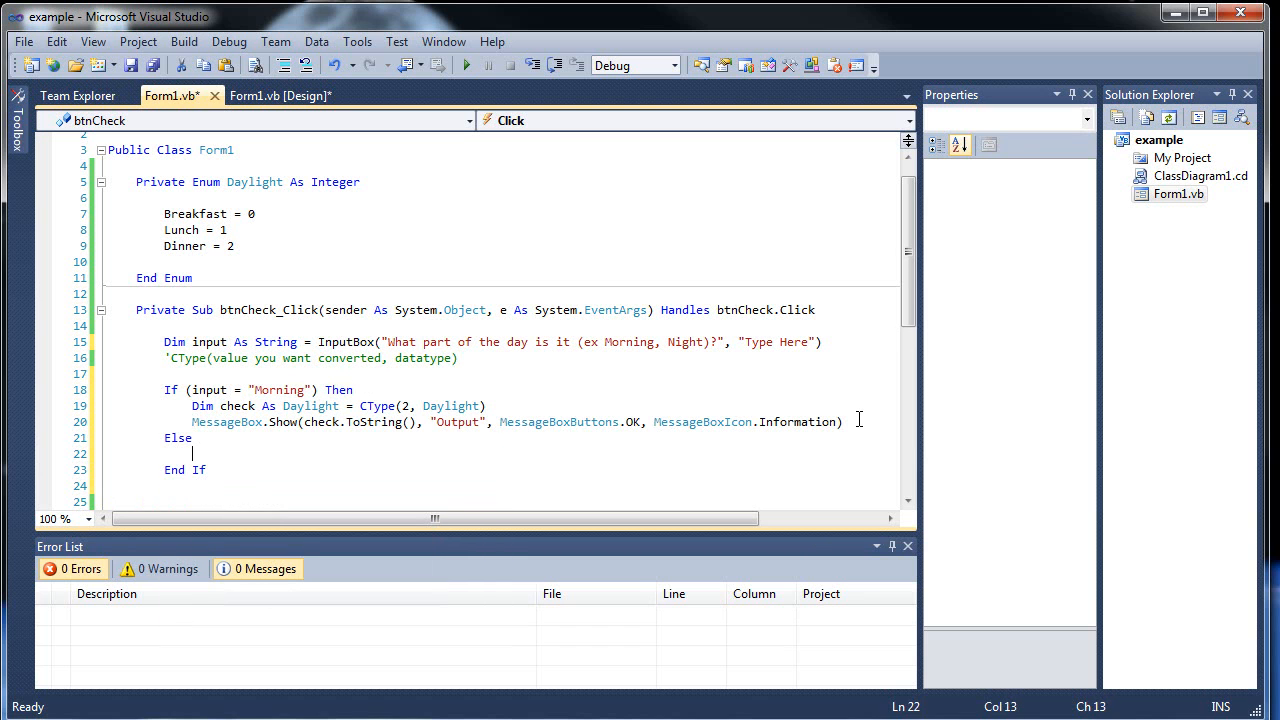
pyautogui.write('MessageBox.Show(check.ToString(), "Output", MessageBoxButtons.OK, MessageBoxIcon.Information)')
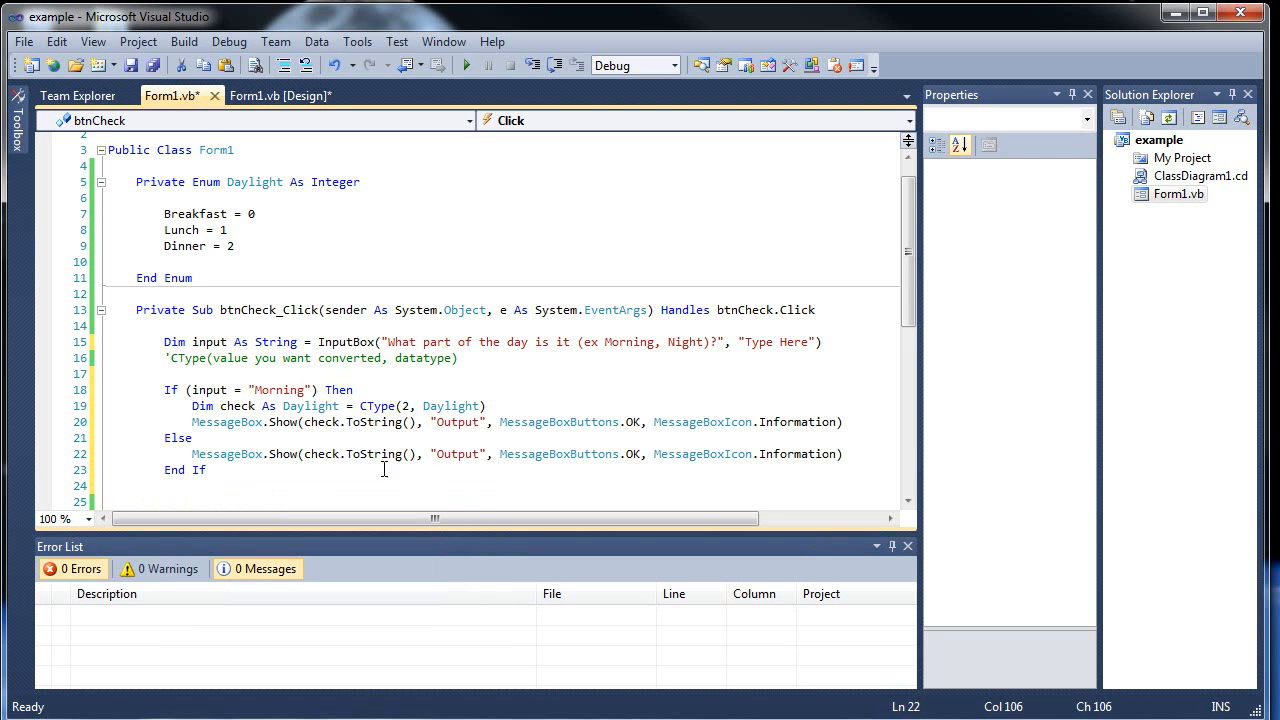
pyautogui.moveTo(756, 452)
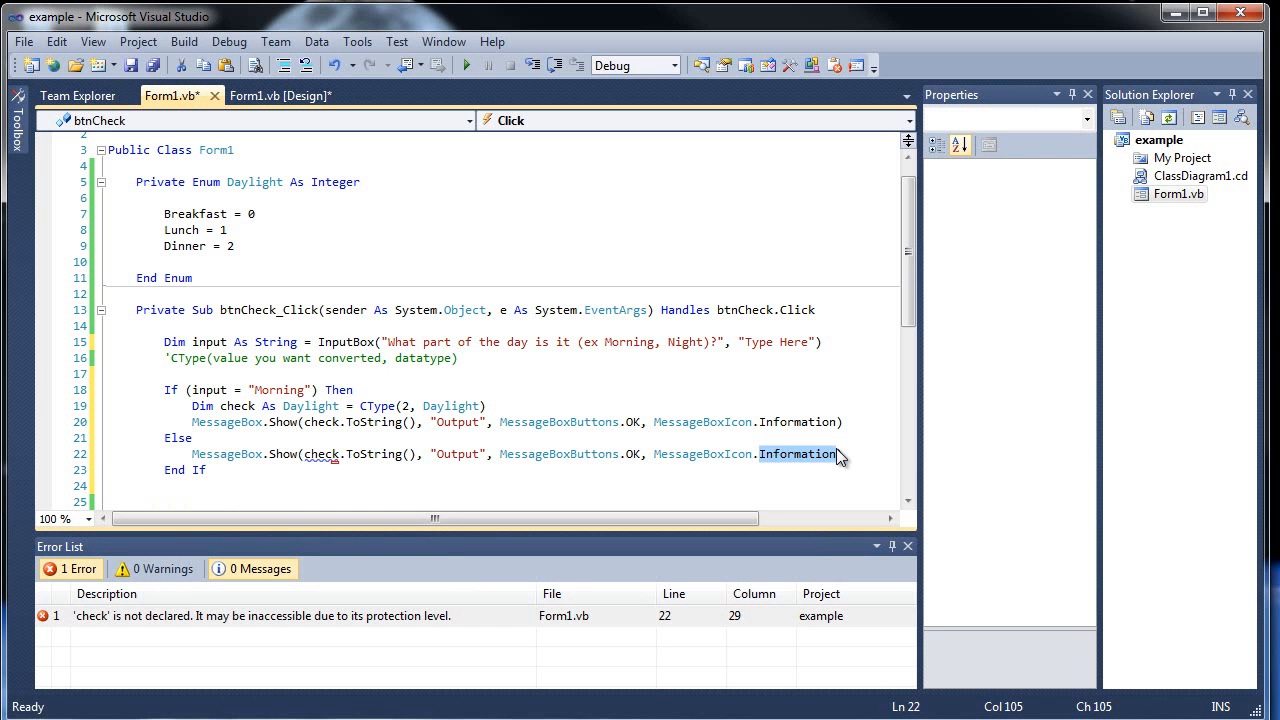
pyautogui.write('Error)')
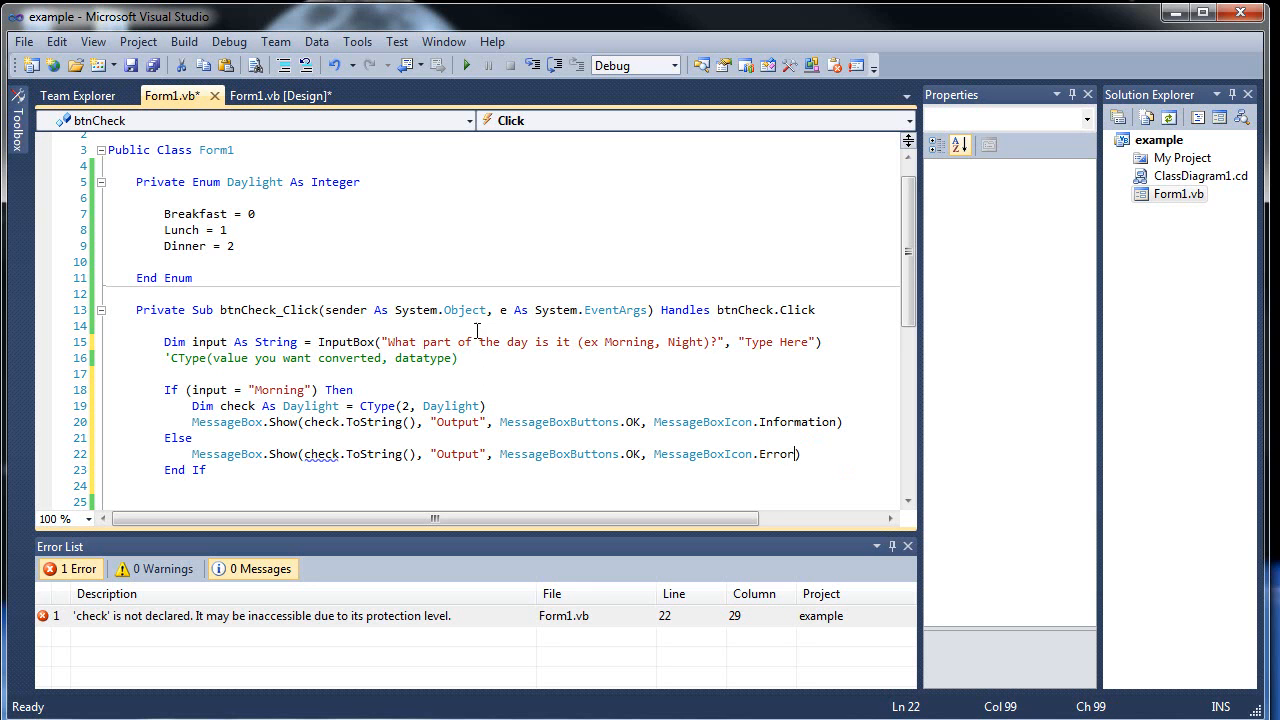
# Change the Else message text to "Invalid Input"
pyautogui.click(192, 438)
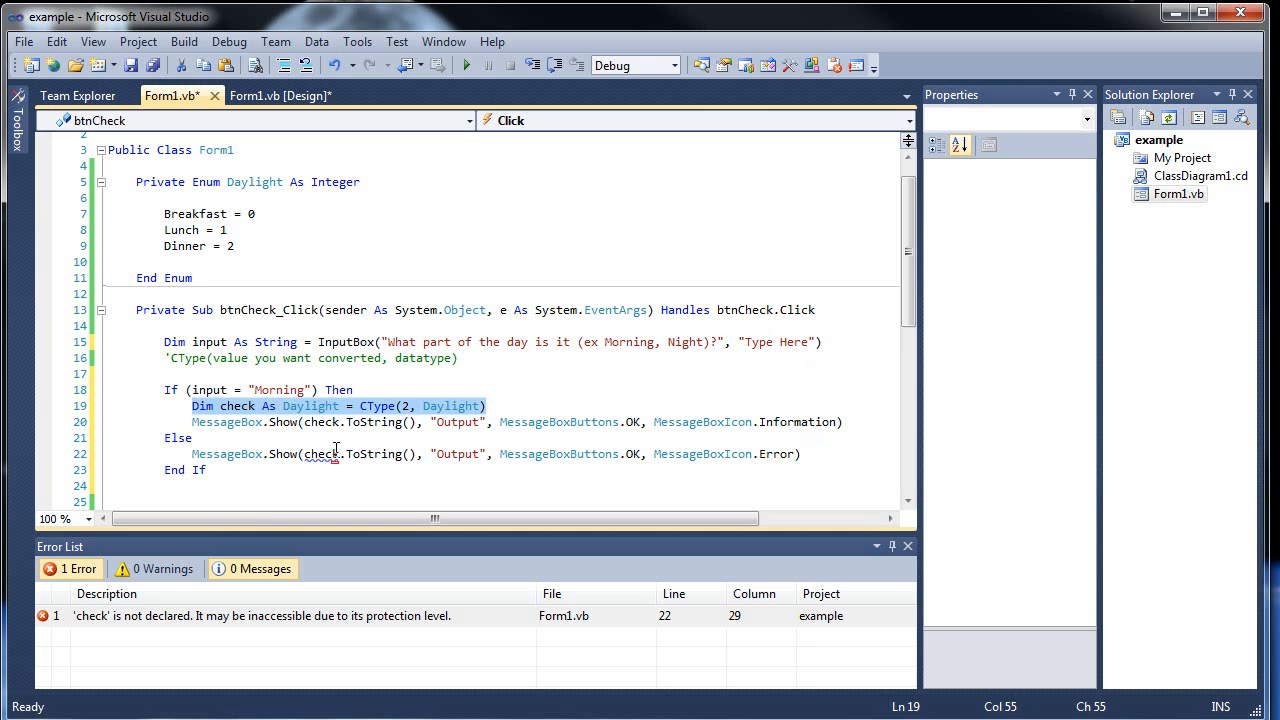
pyautogui.click(288, 436)
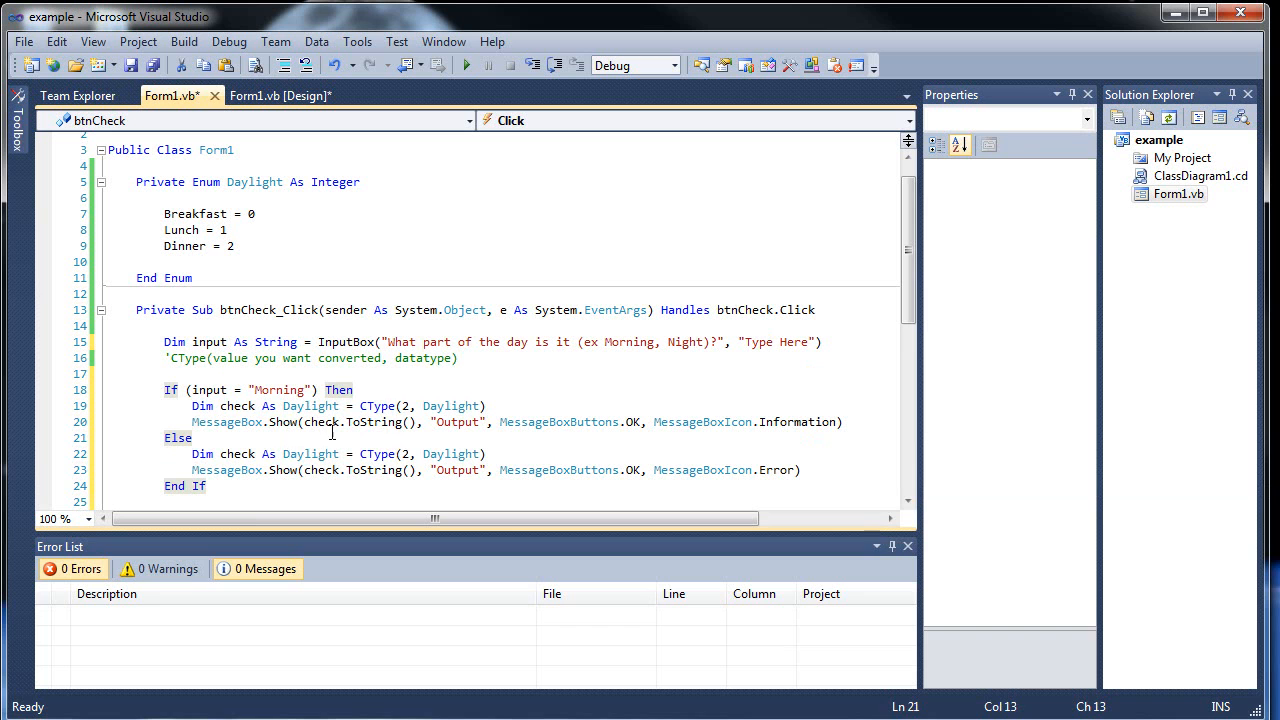
pyautogui.moveTo(404, 454)
pyautogui.write('"')
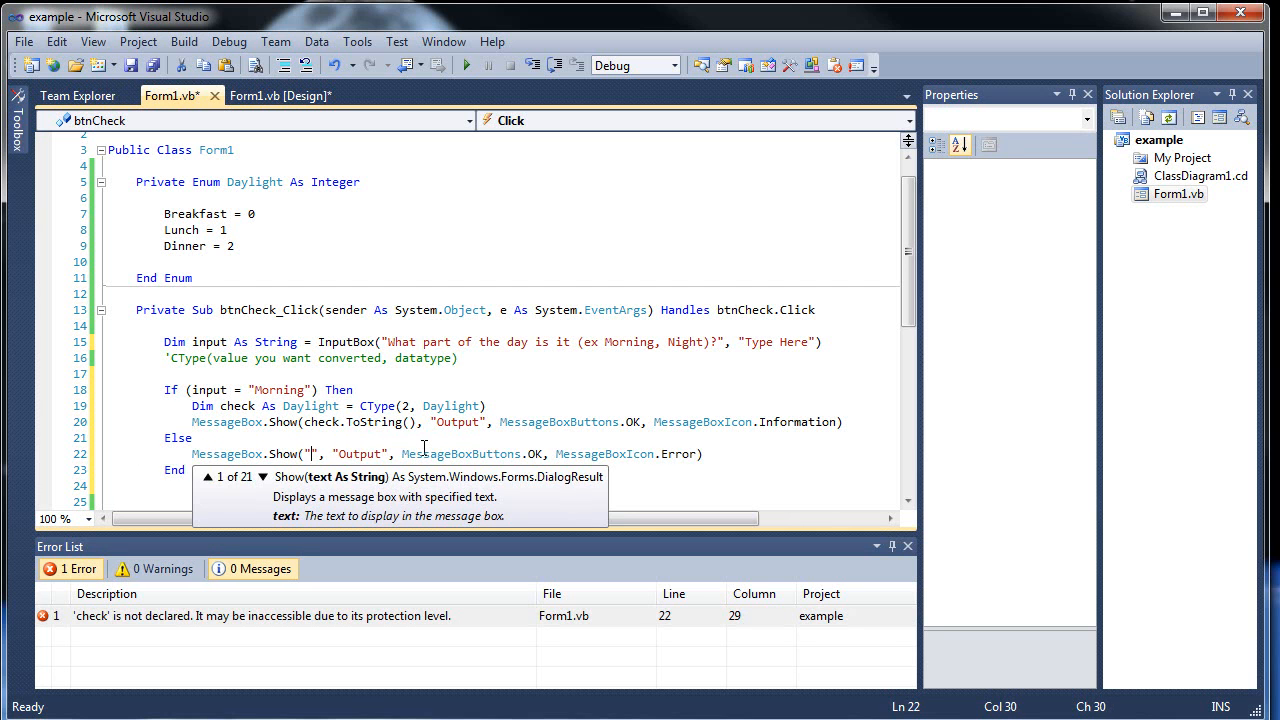
pyautogui.write('Invalid Inop')
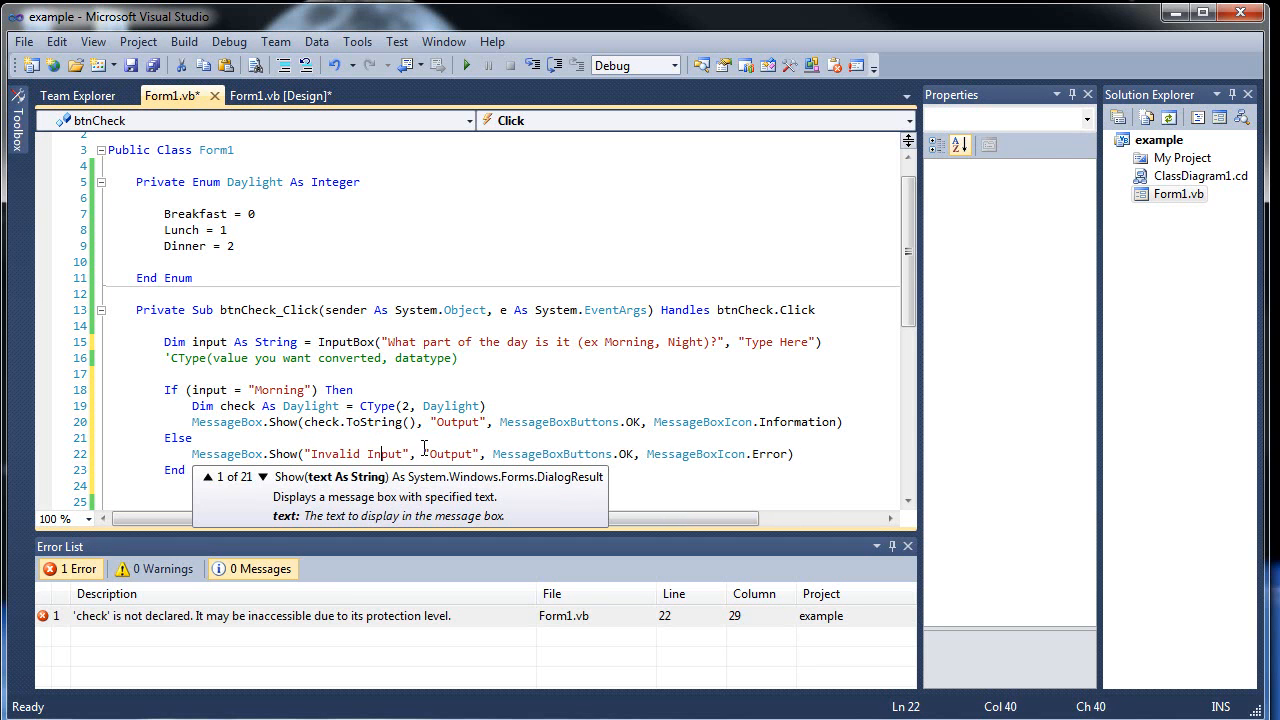
pyautogui.click(132, 64)
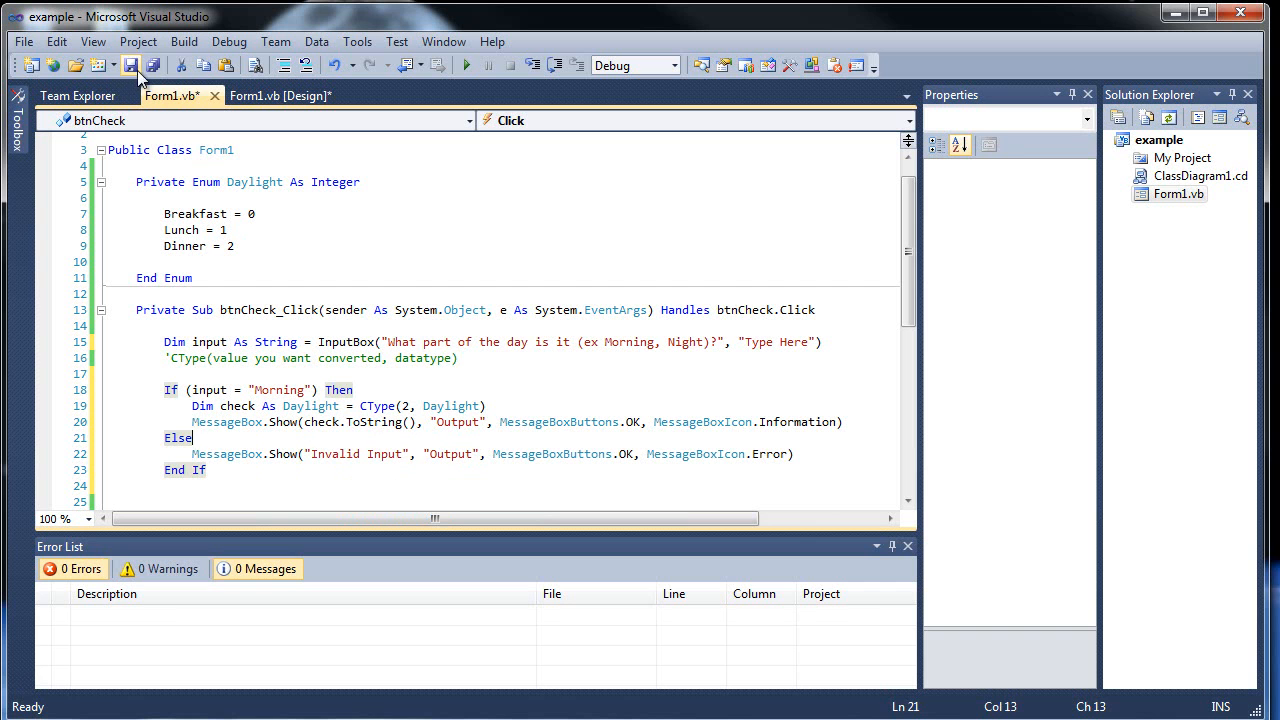
pyautogui.click(466, 64)
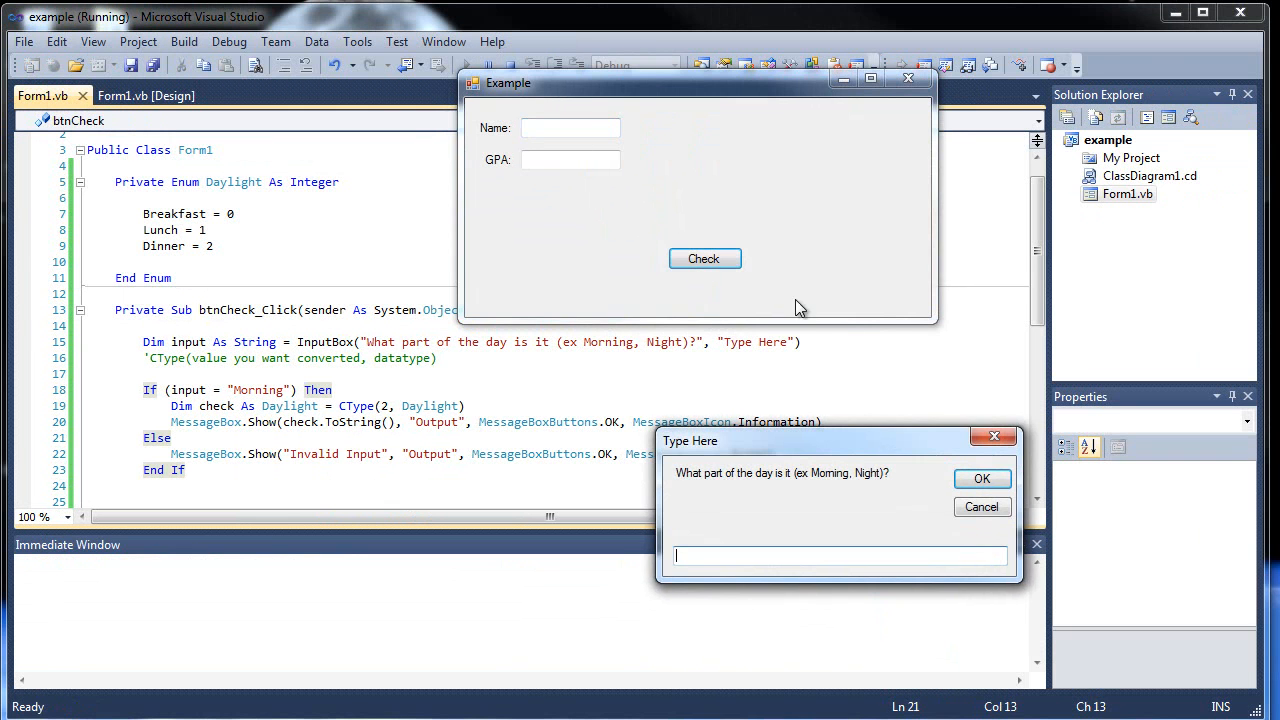
pyautogui.write('Mo')
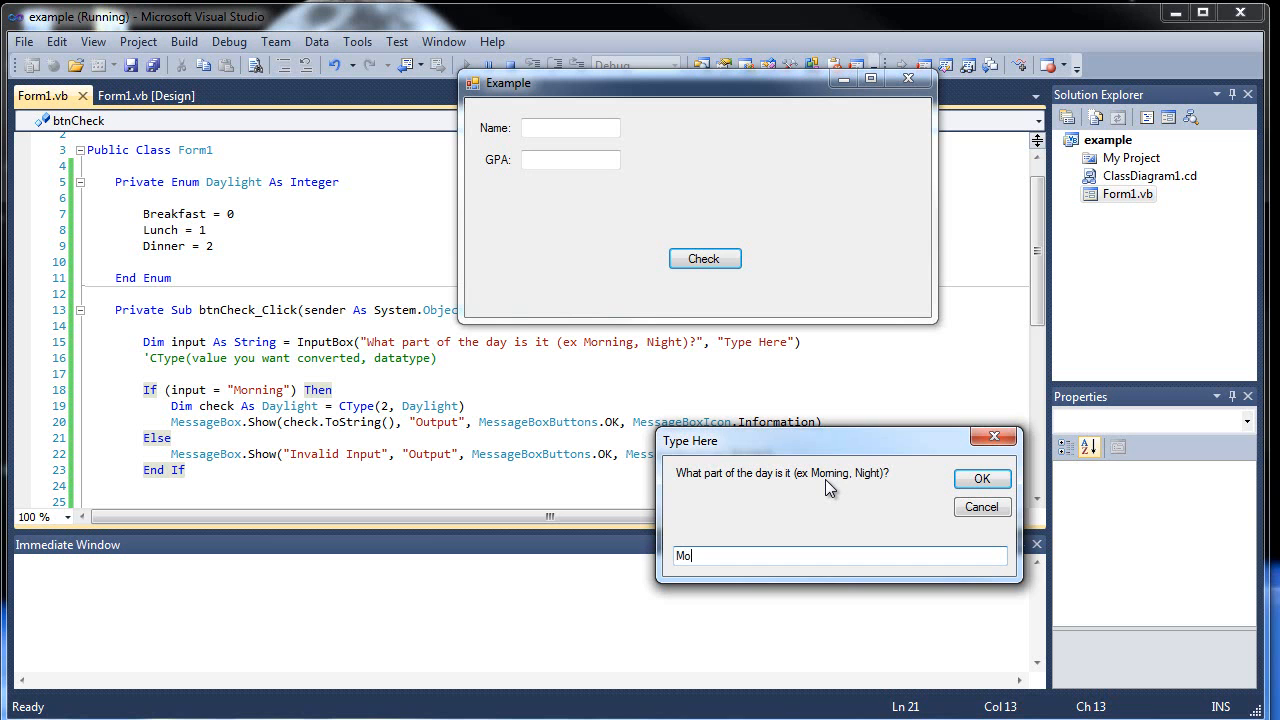
pyautogui.click(980, 478)
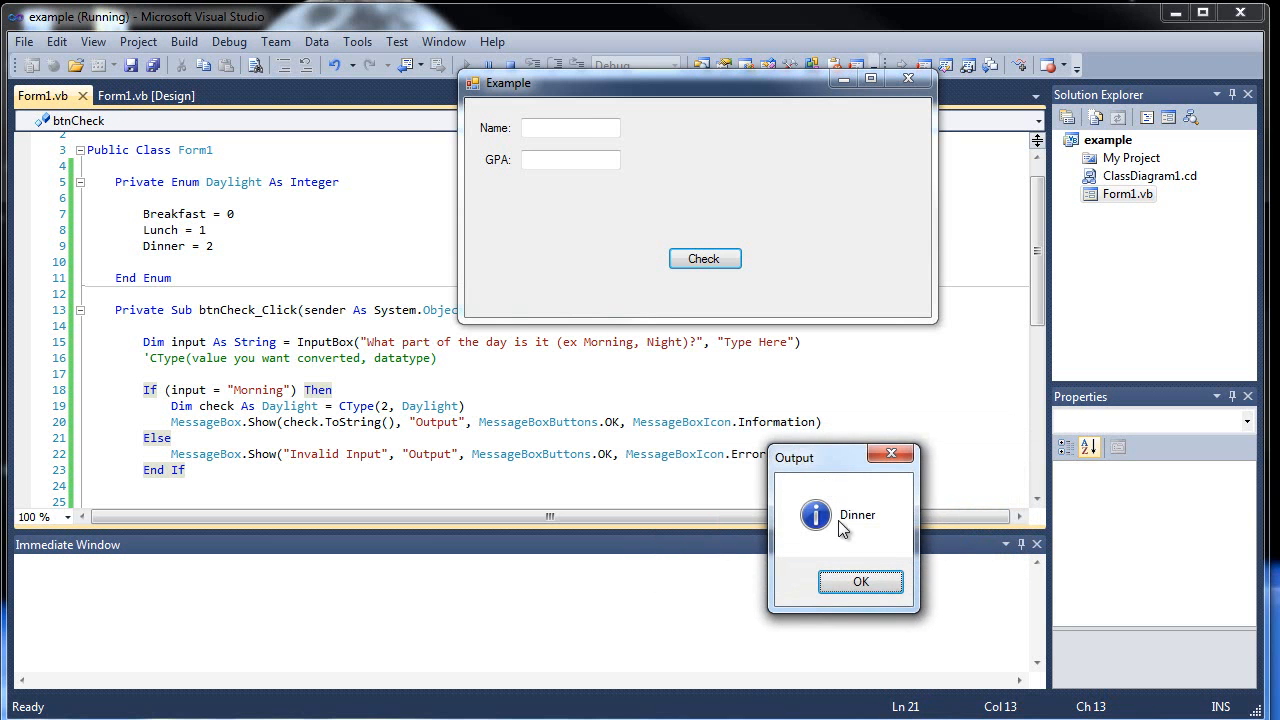
pyautogui.click(860, 580)
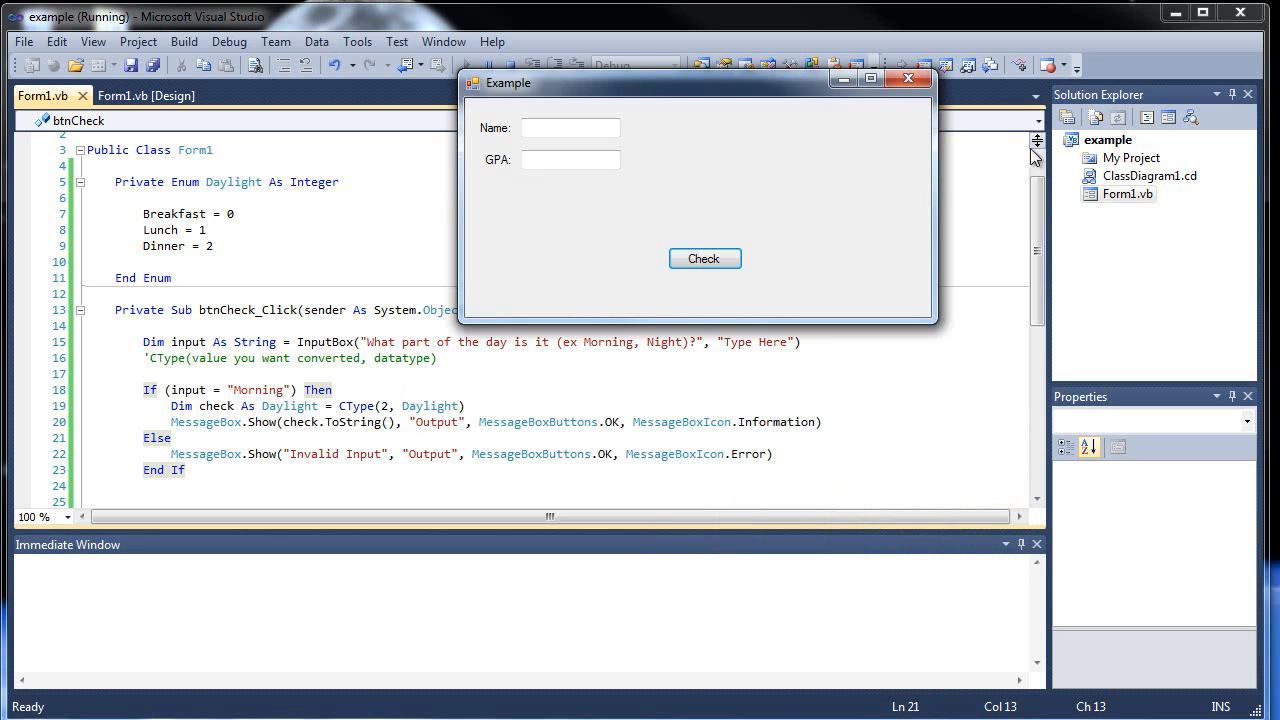
pyautogui.click(908, 78)
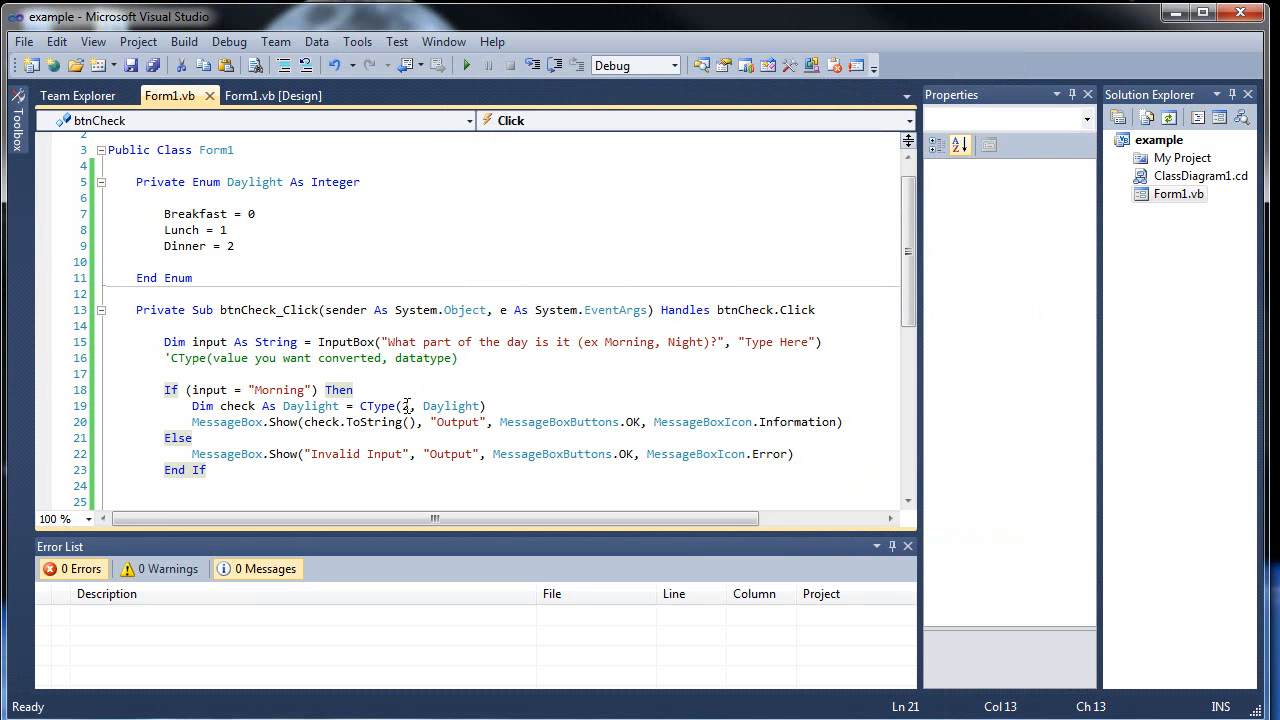
pyautogui.click(356, 390)
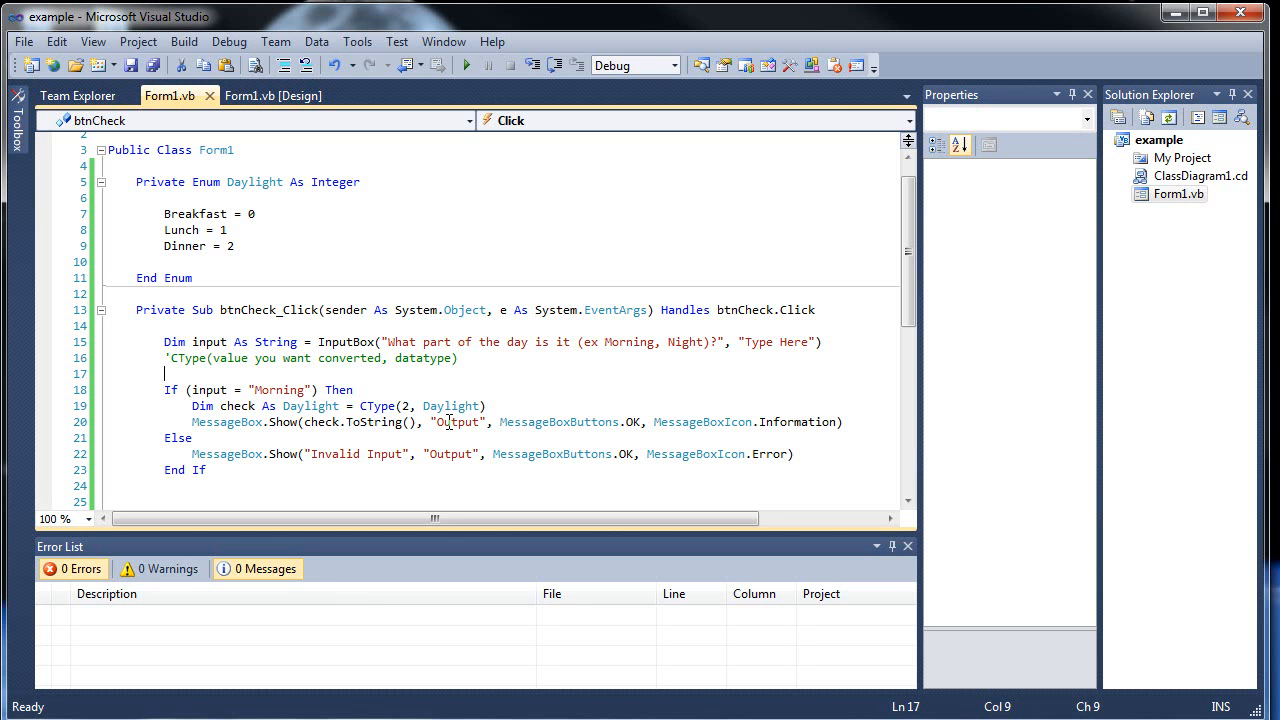
pyautogui.moveTo(392, 380)
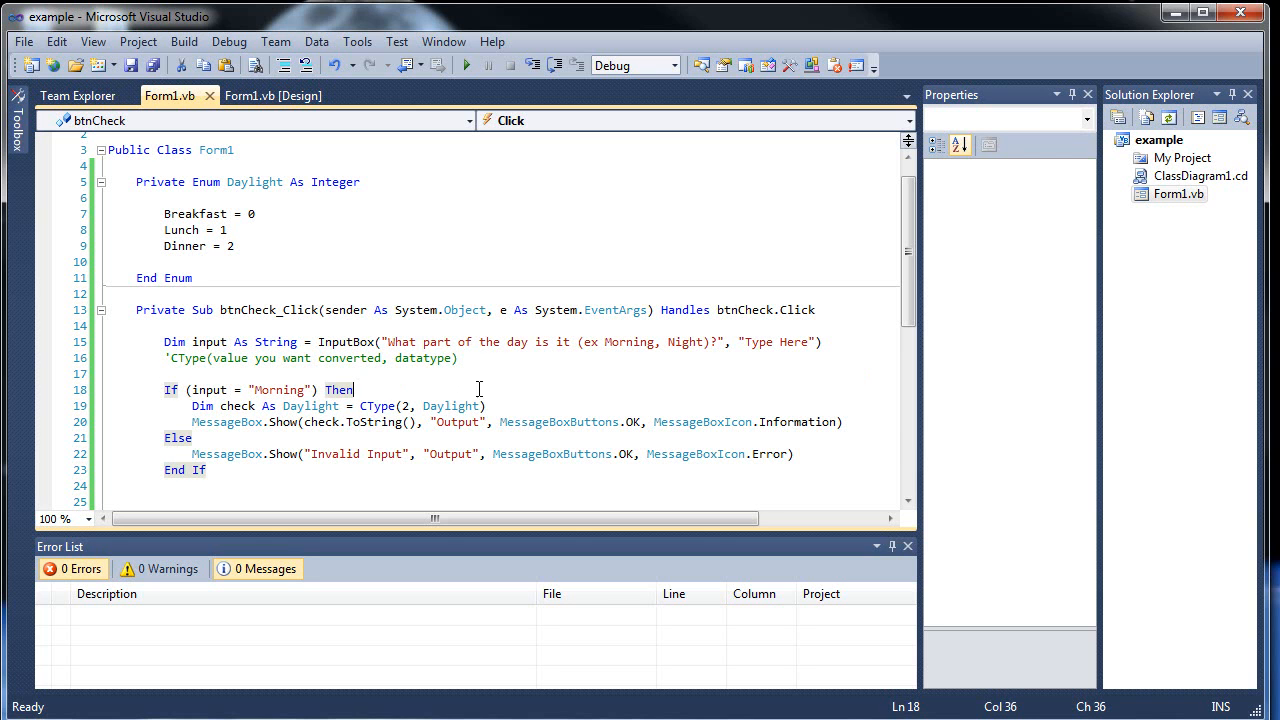
pyautogui.moveTo(554, 408)
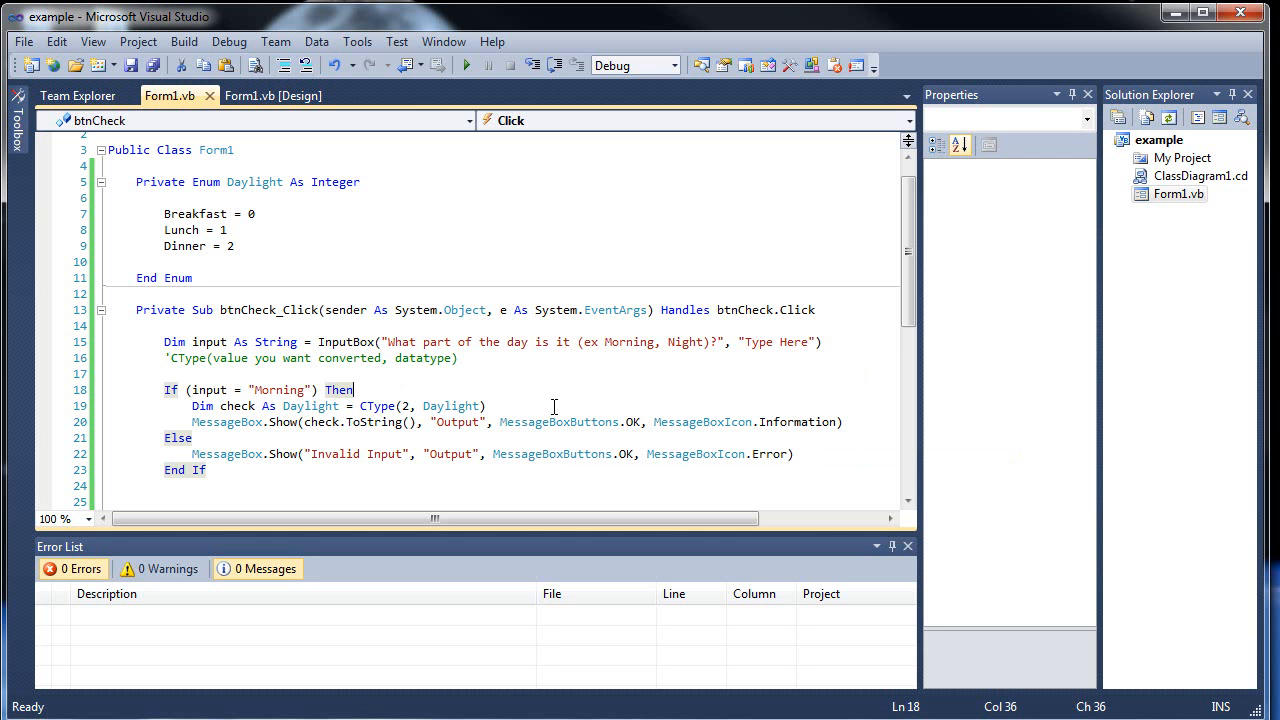